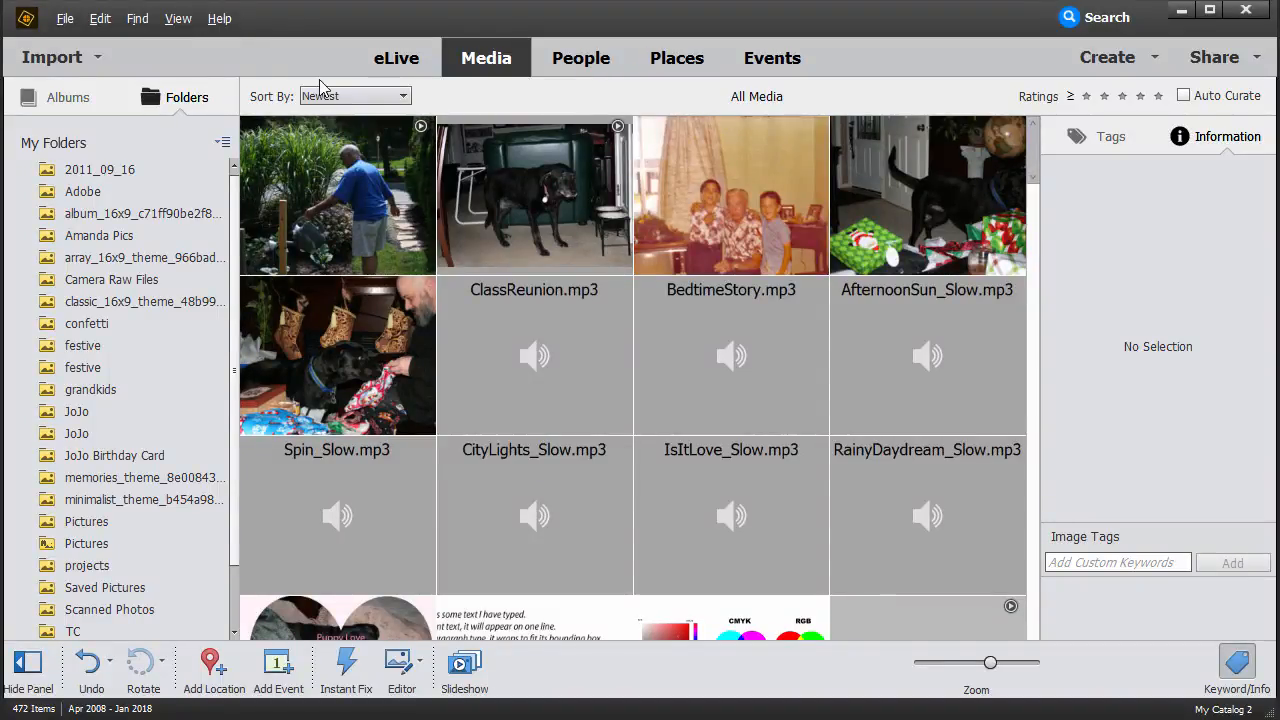
mouse_move(322, 75)
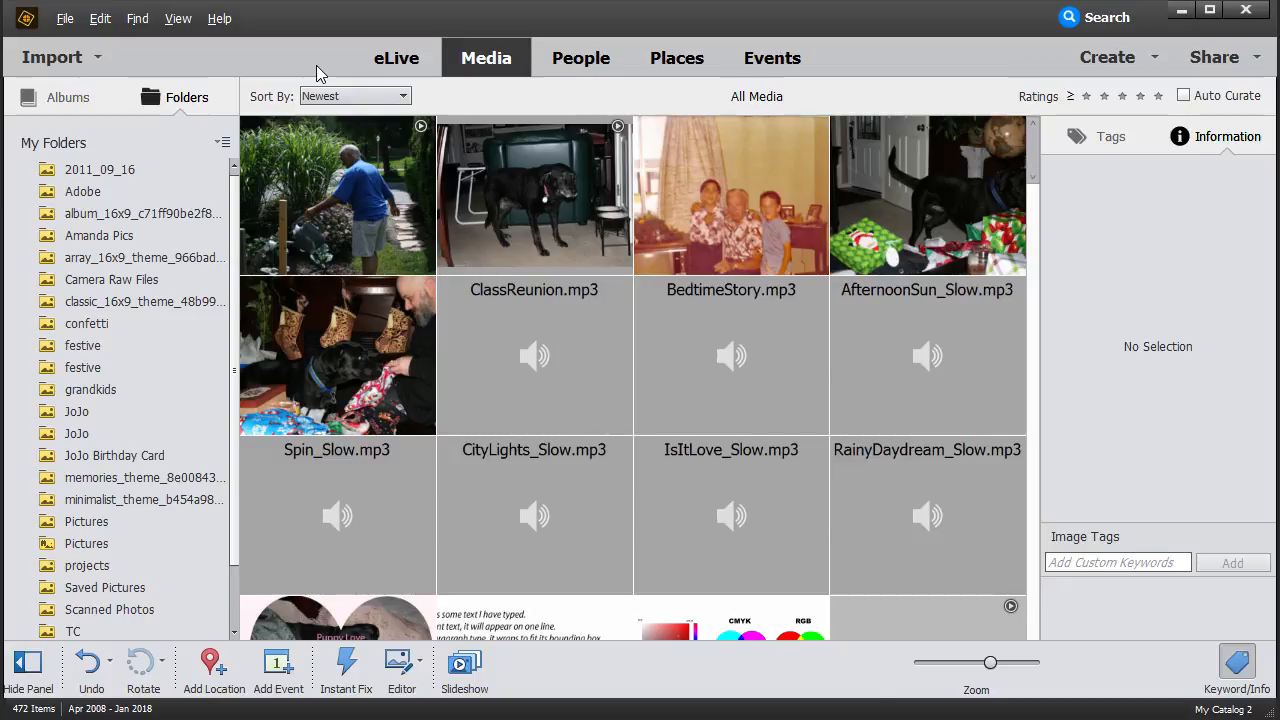
Open the File menu to show new-file, recently edited and catalog commands.
left_click(178, 18)
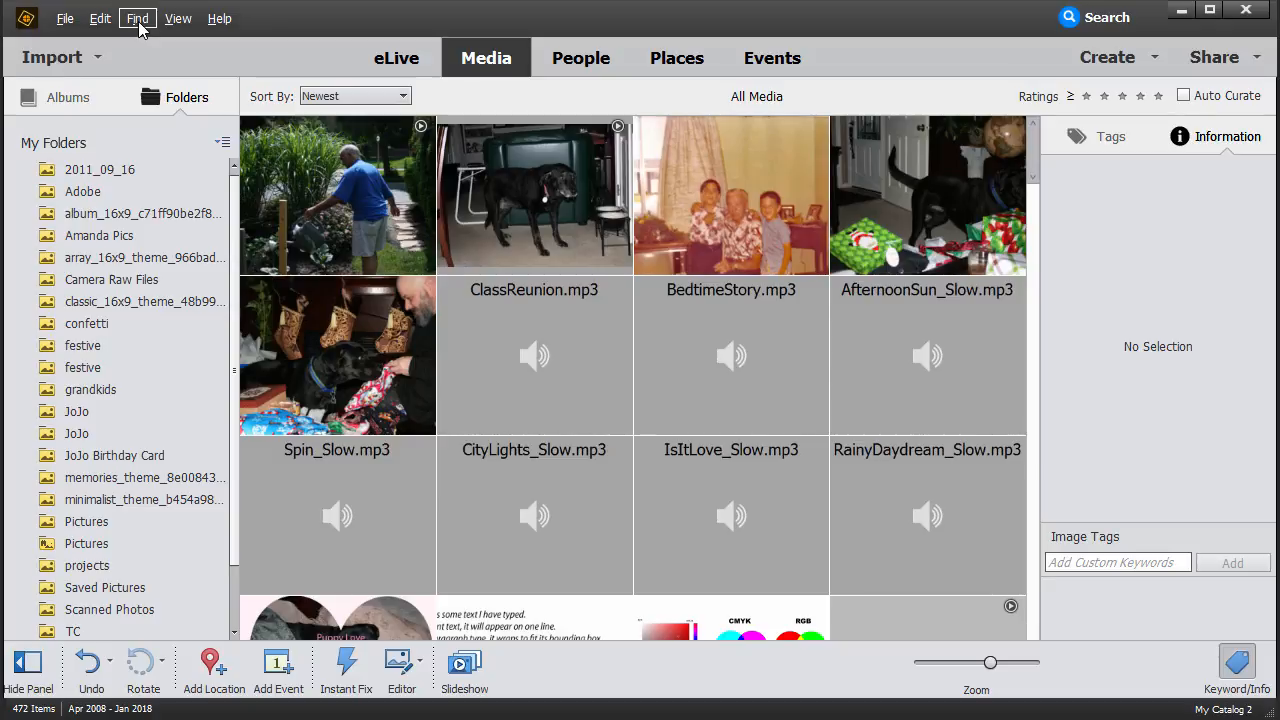
mouse_move(99, 18)
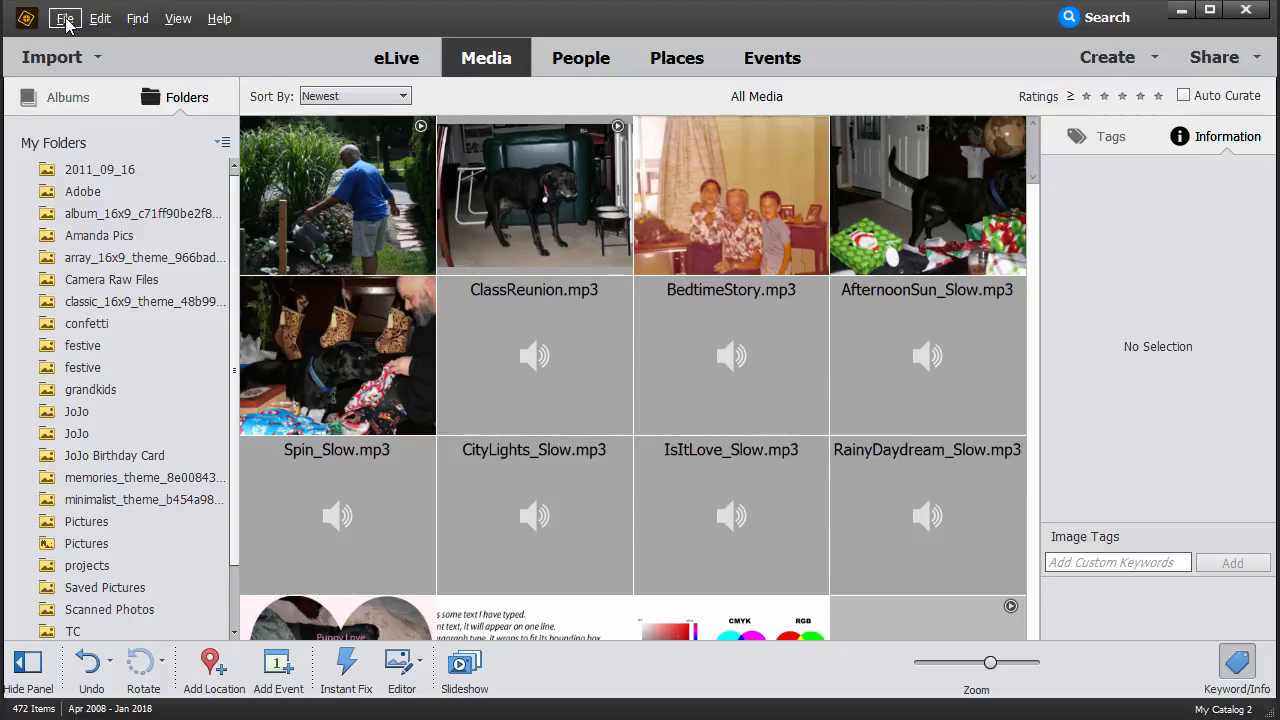
mouse_move(638, 52)
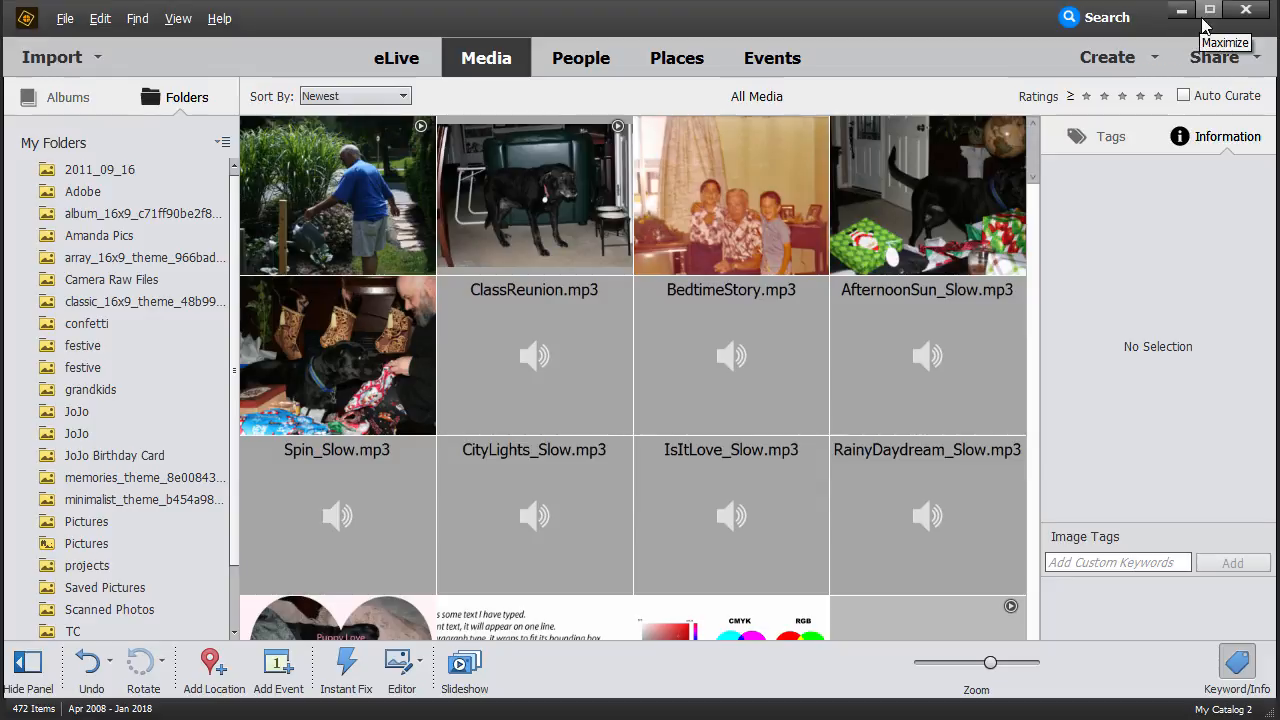
mouse_move(1246, 15)
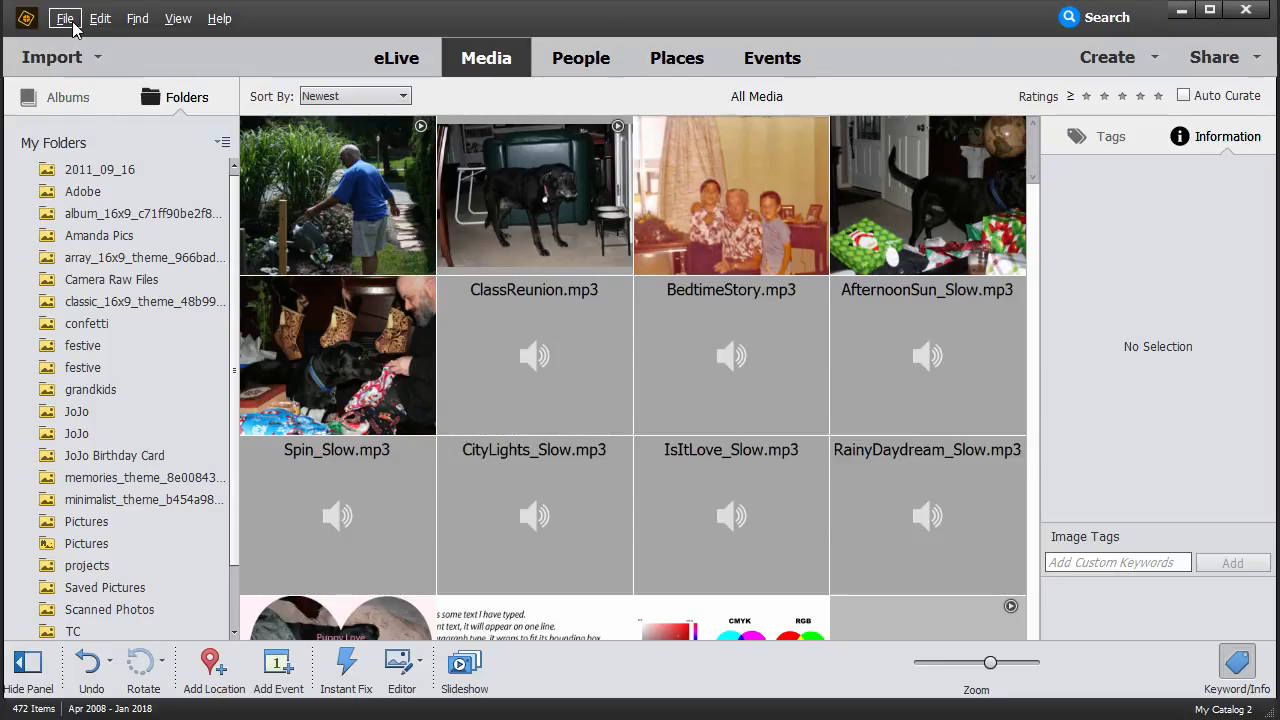
left_click(64, 18)
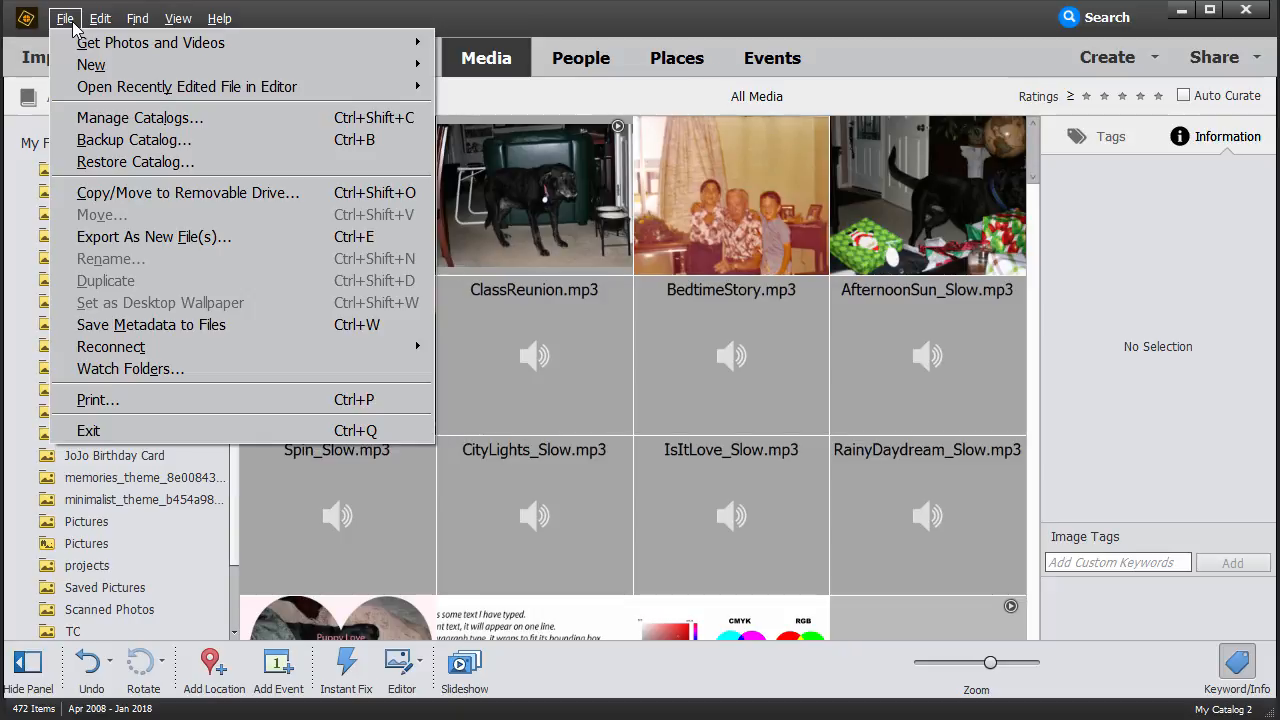
mouse_move(186, 87)
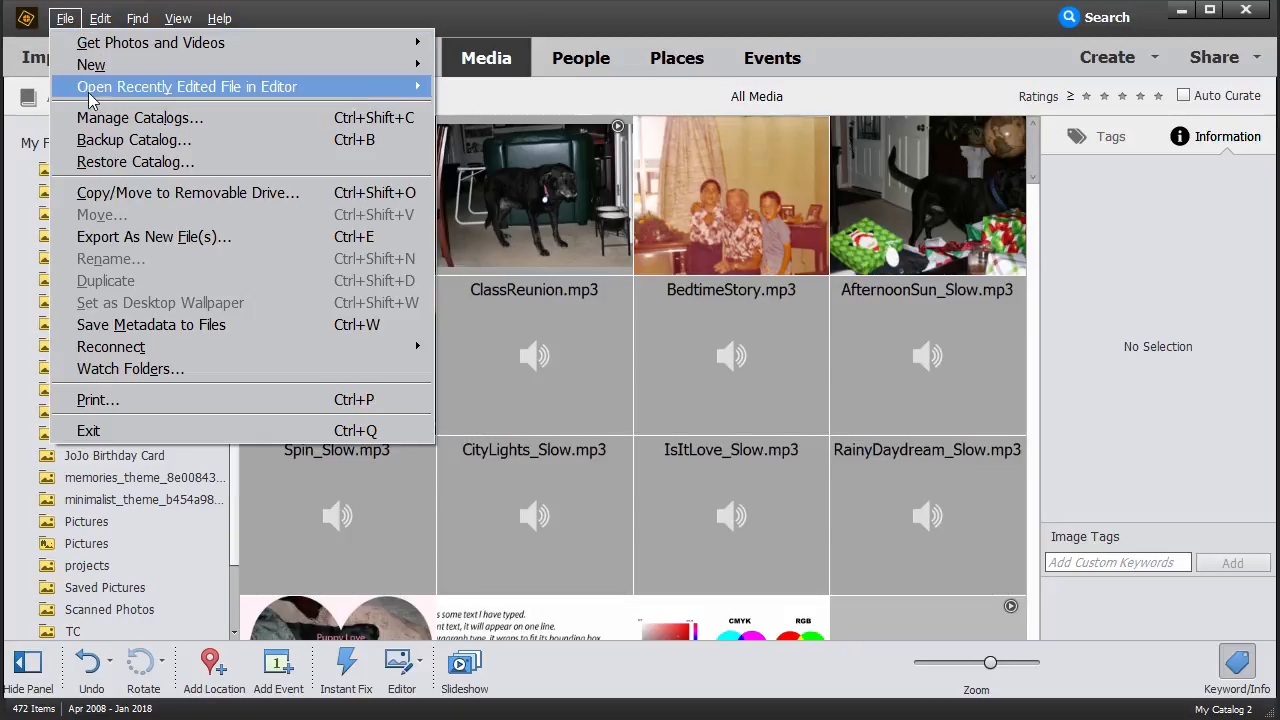
mouse_move(133, 139)
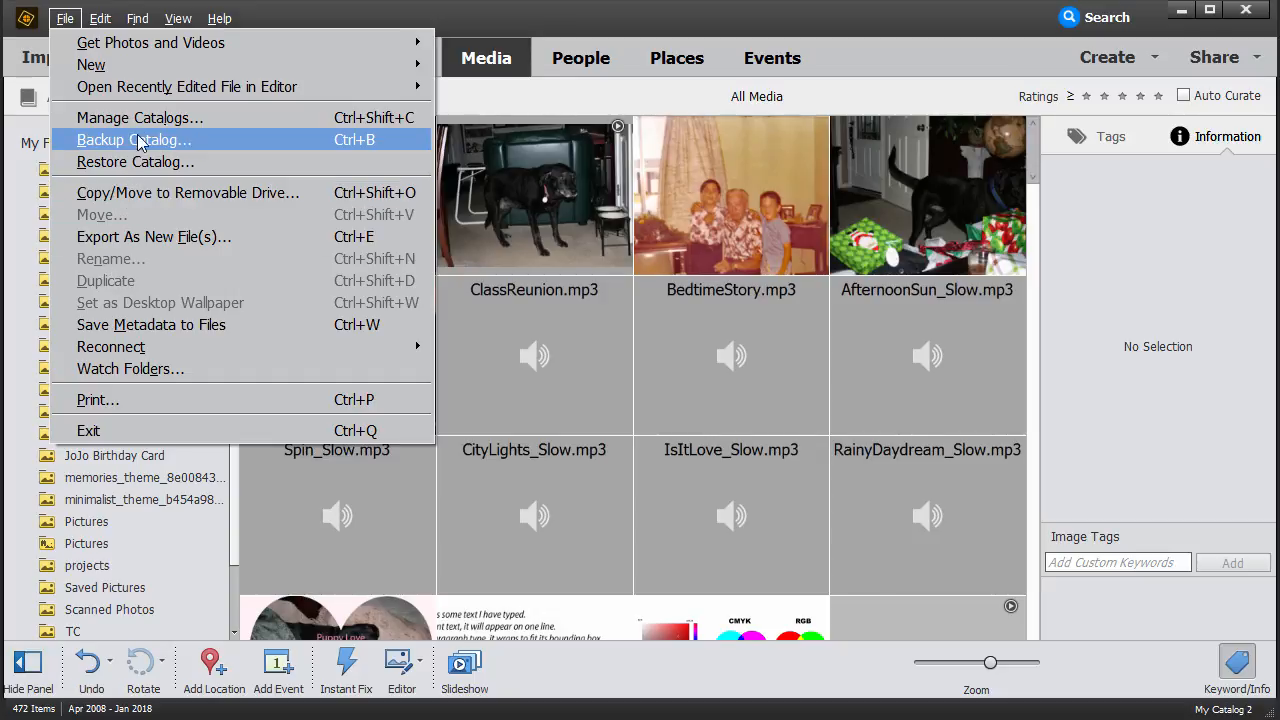
mouse_move(139, 117)
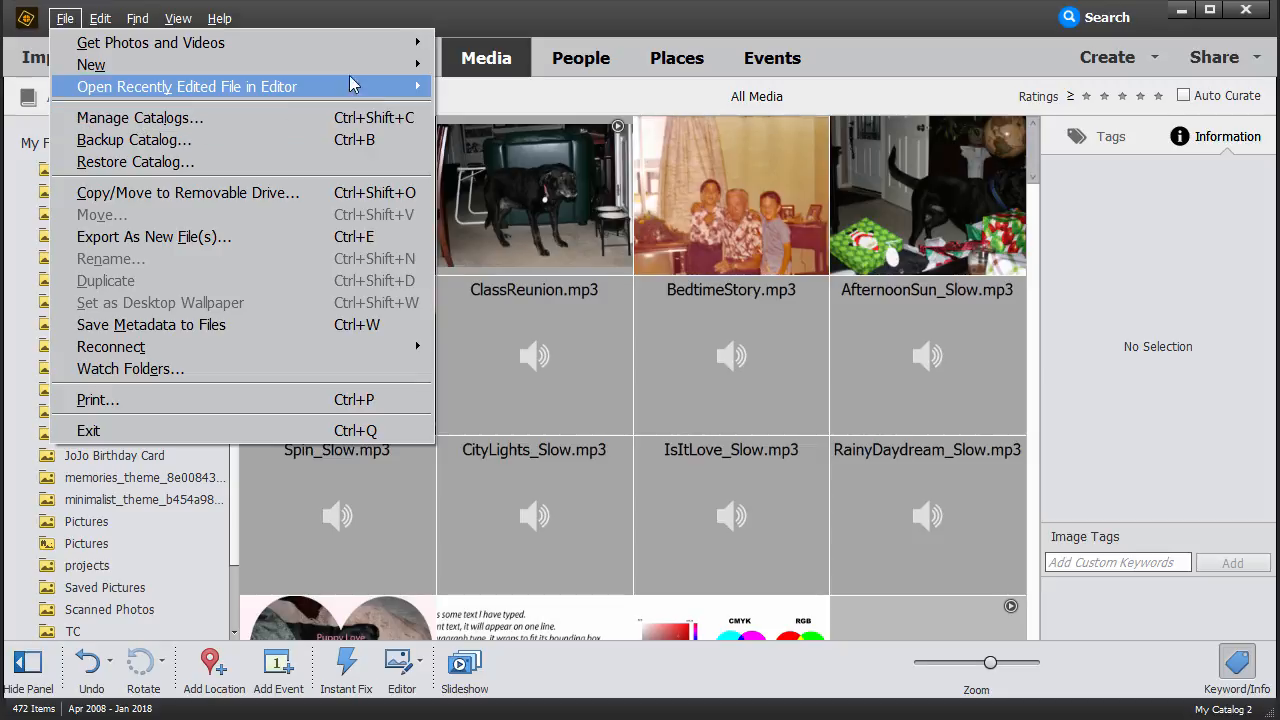
mouse_move(91, 64)
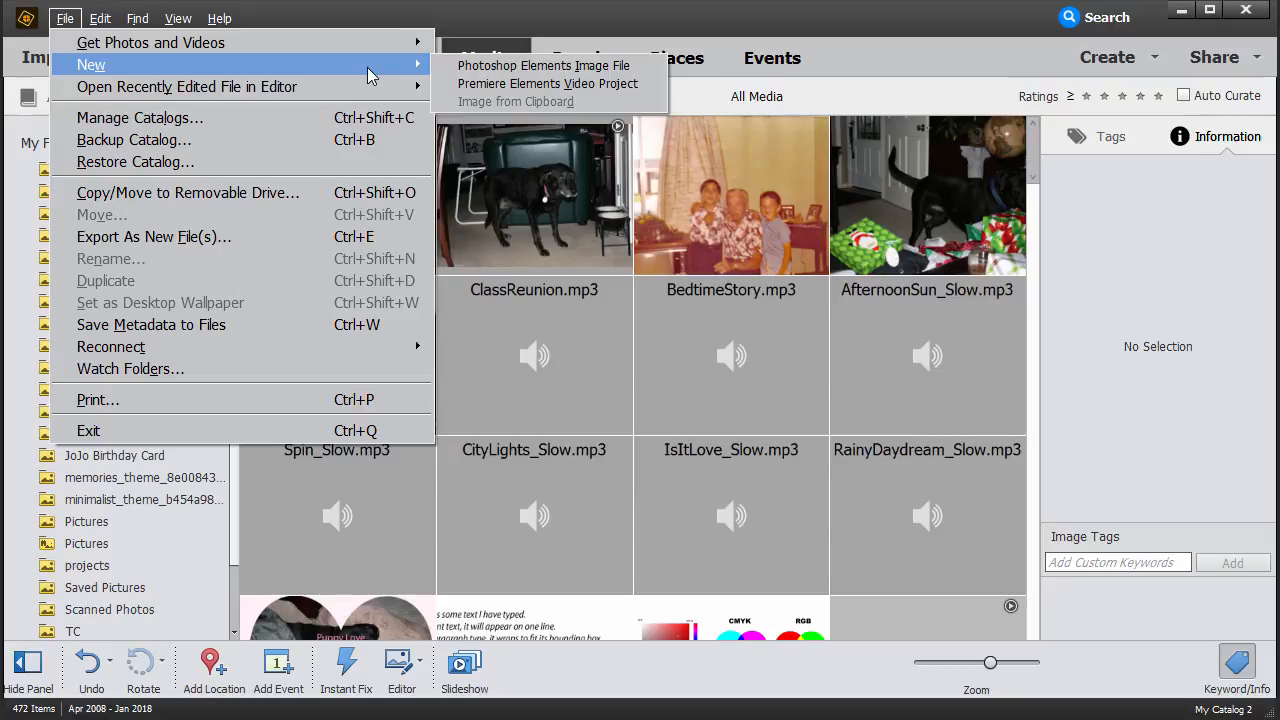
mouse_move(543, 65)
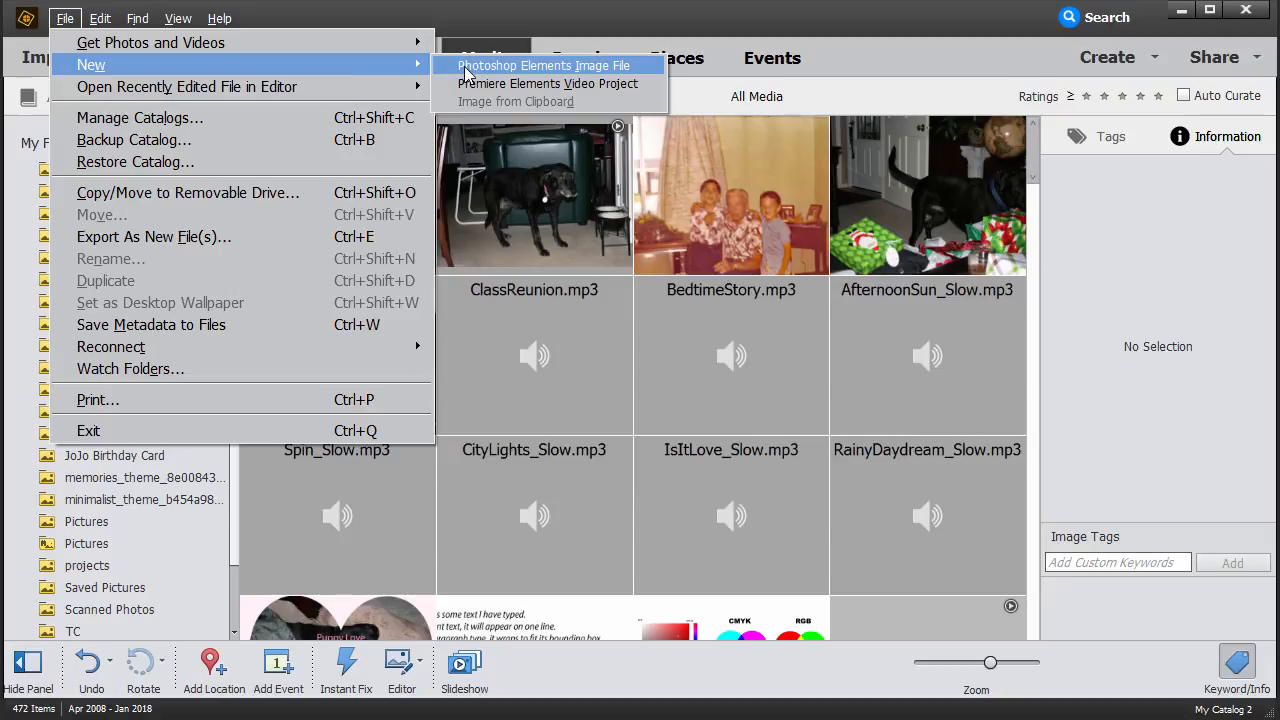
mouse_move(548, 83)
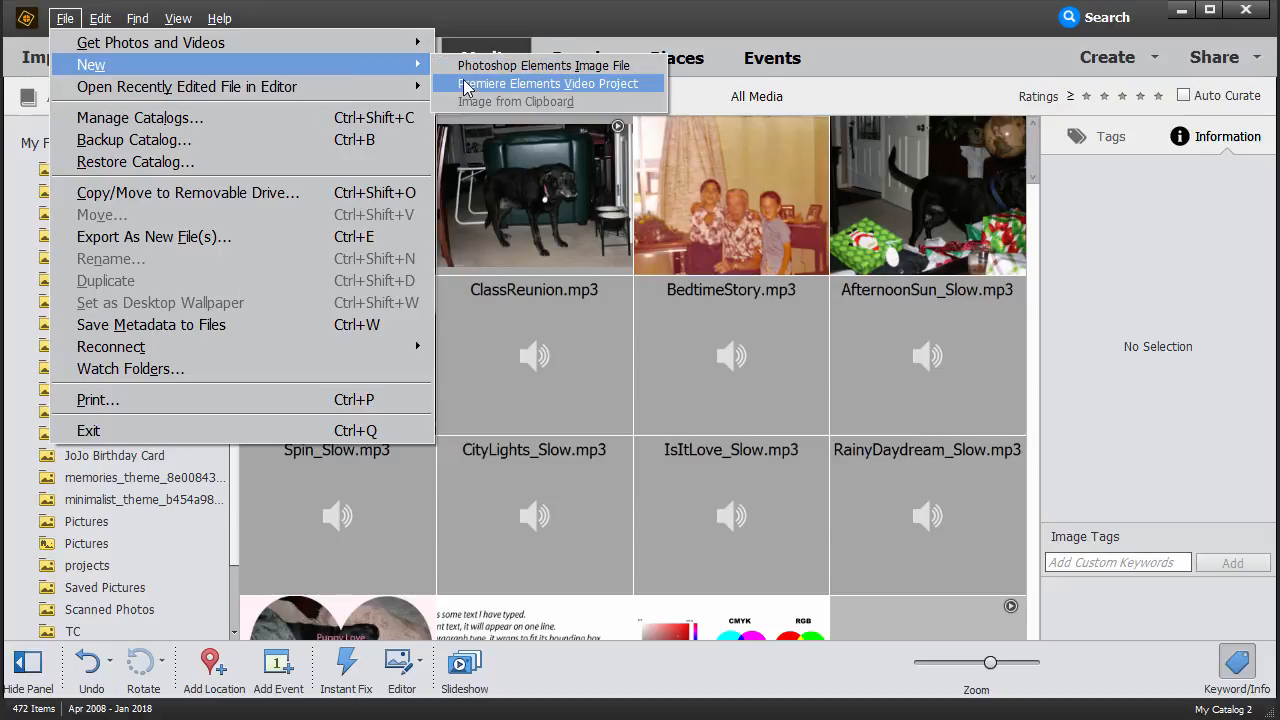
mouse_move(365, 76)
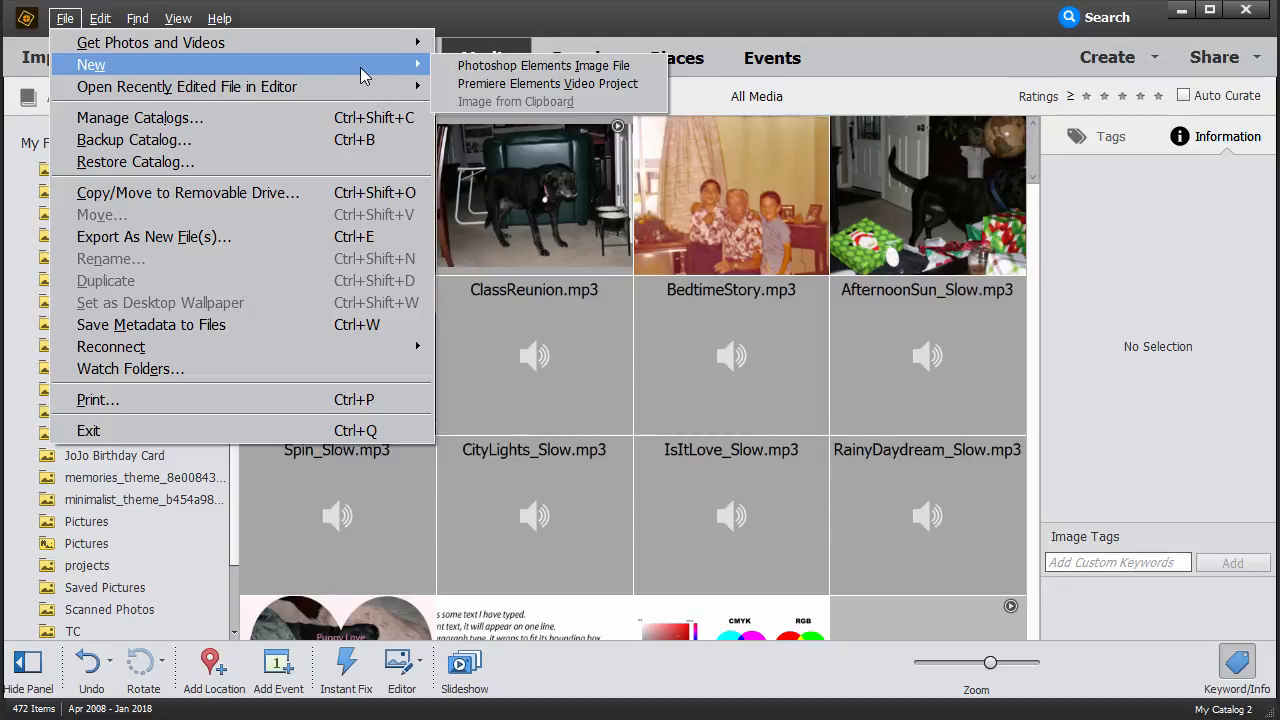
mouse_move(186, 86)
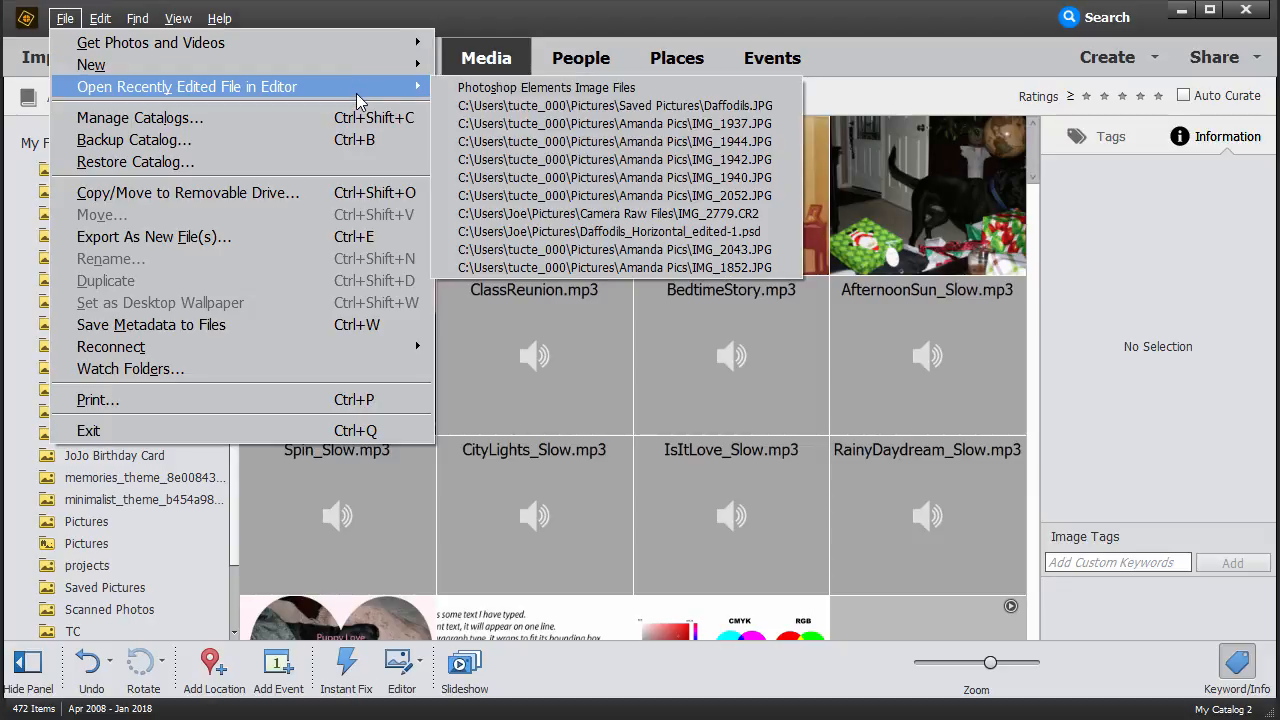
mouse_move(90, 64)
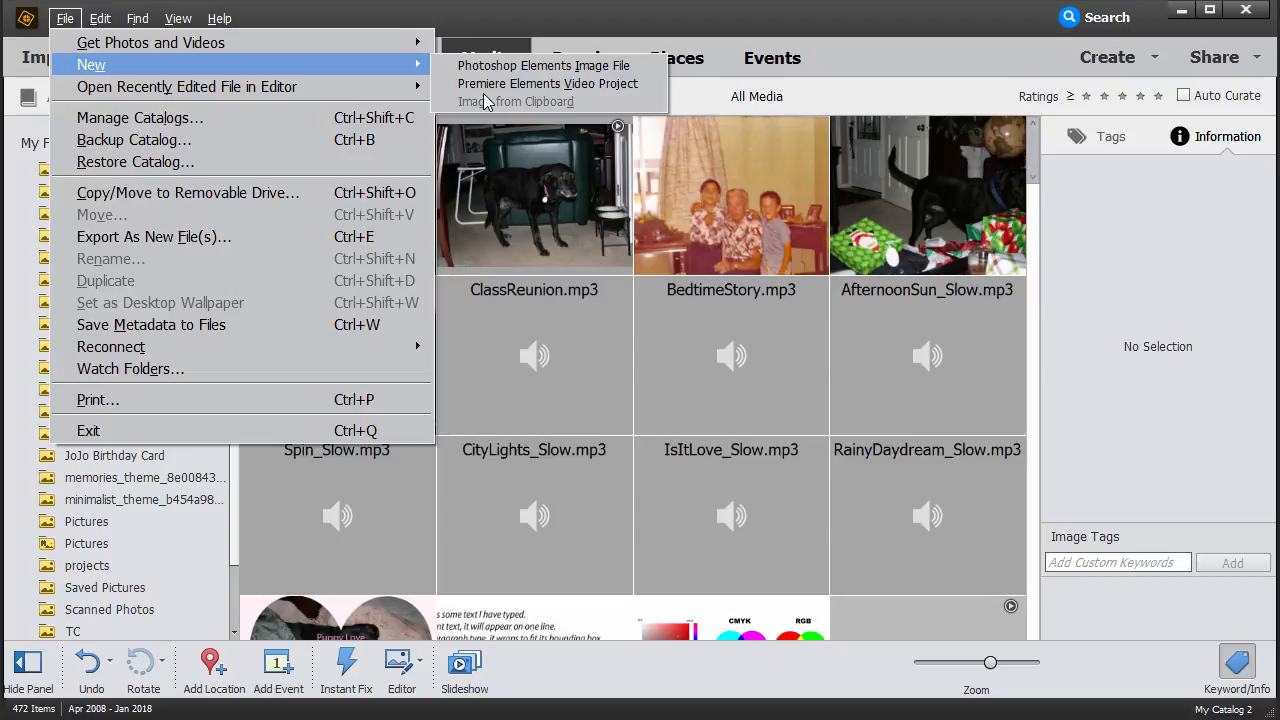
mouse_move(139, 117)
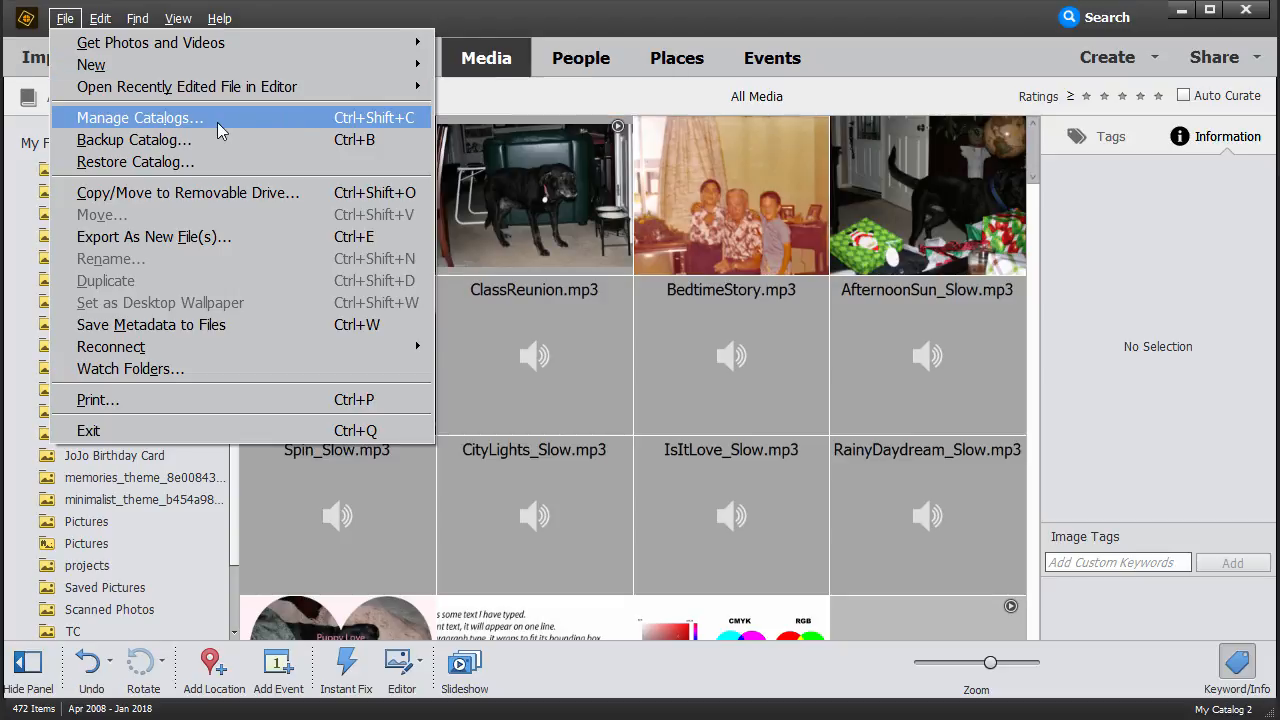
mouse_move(207, 131)
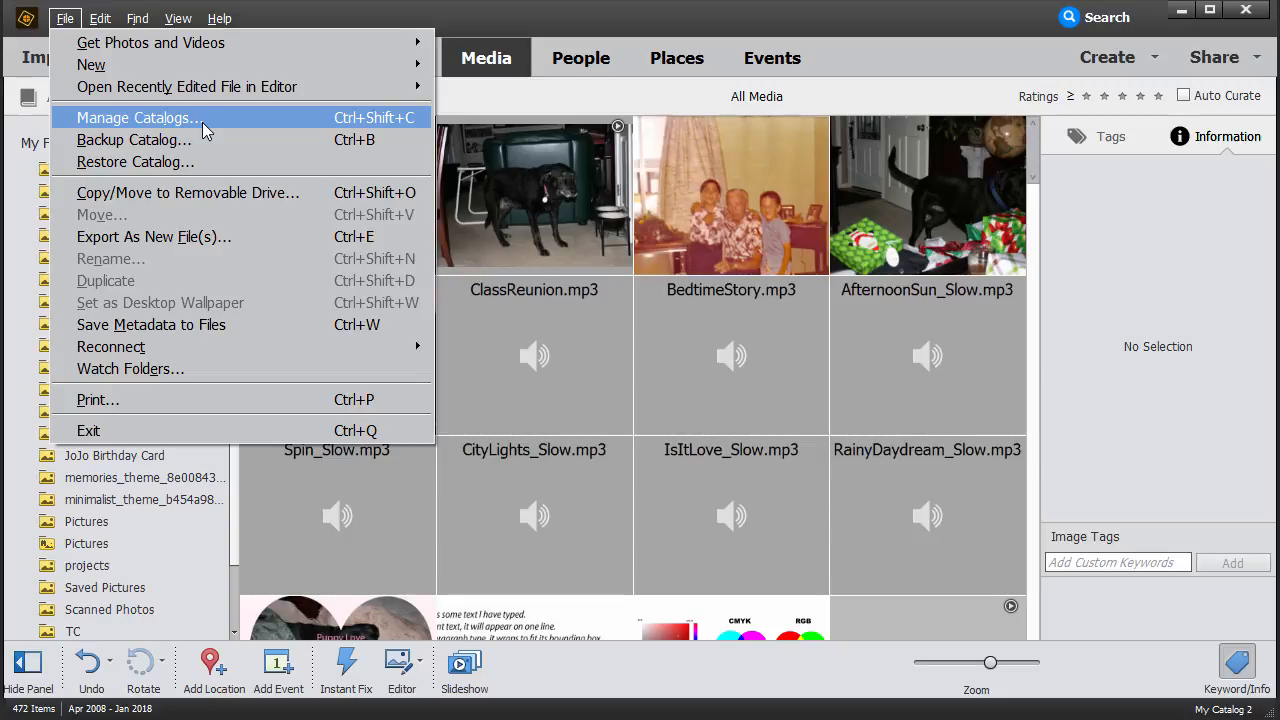
left_click(135, 117)
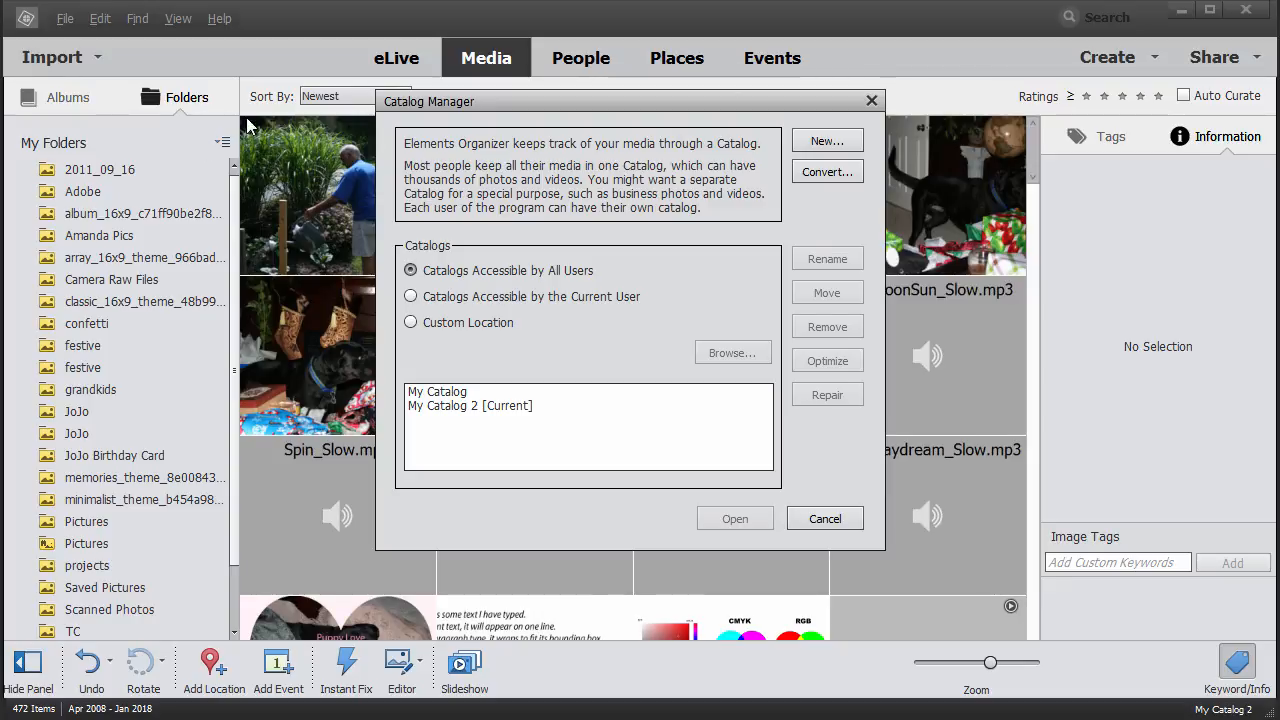
mouse_move(871, 101)
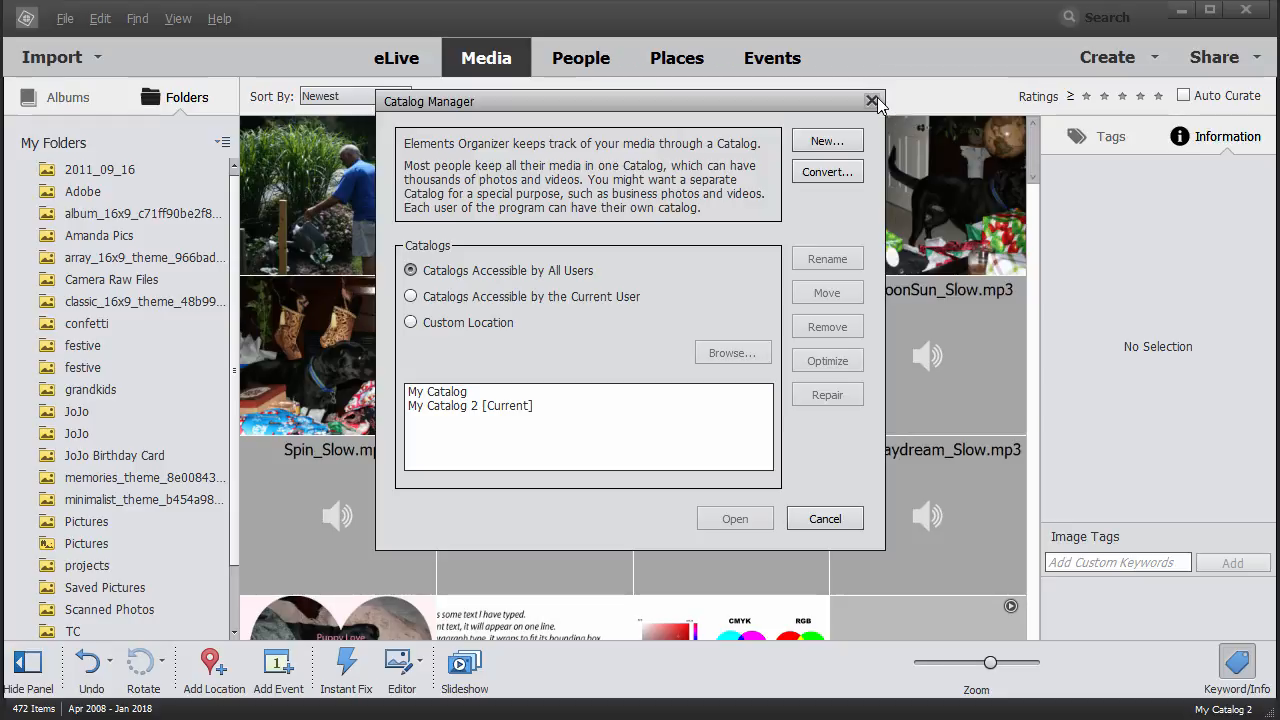
left_click(871, 101)
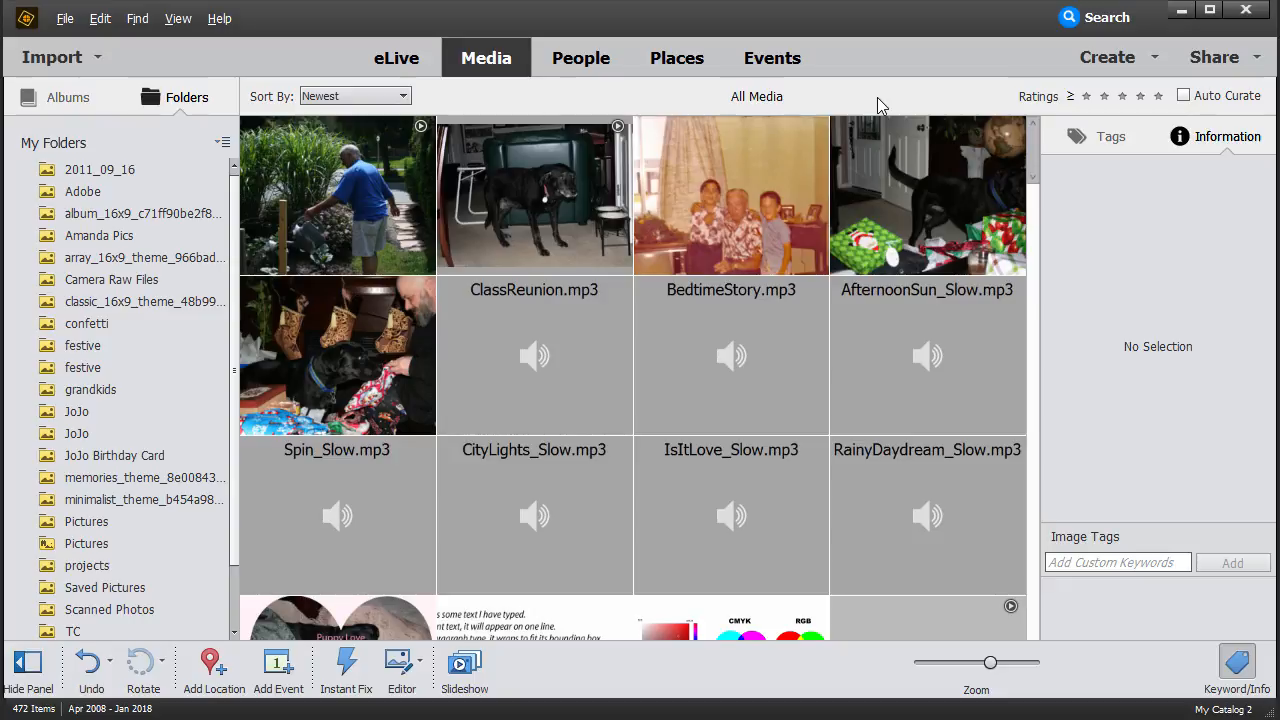
mouse_move(855, 112)
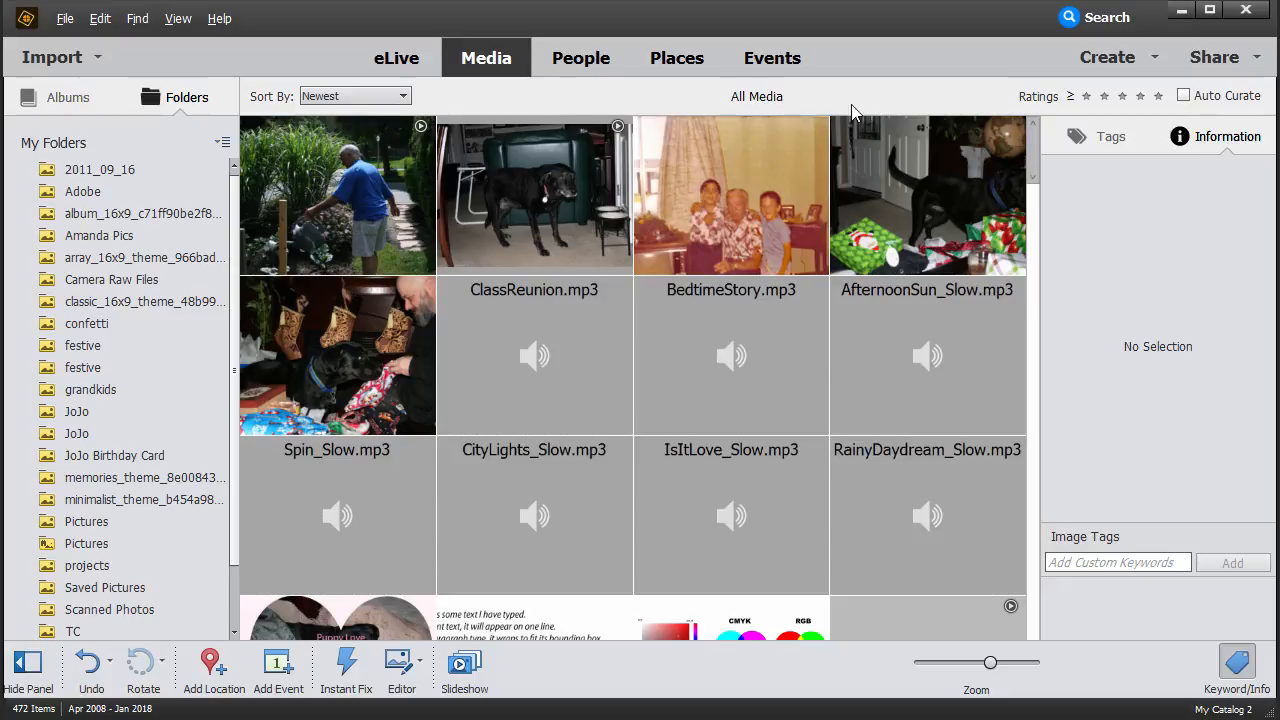
mouse_move(135, 58)
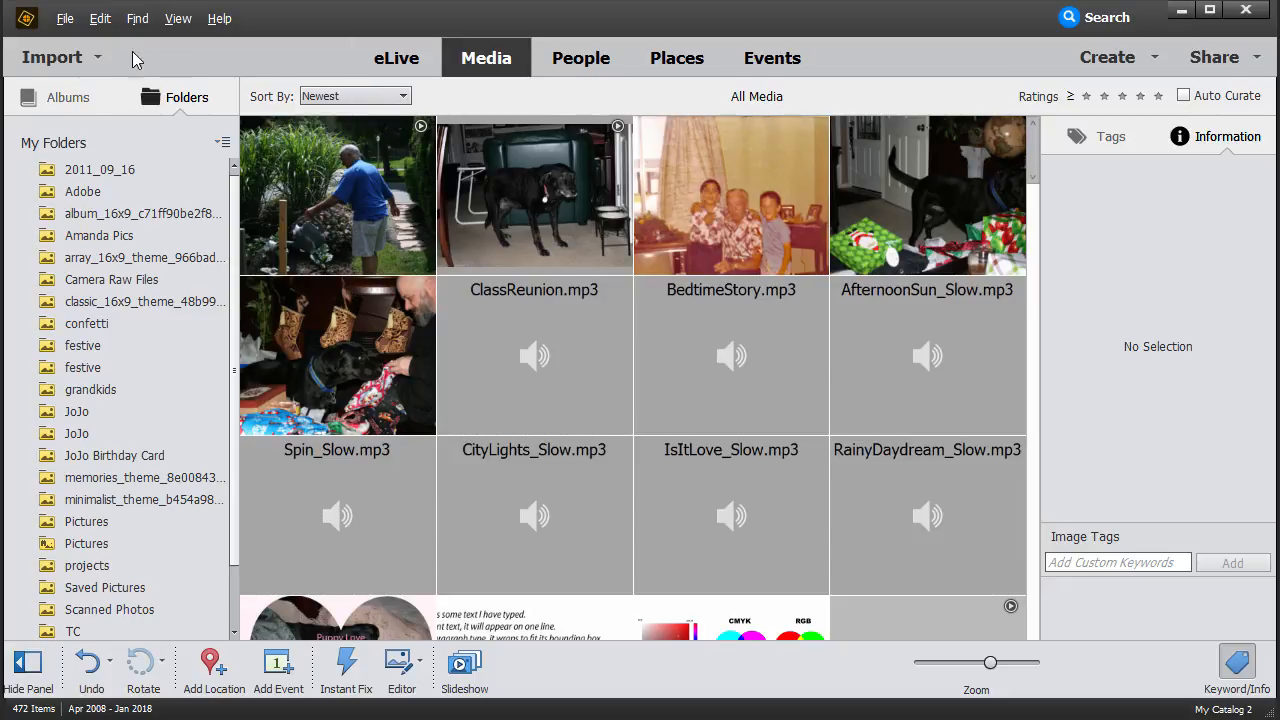
left_click(64, 18)
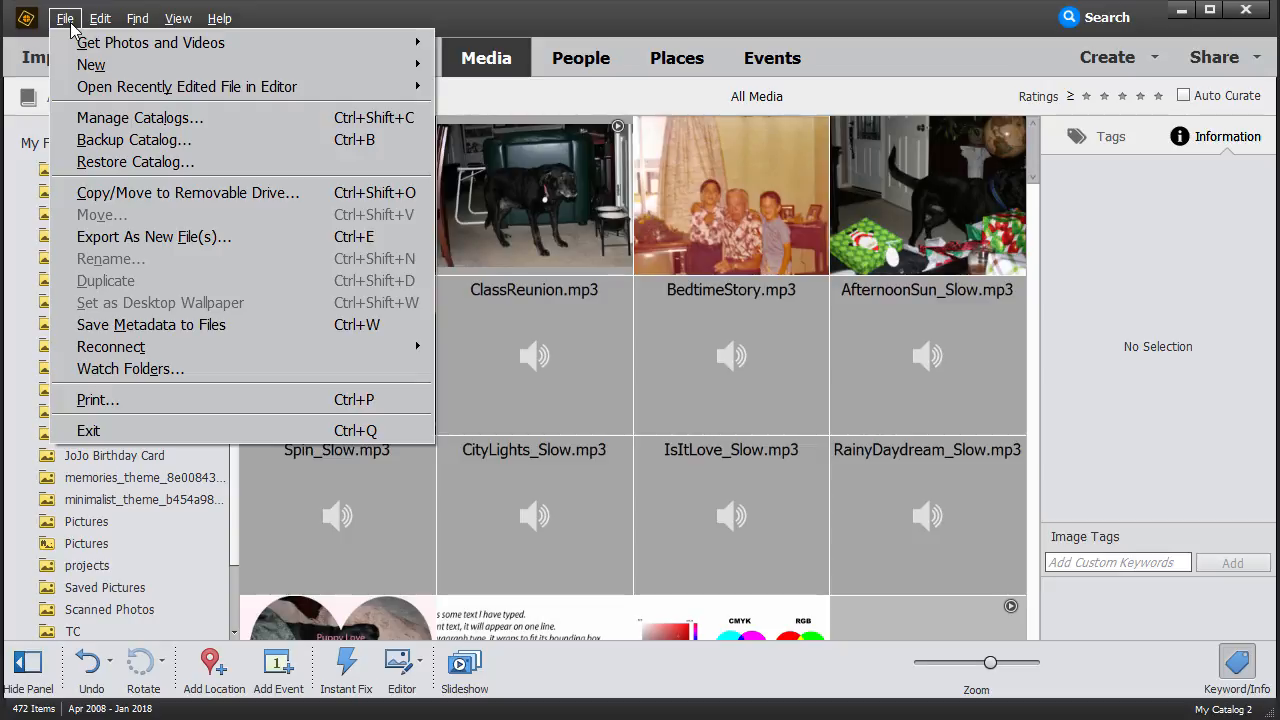
mouse_move(186, 86)
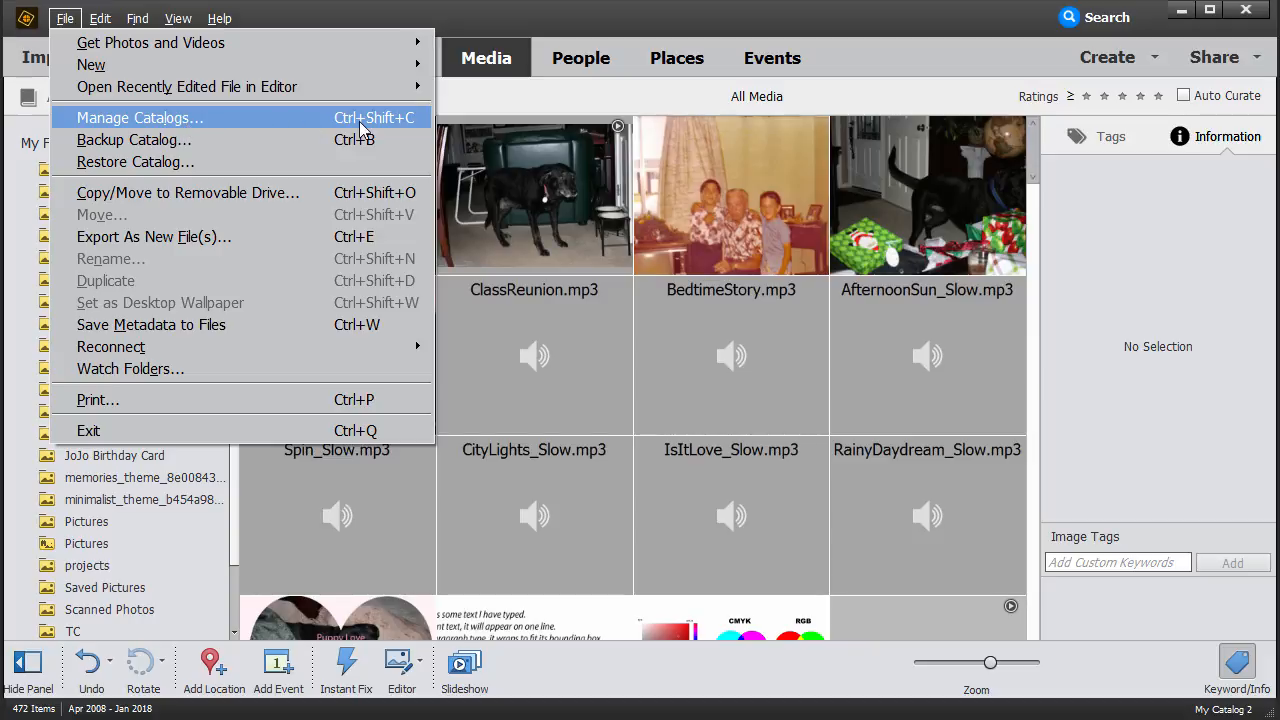
mouse_move(385, 128)
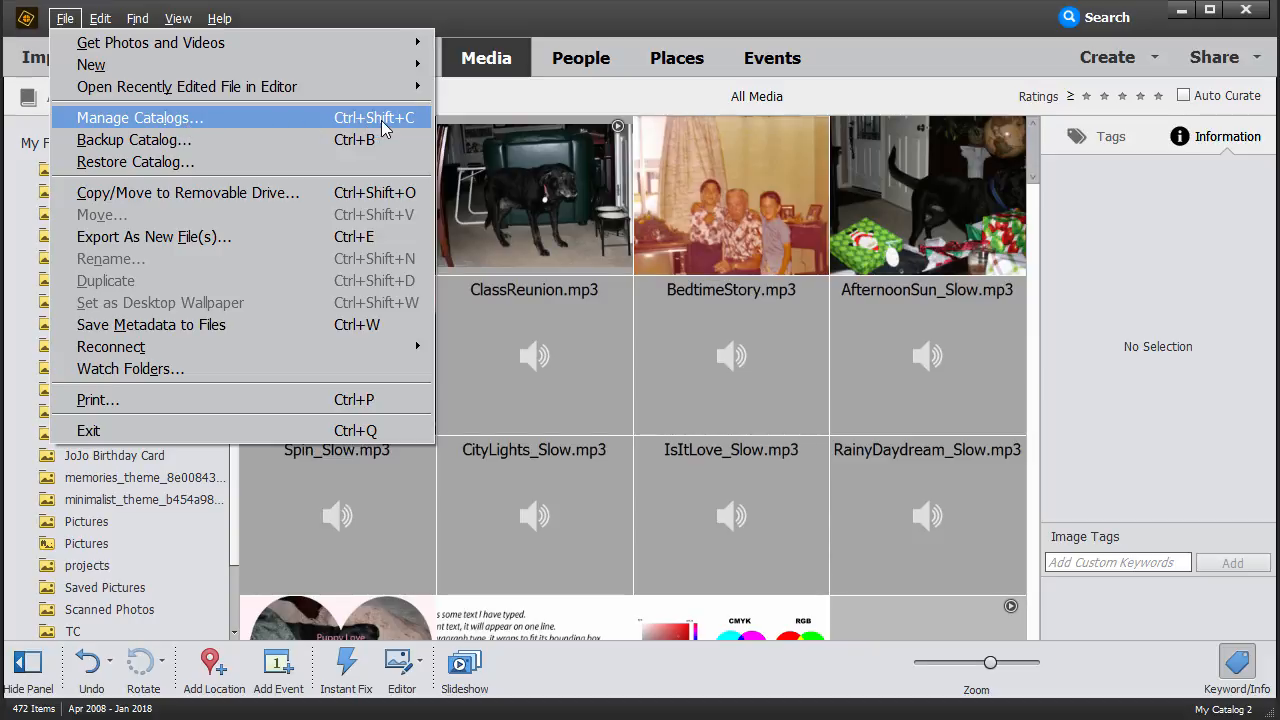
mouse_move(390, 128)
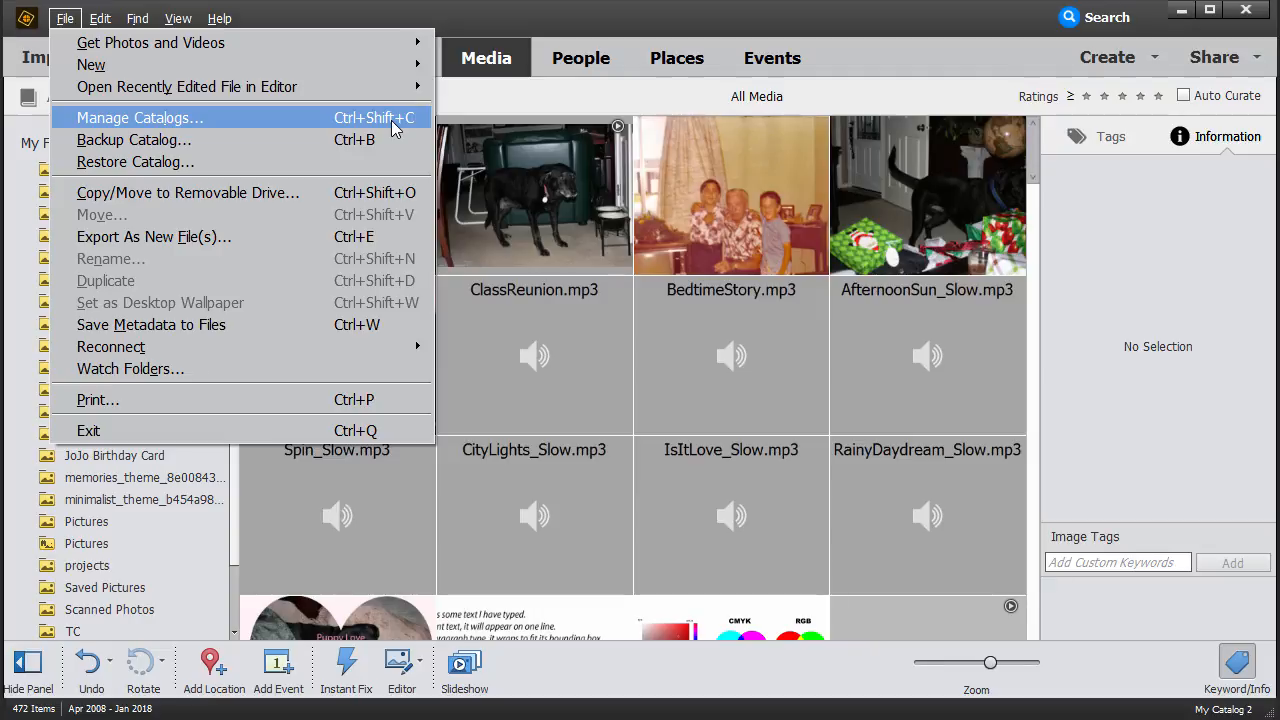
mouse_move(417, 135)
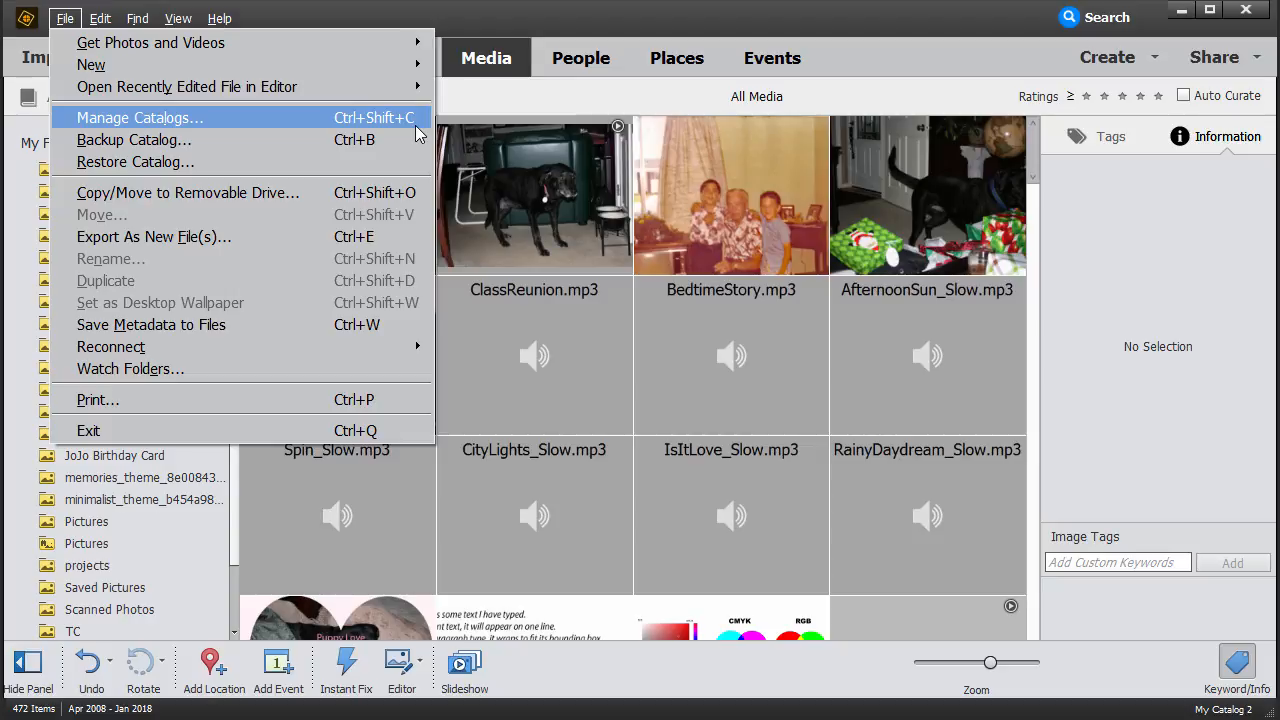
mouse_move(186, 86)
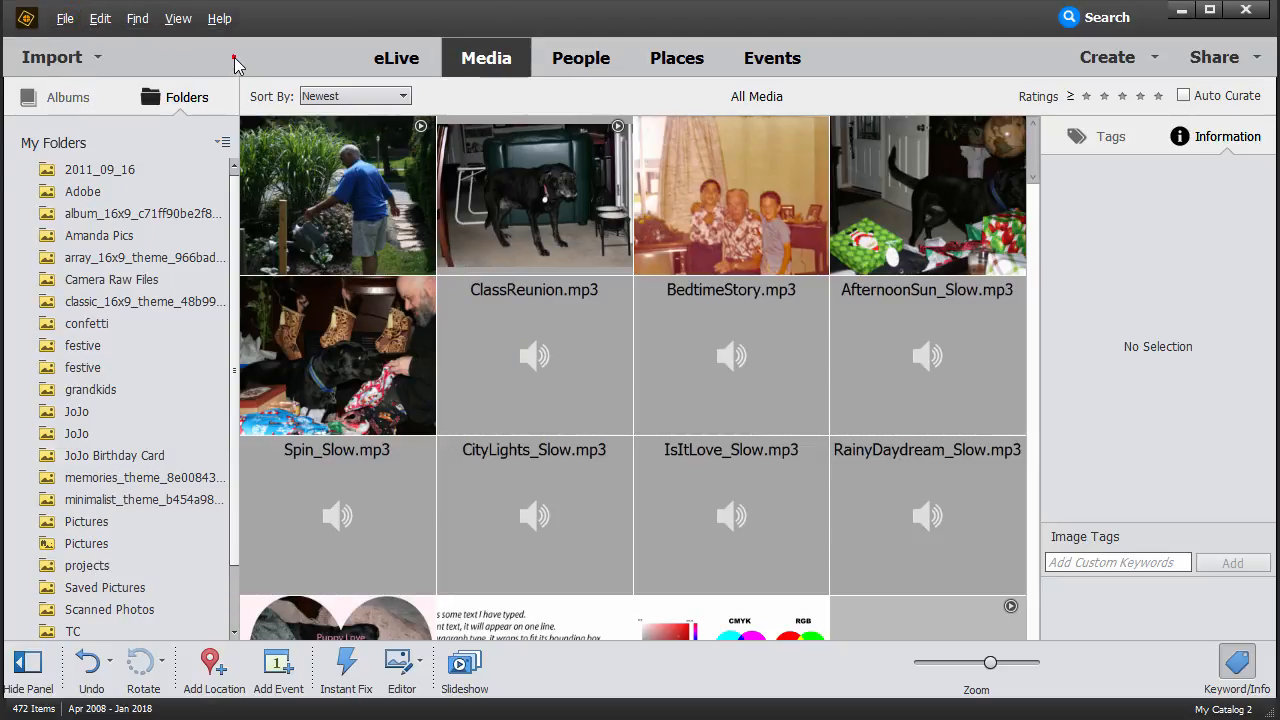
mouse_move(295, 57)
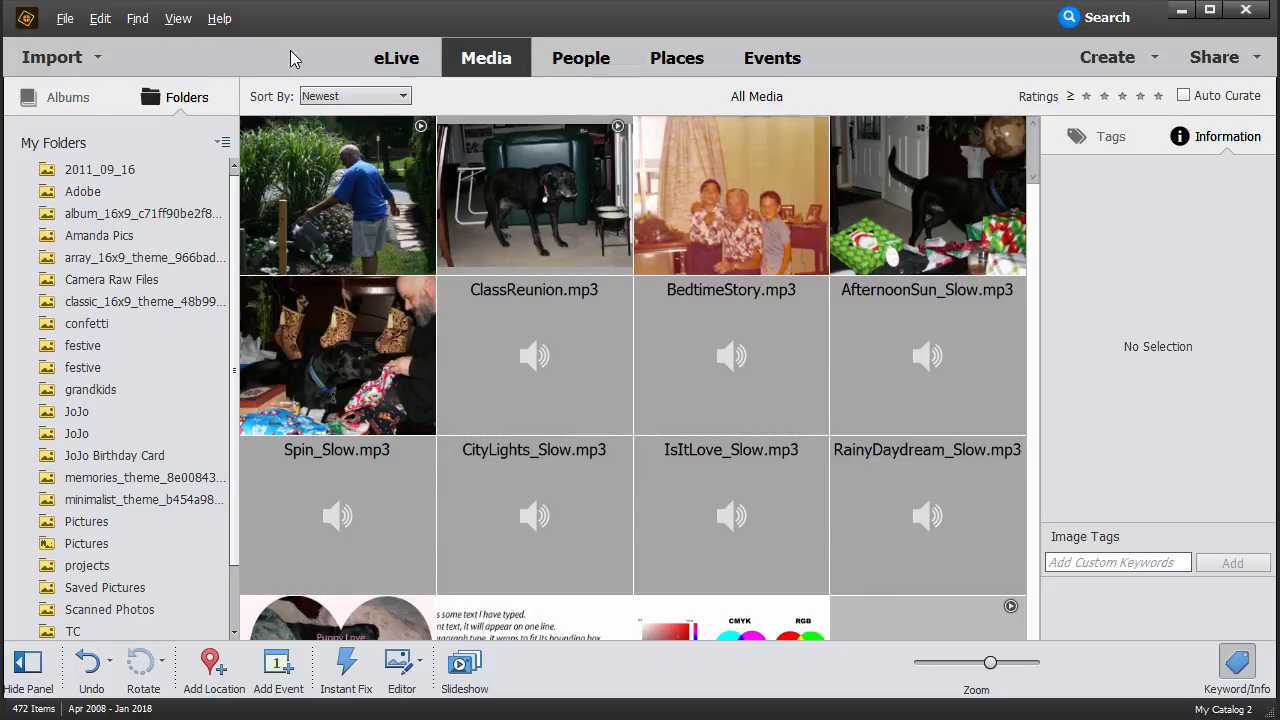
mouse_move(396, 57)
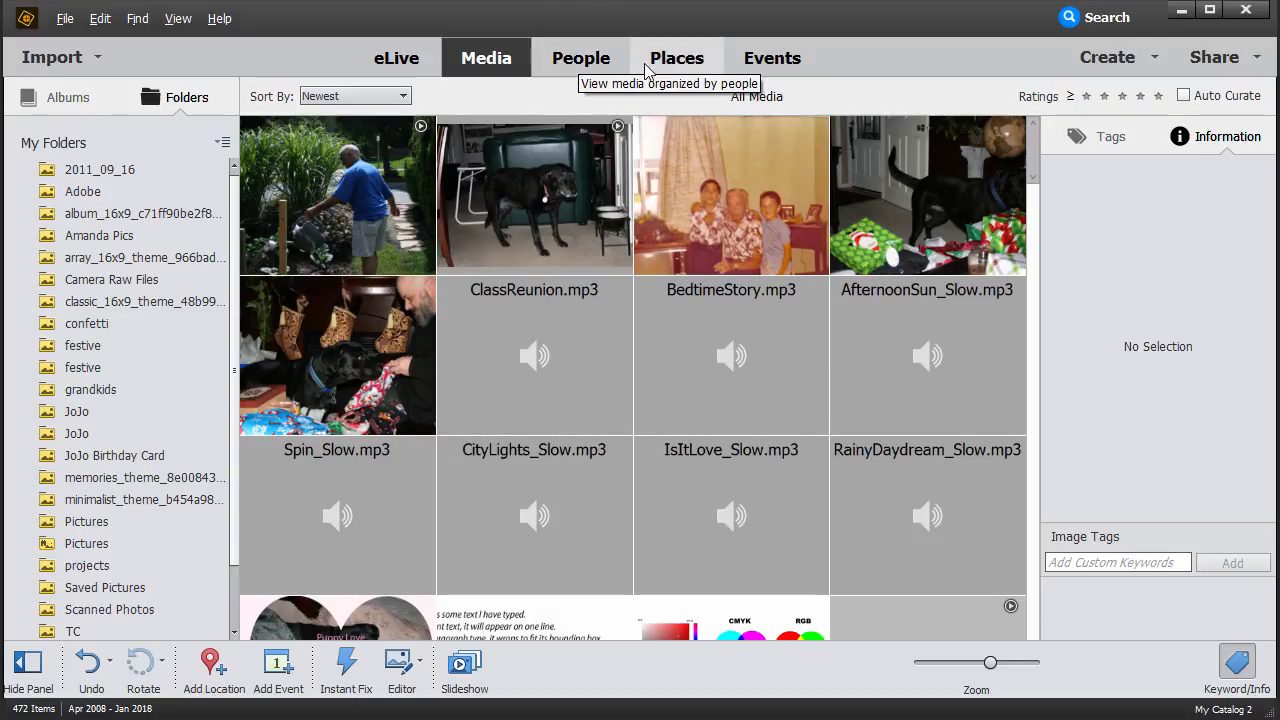
mouse_move(772, 57)
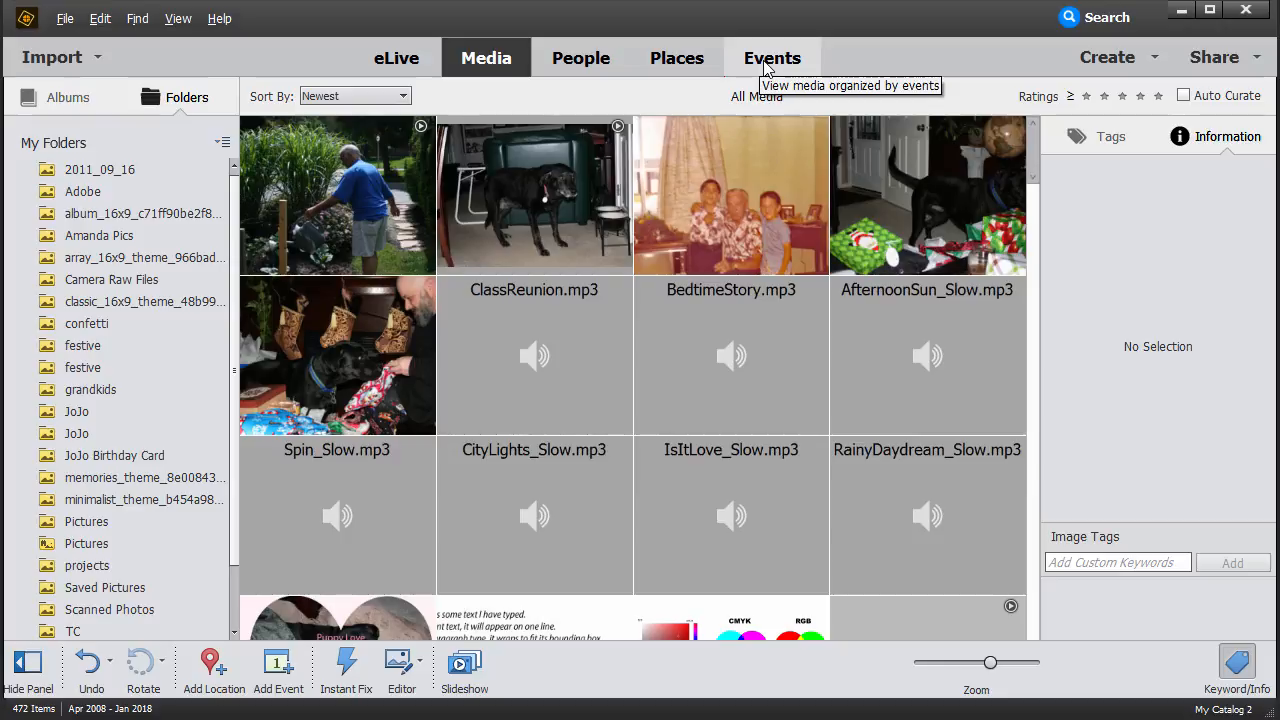
mouse_move(396, 57)
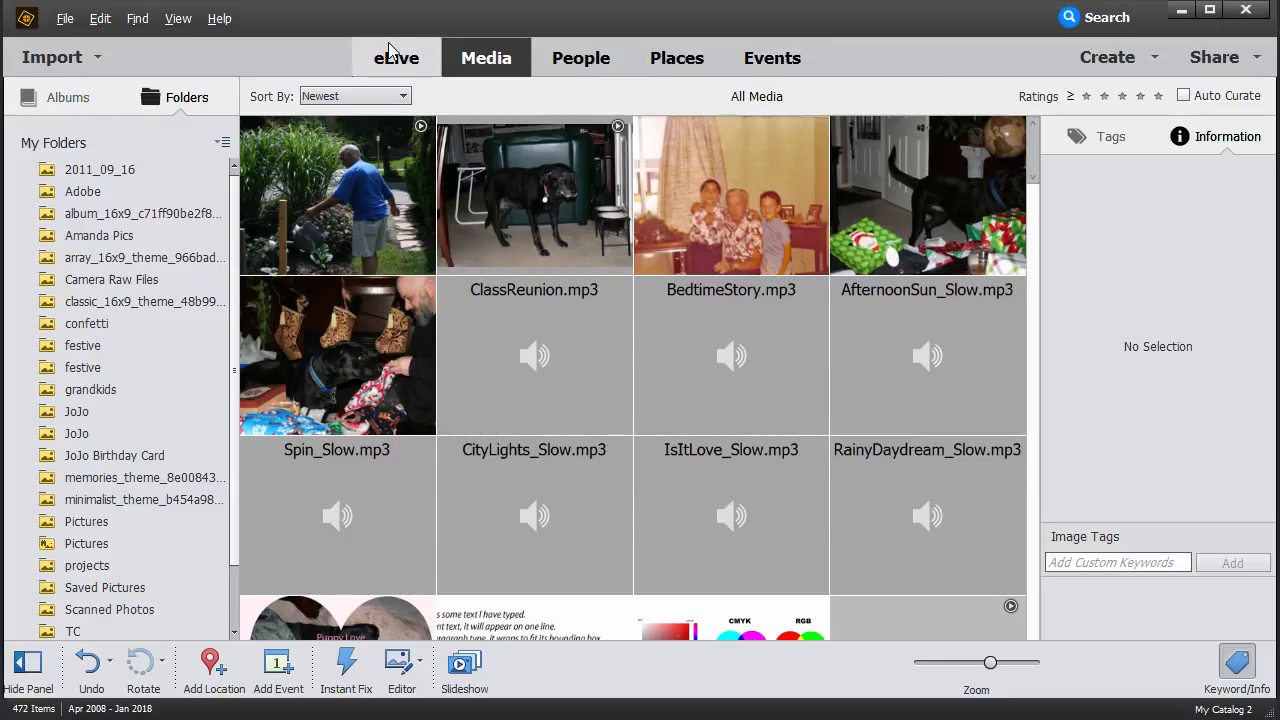
mouse_move(396, 57)
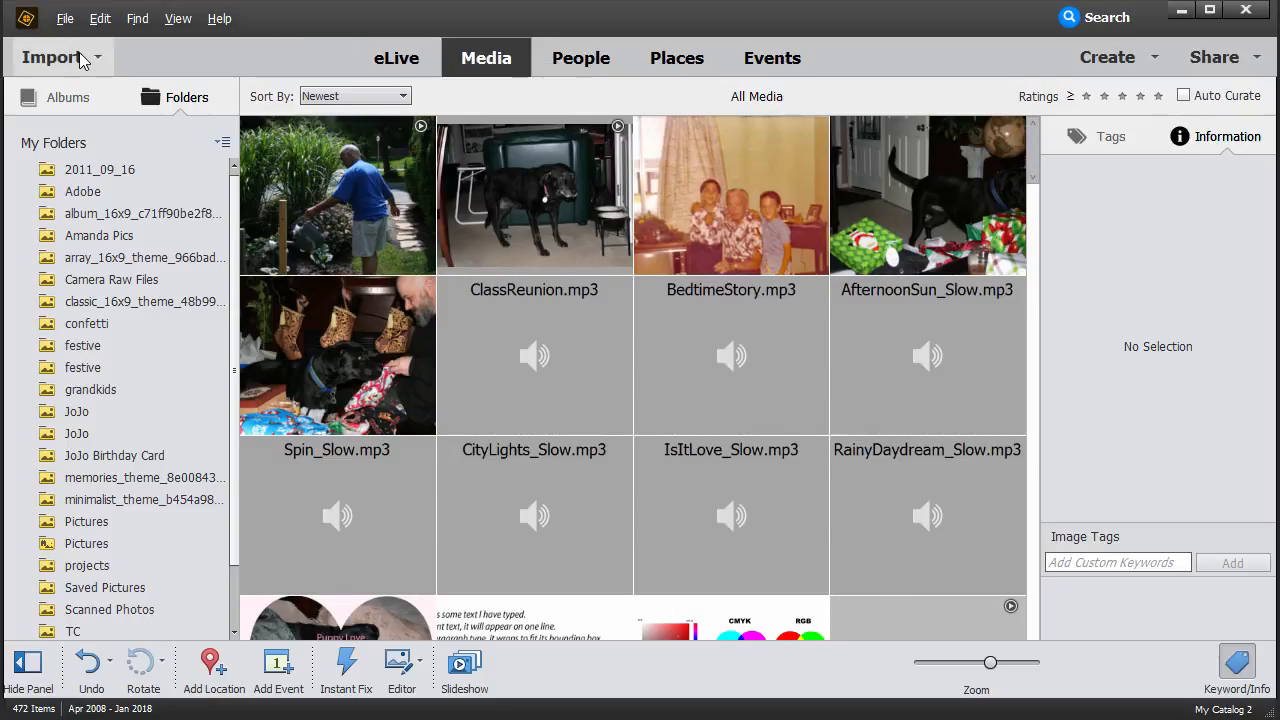
left_click(58, 57)
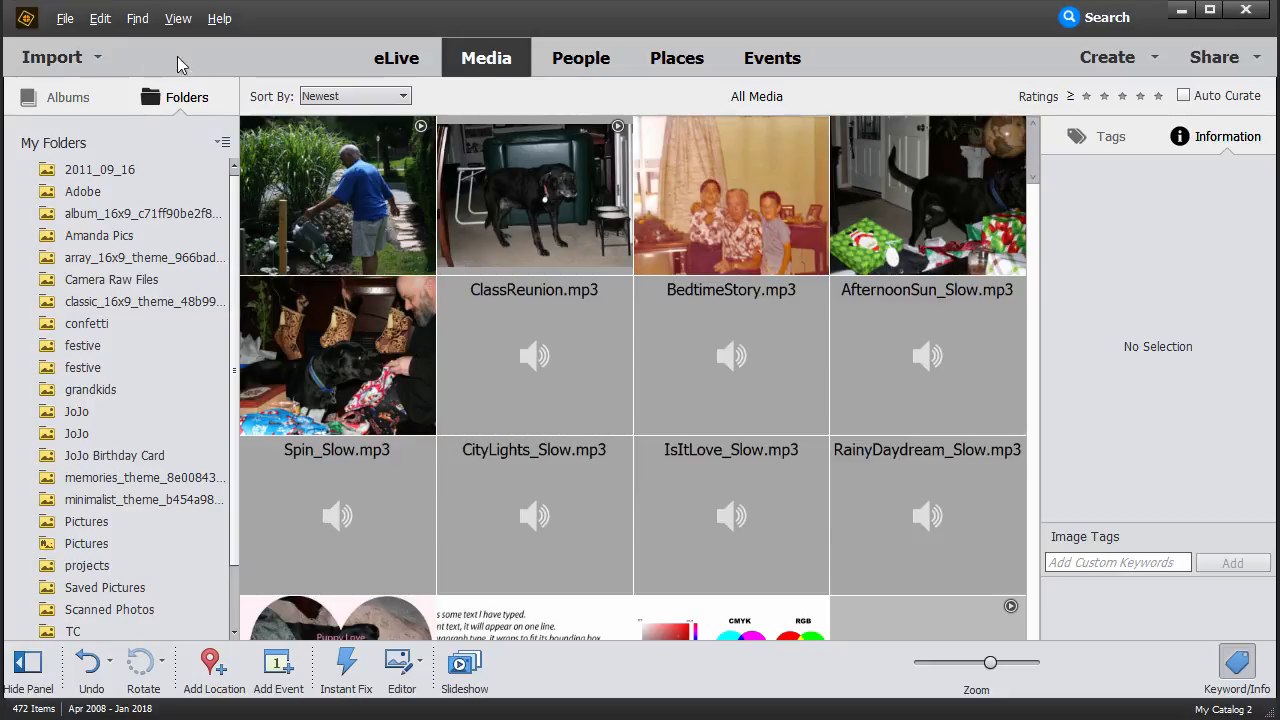
left_click(1214, 57)
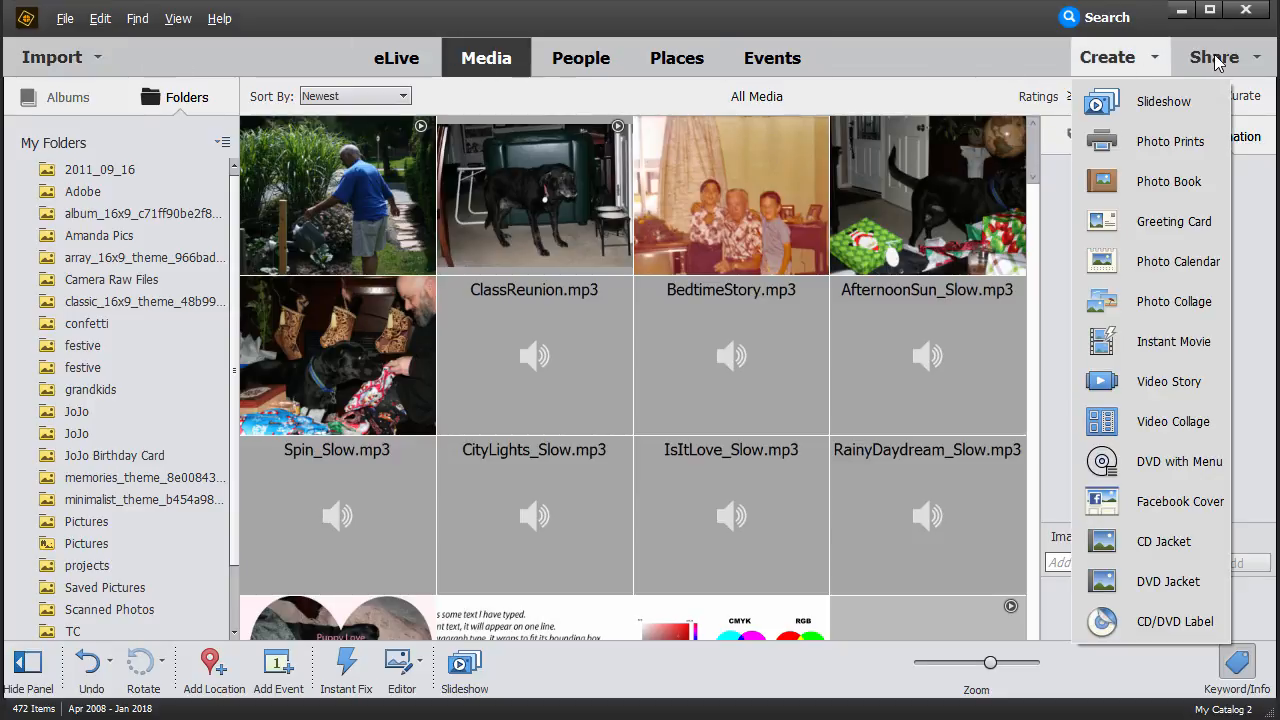
left_click(1214, 57)
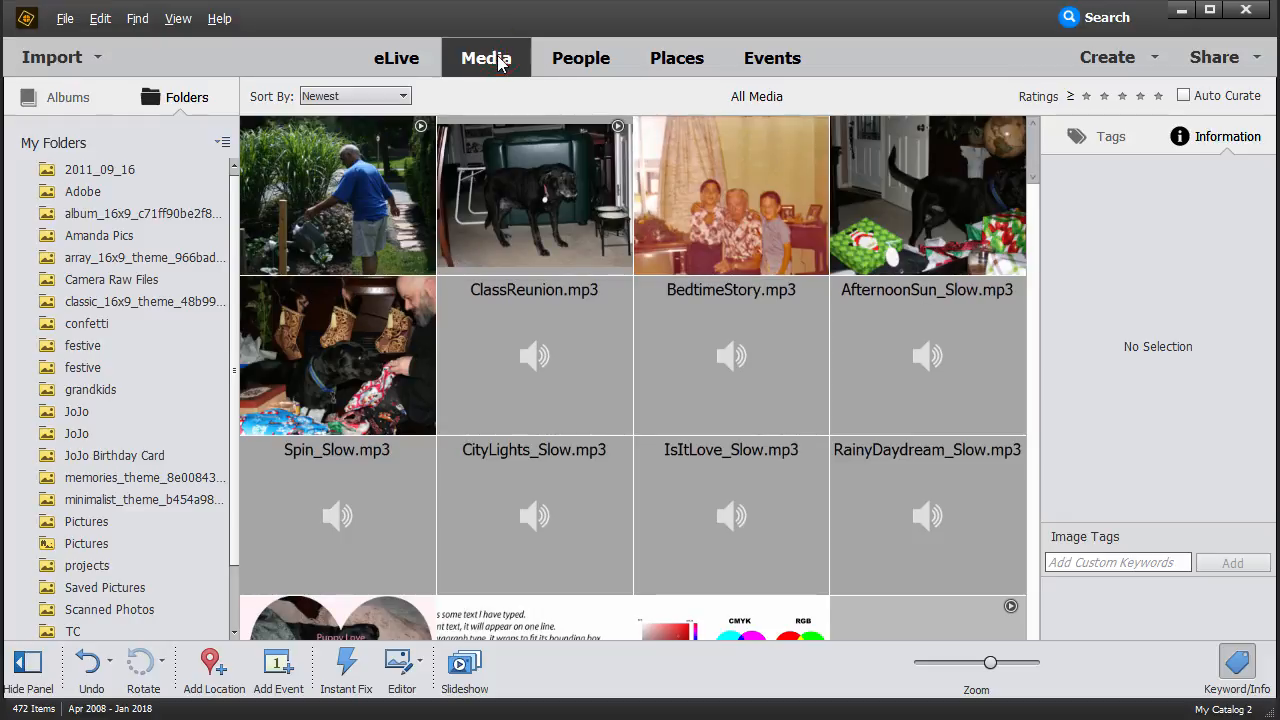
scroll("down", 3)
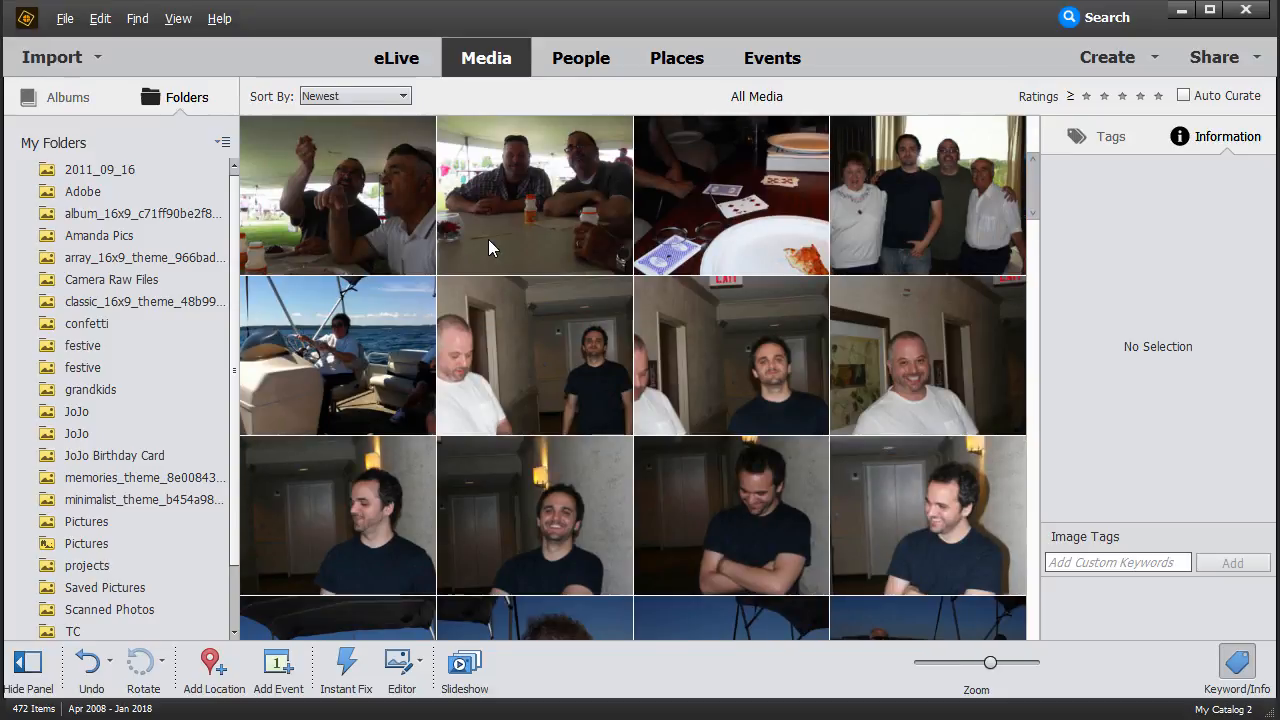
scroll("down", 3)
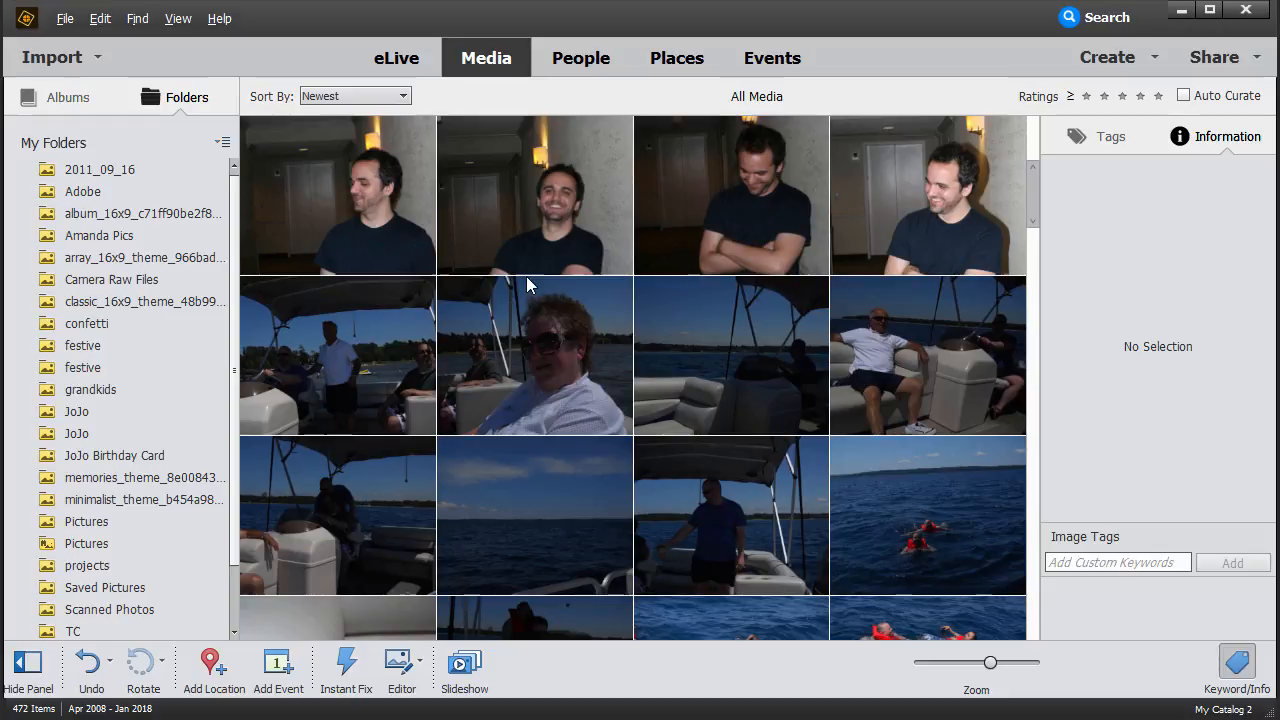
mouse_move(482, 285)
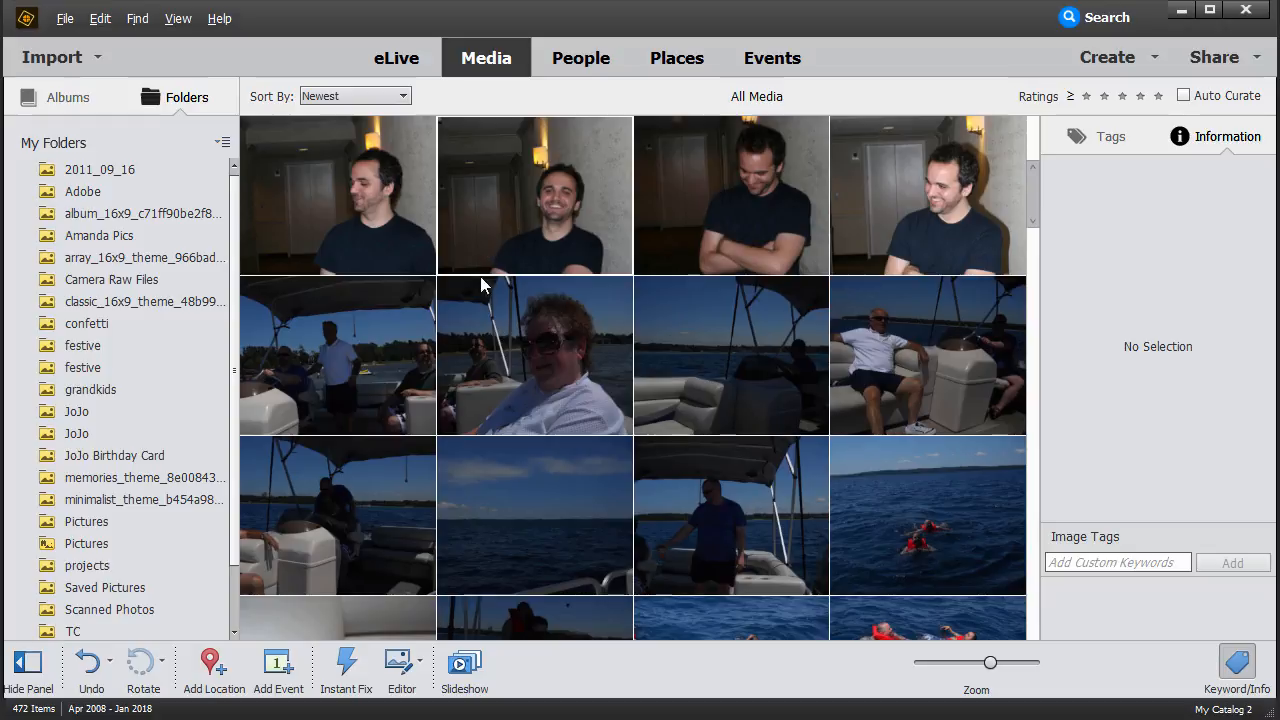
left_click(535, 355)
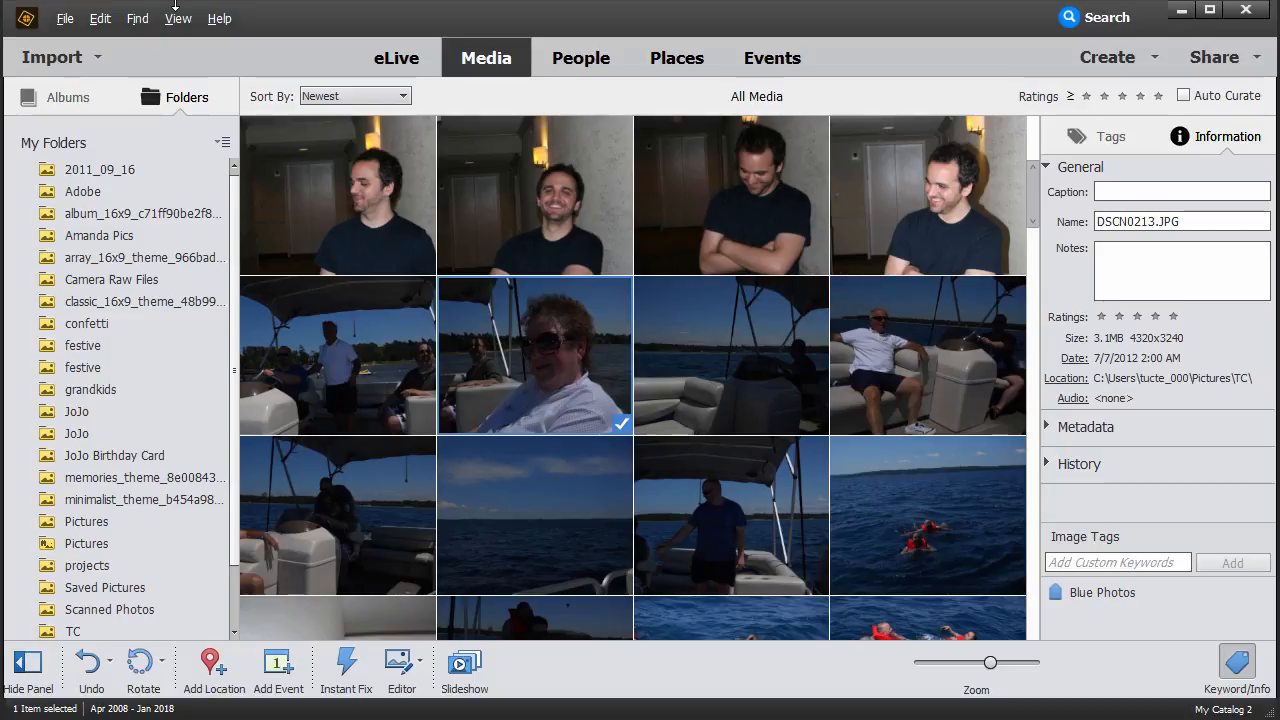
left_click(178, 18)
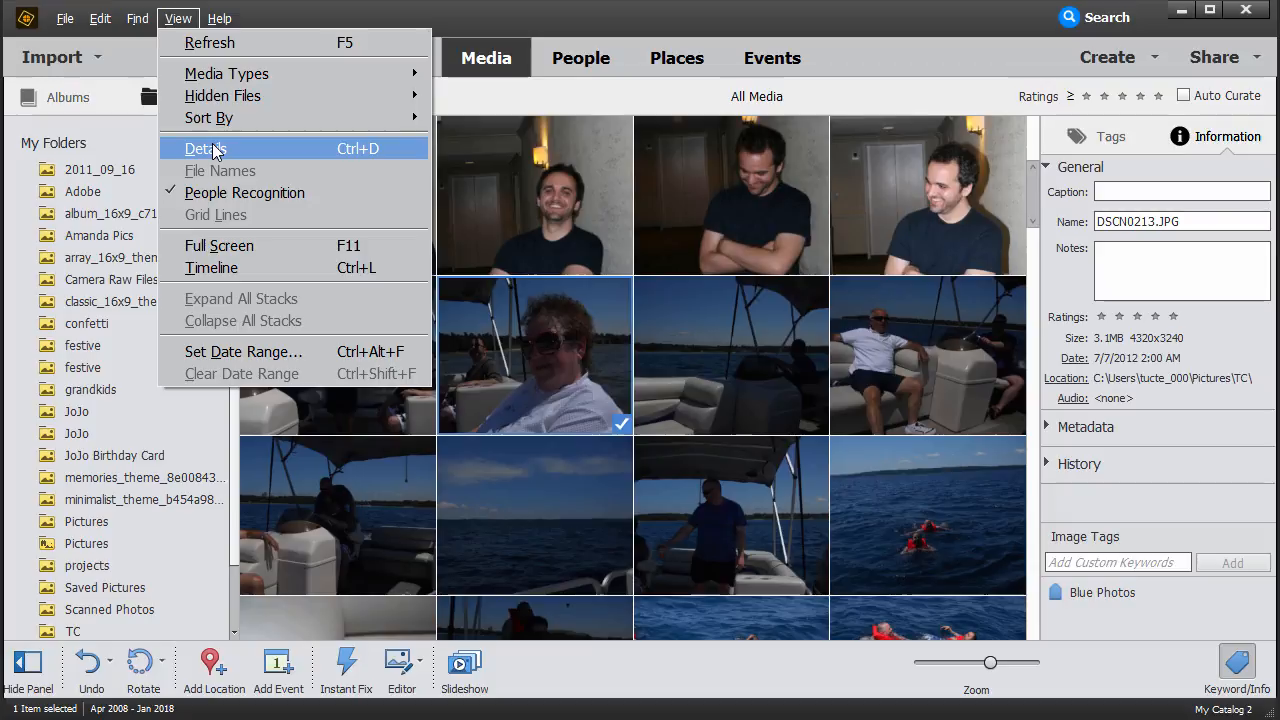
left_click(206, 148)
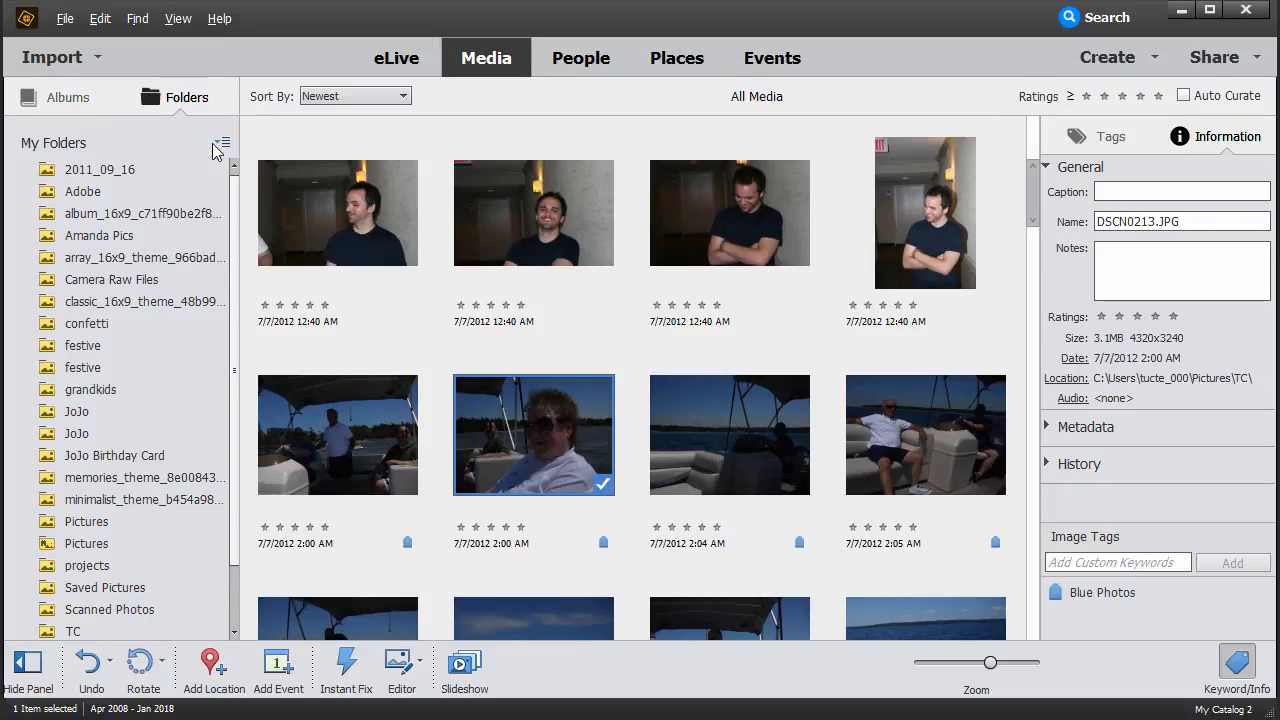
mouse_move(410, 207)
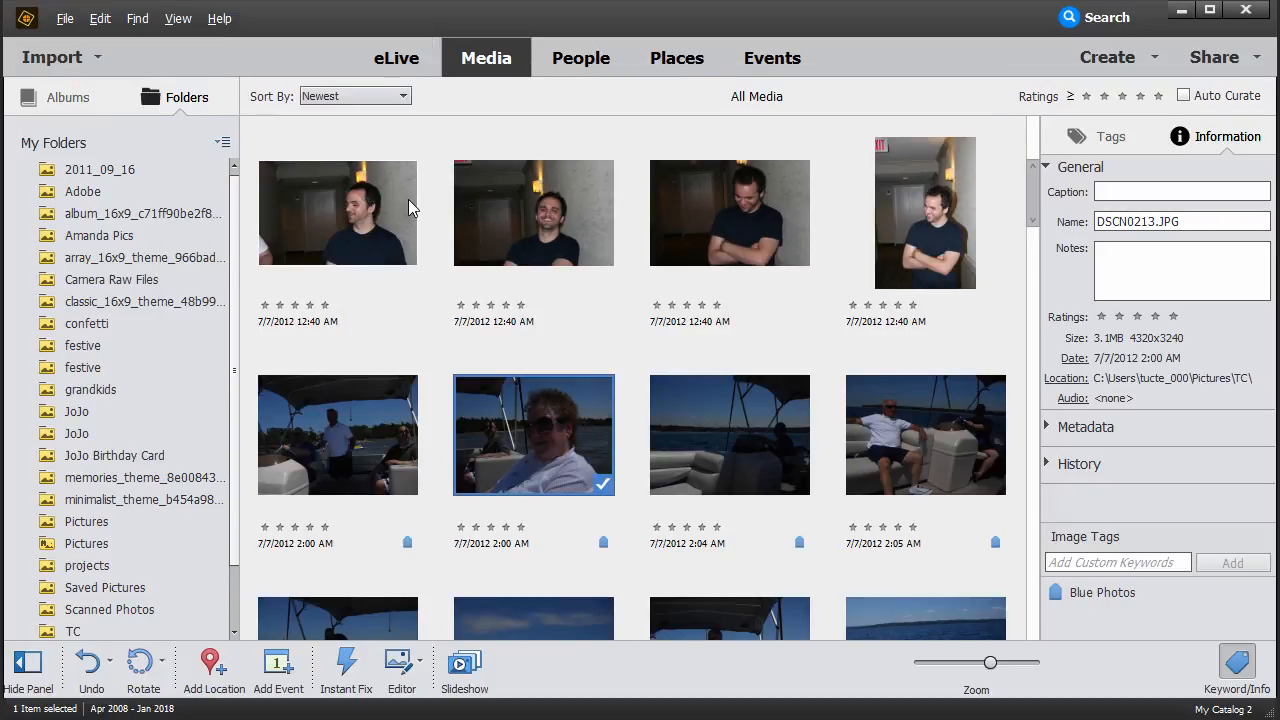
left_click(178, 18)
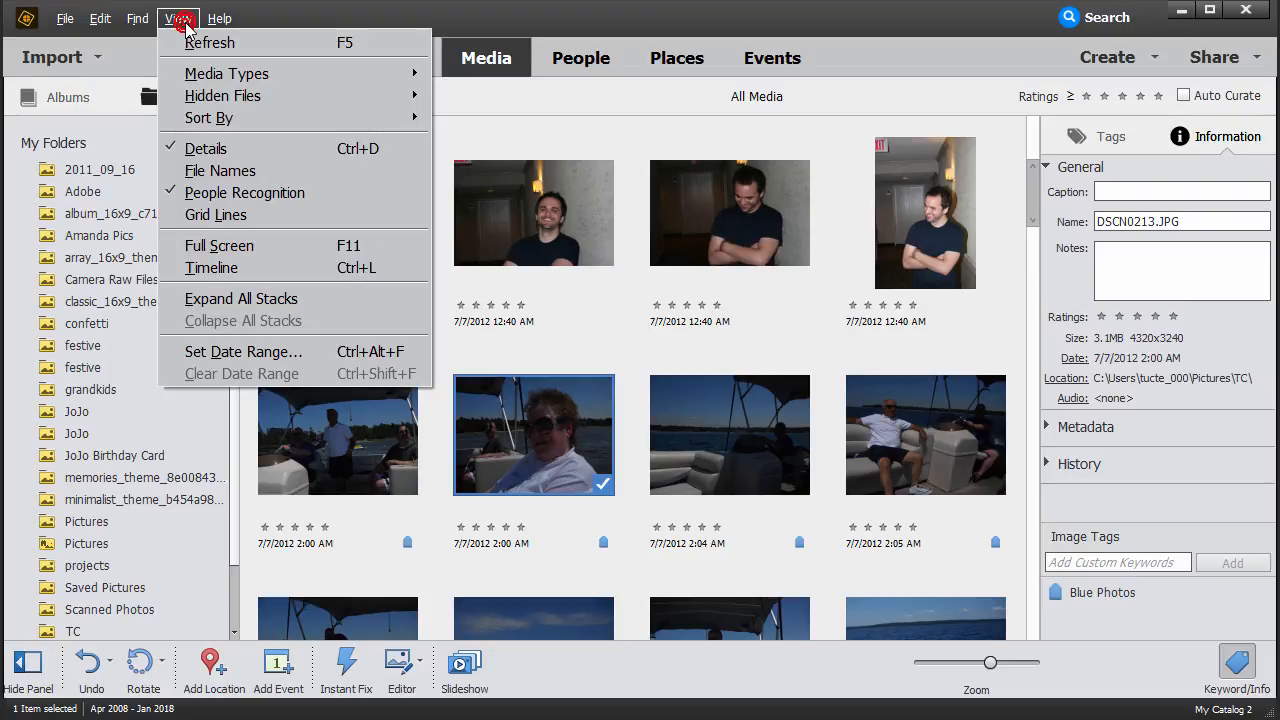
mouse_move(226, 73)
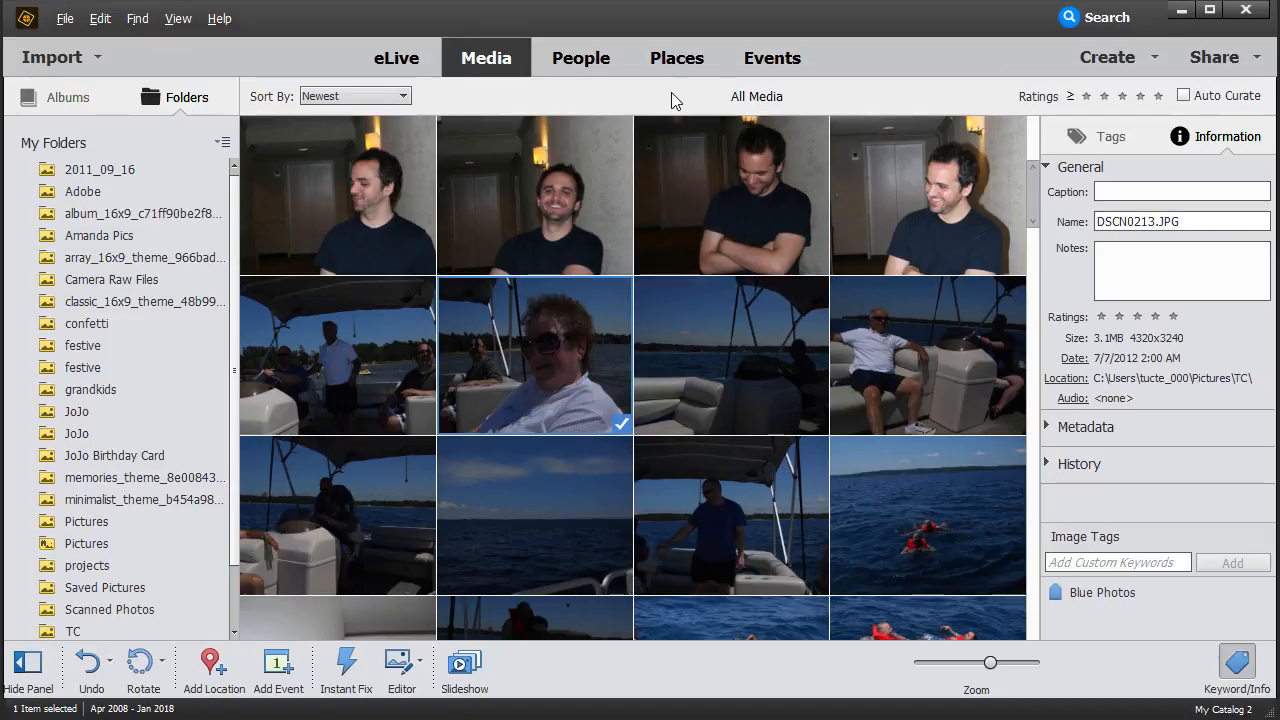
left_click(677, 57)
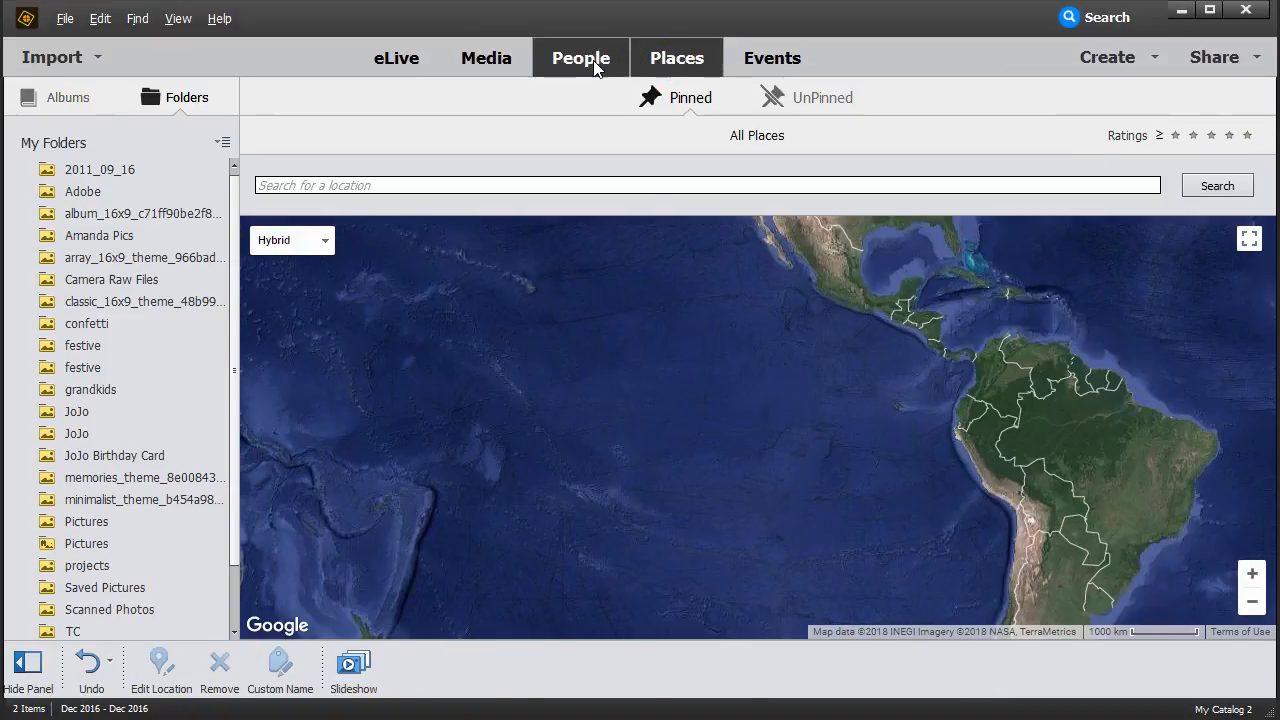
left_click(486, 57)
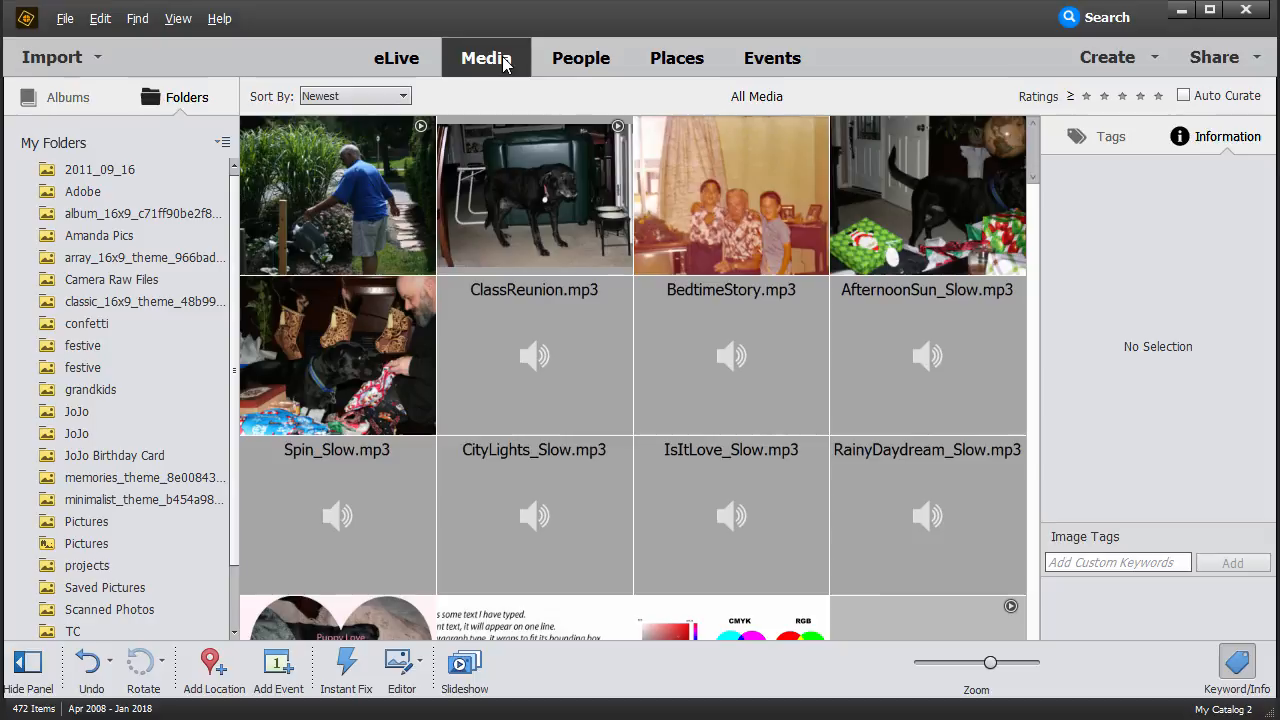
mouse_move(540, 685)
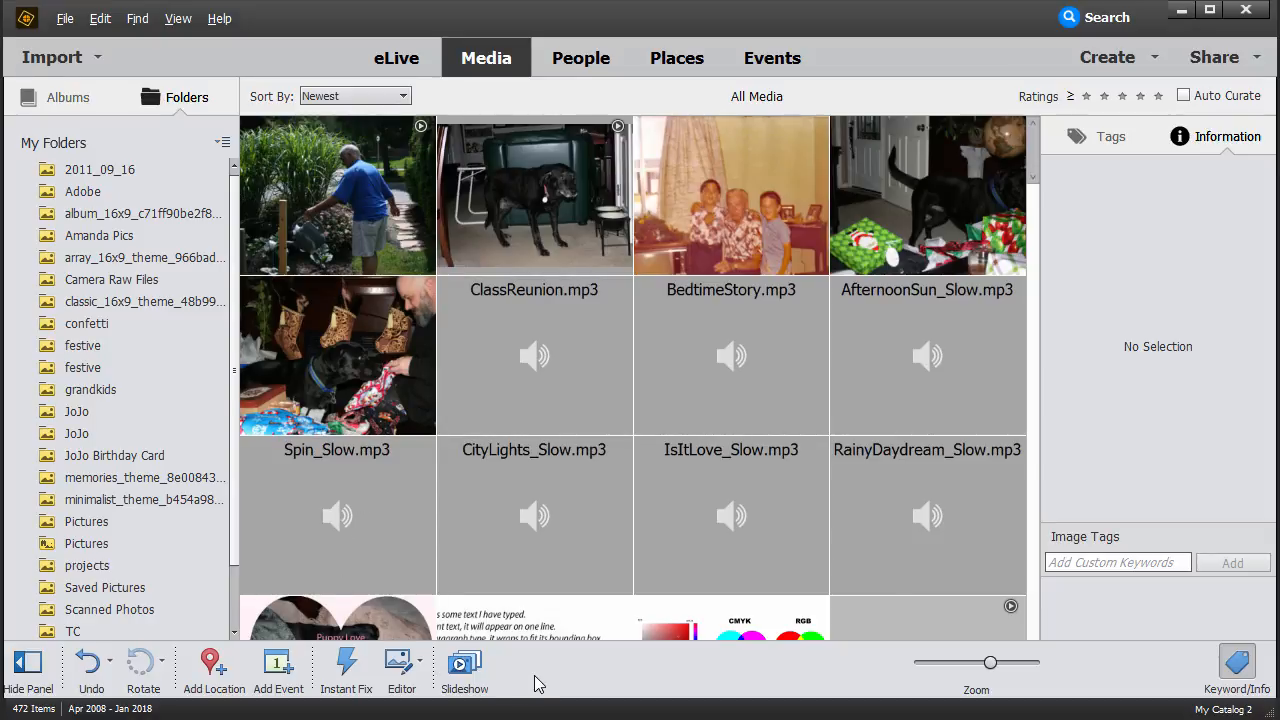
mouse_move(547, 676)
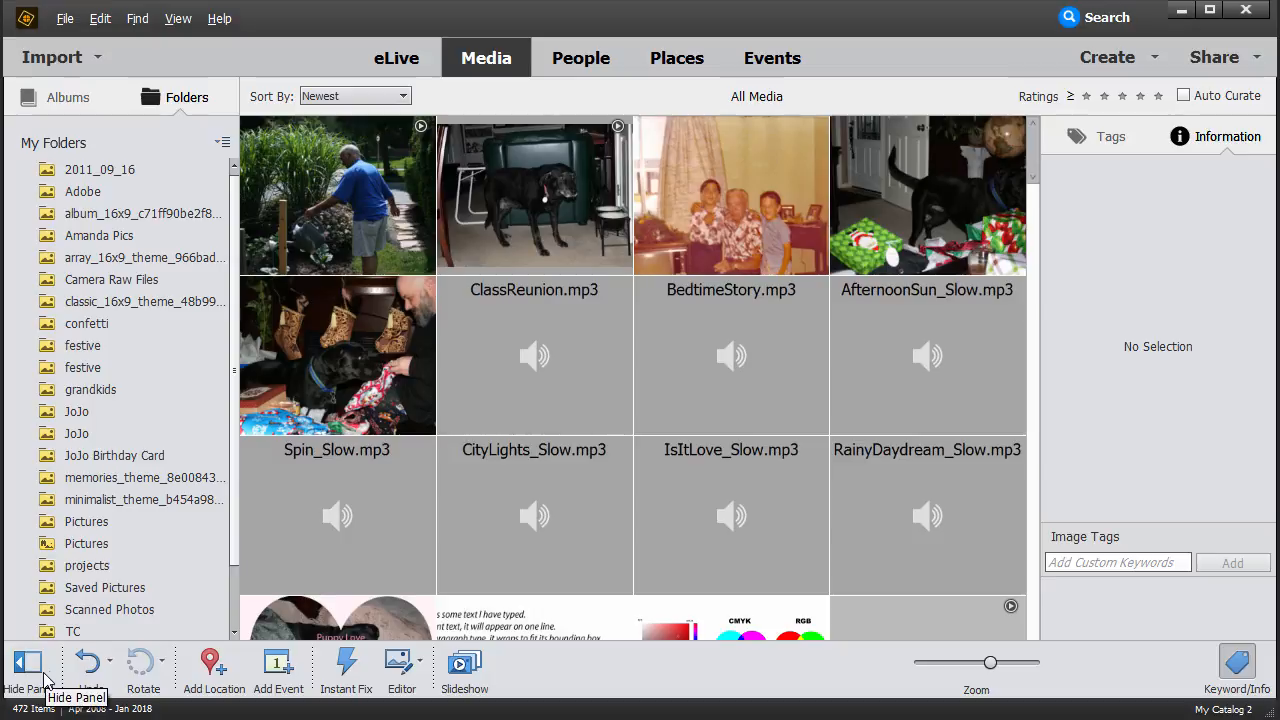
mouse_move(143, 660)
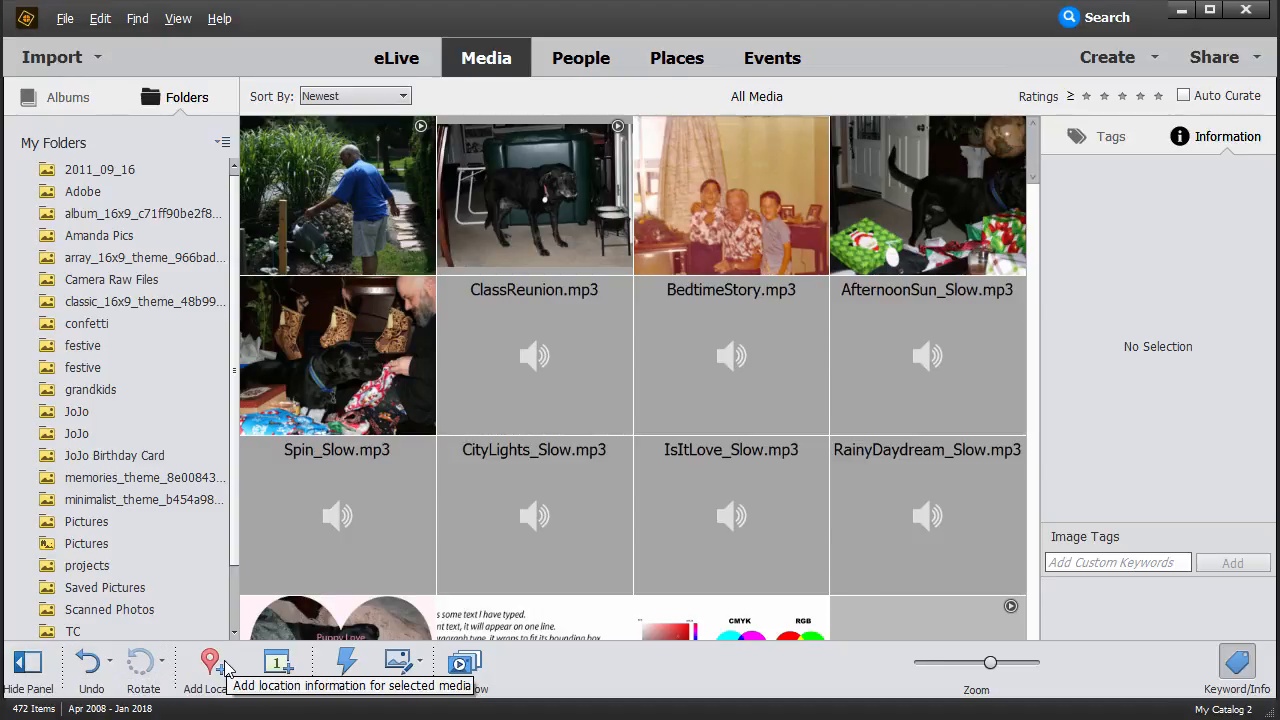
mouse_move(345, 665)
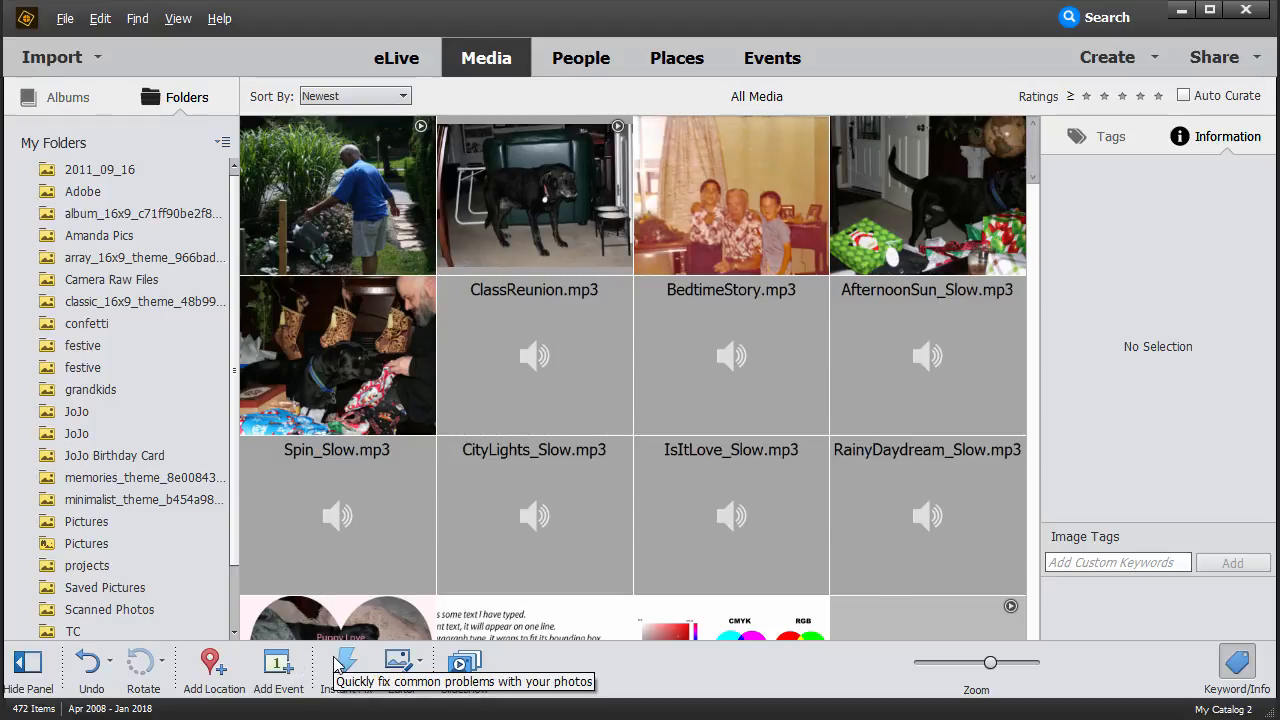
mouse_move(401, 665)
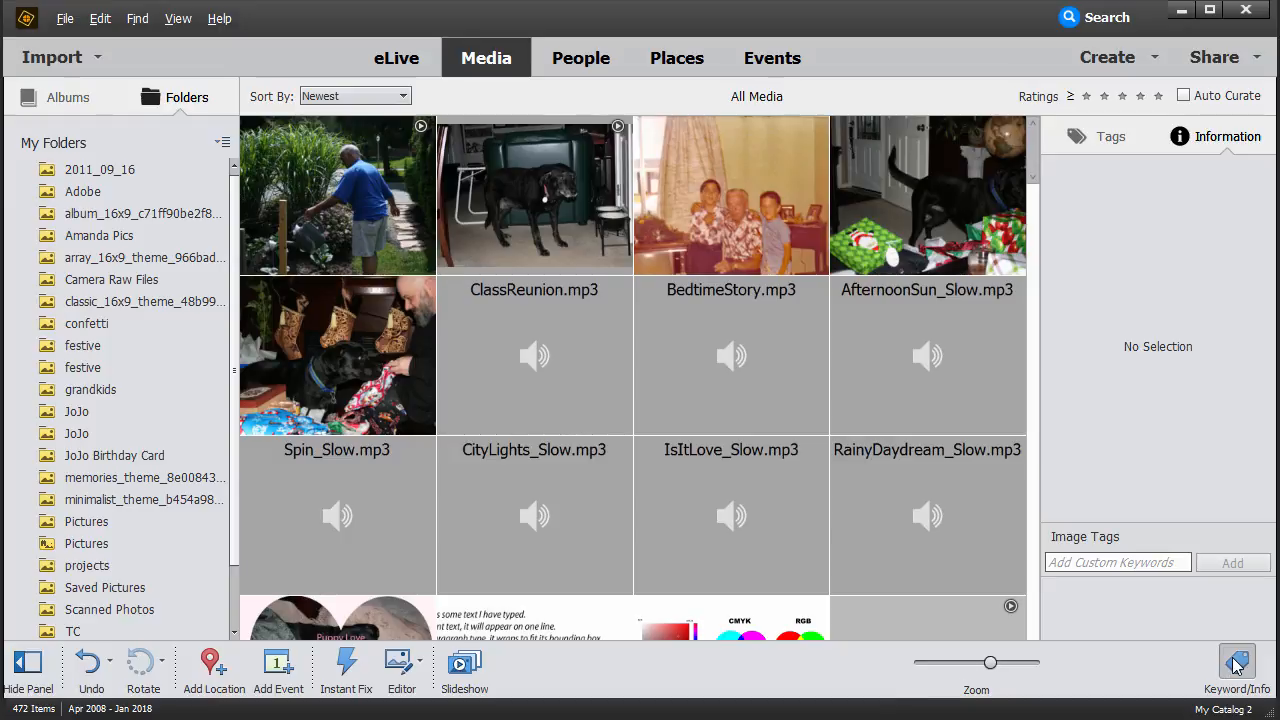
mouse_move(1237, 665)
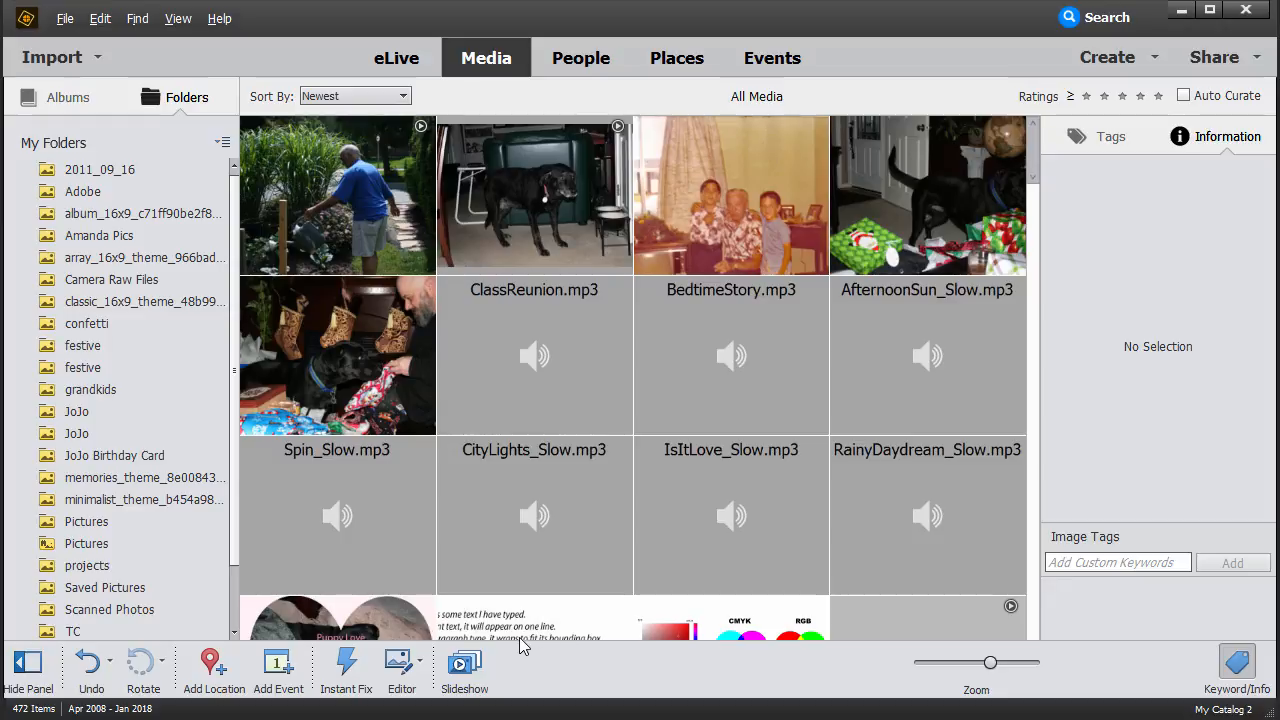
mouse_move(520, 663)
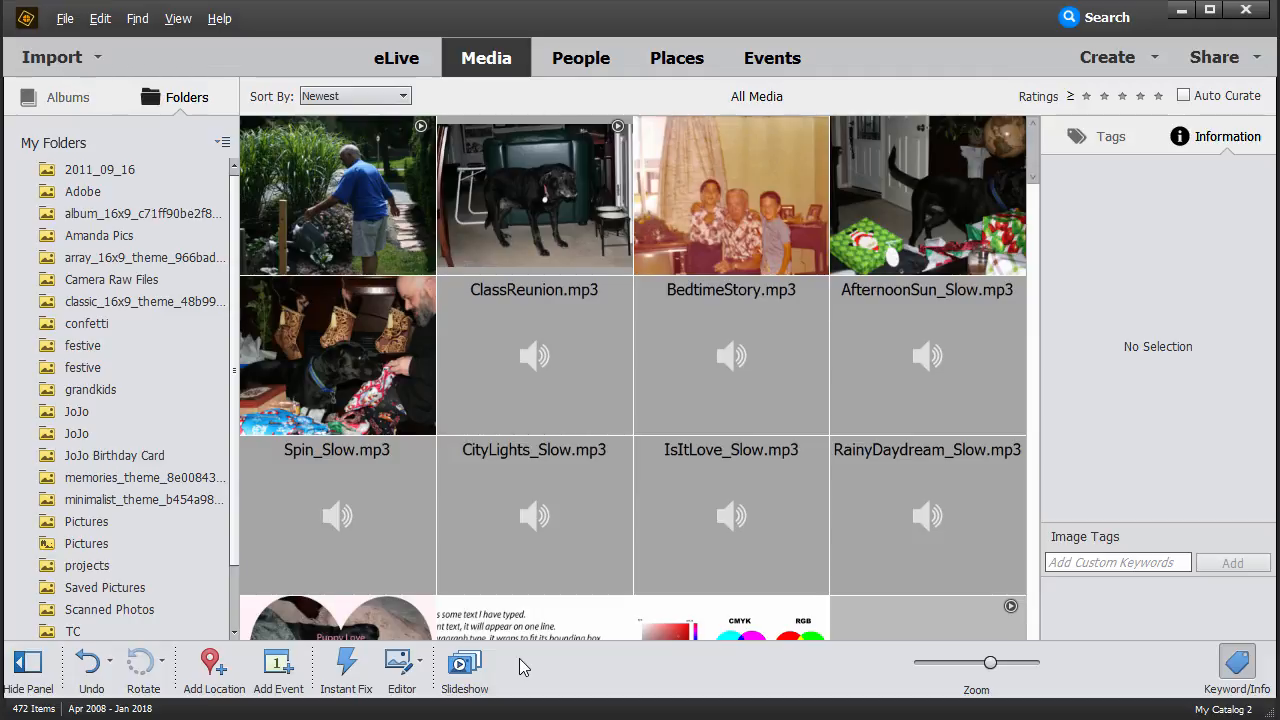
mouse_move(460, 423)
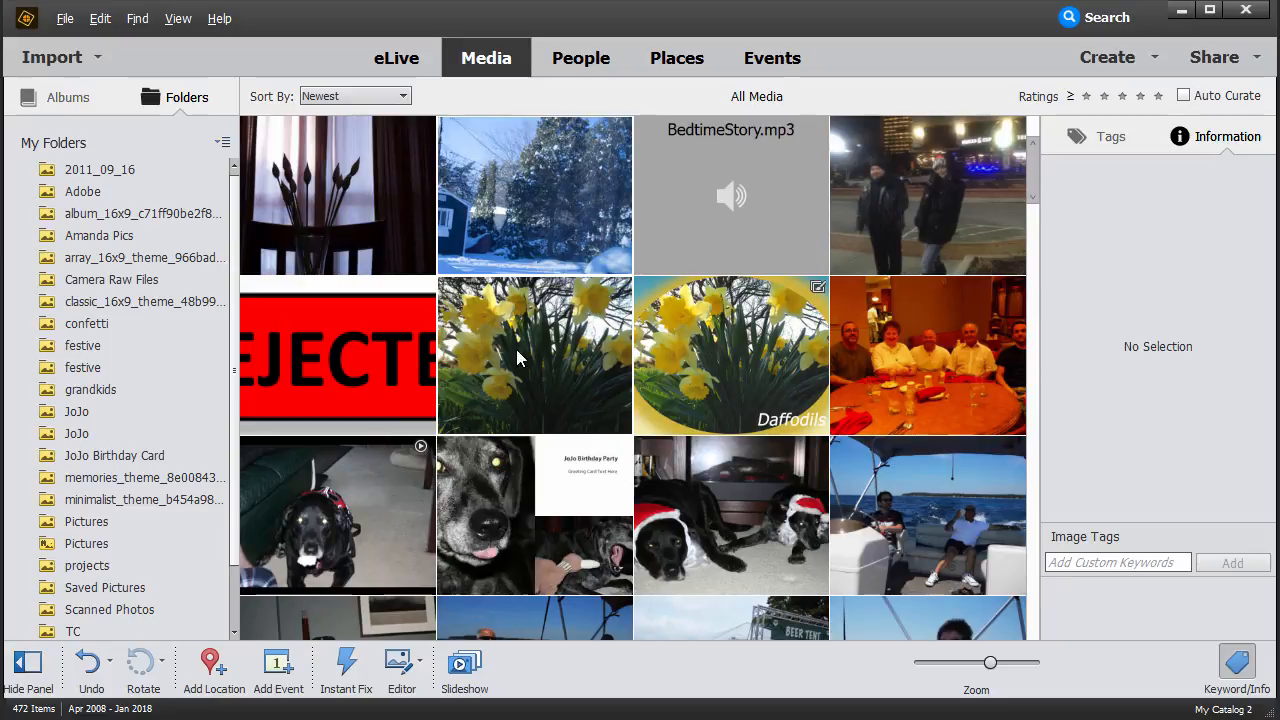
Apply Smart Fix to the Daffodils photo in Instant Fix, then go back choosing No to saving.
left_click(534, 355)
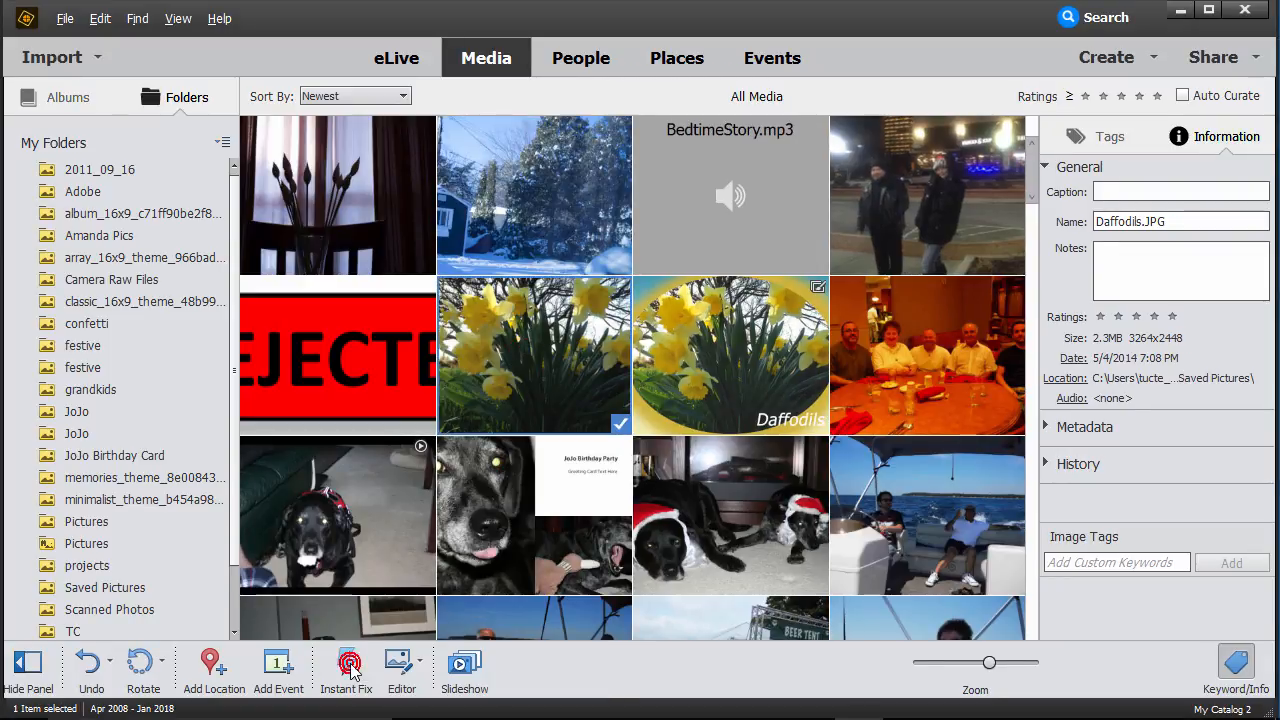
left_click(345, 668)
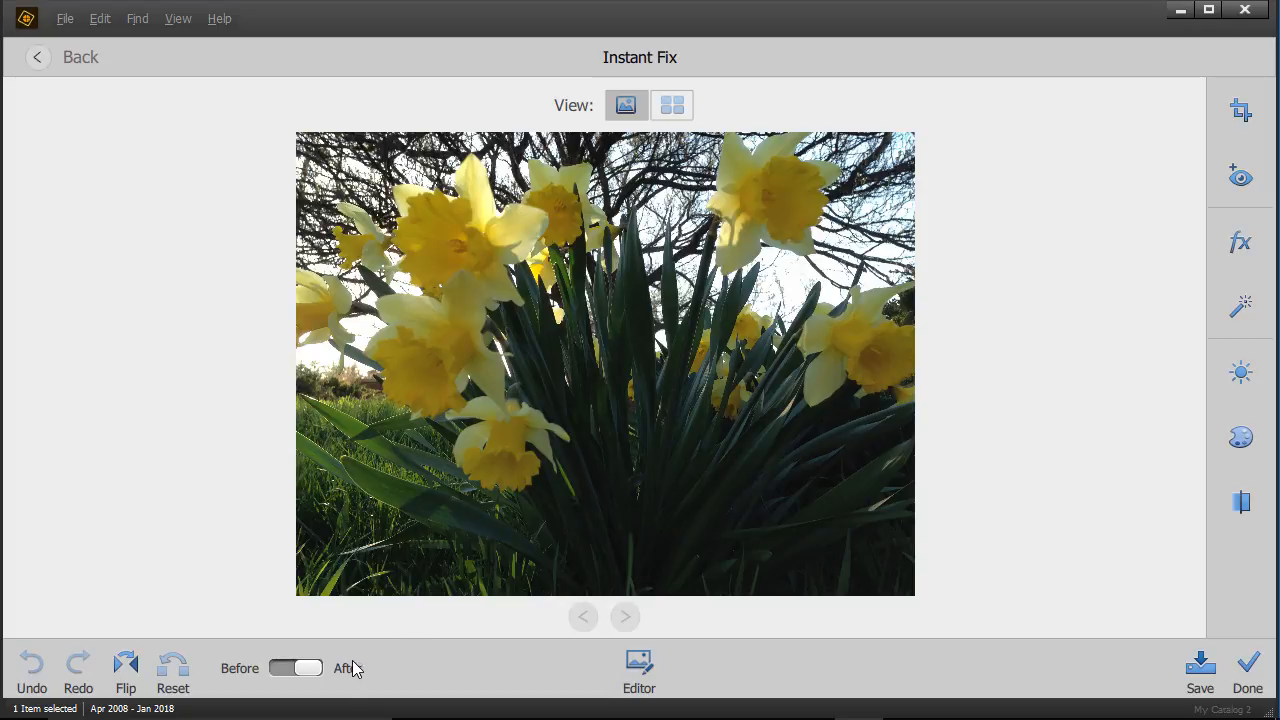
mouse_move(1240, 177)
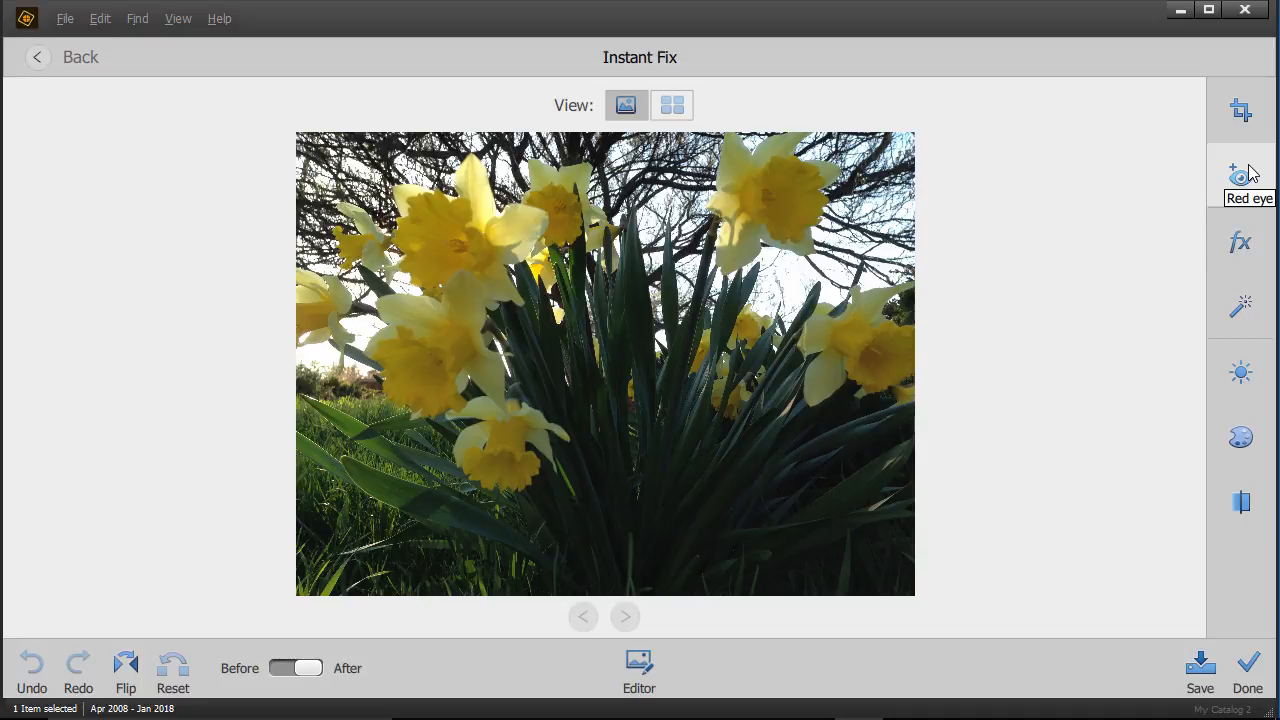
mouse_move(1240, 307)
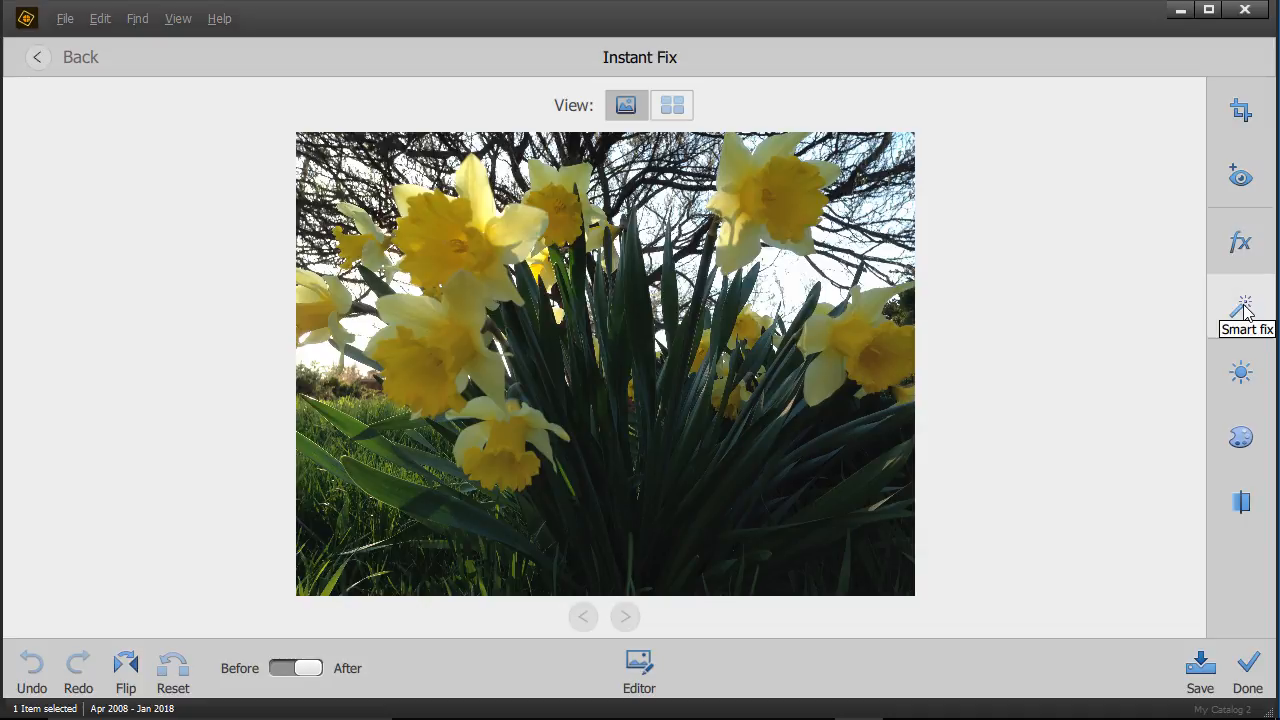
left_click(1241, 310)
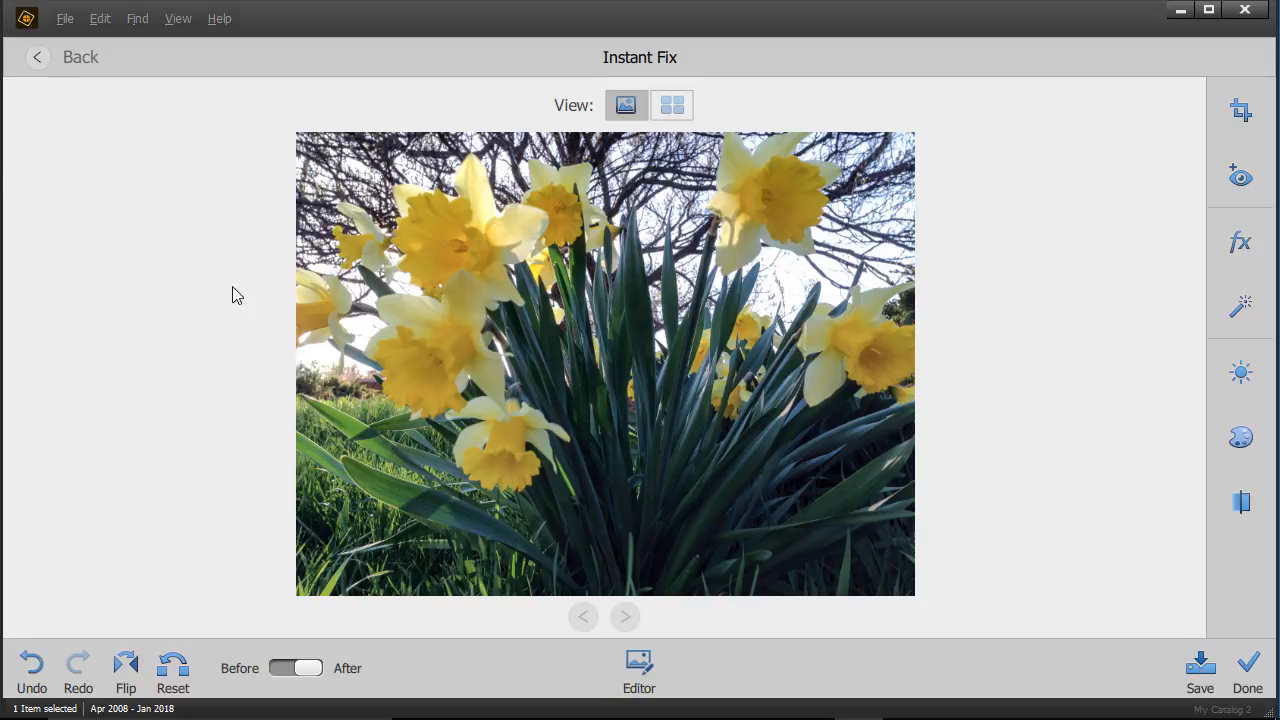
mouse_move(38, 57)
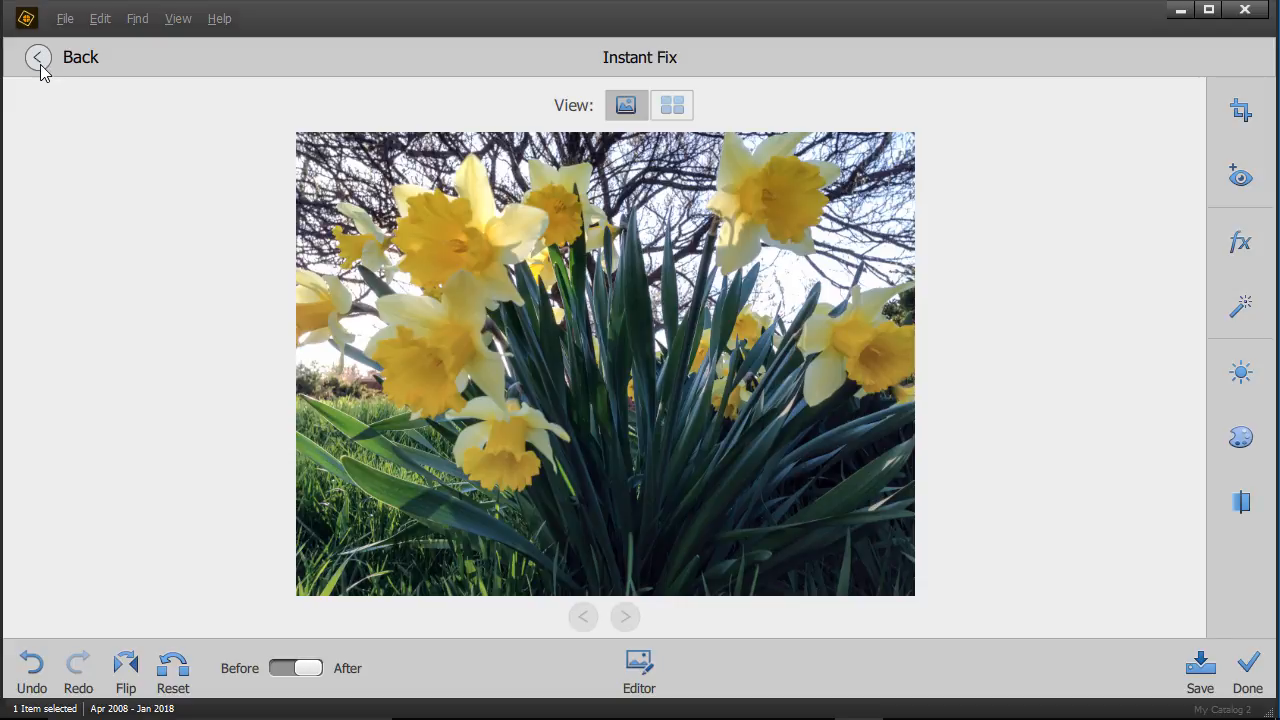
mouse_move(38, 63)
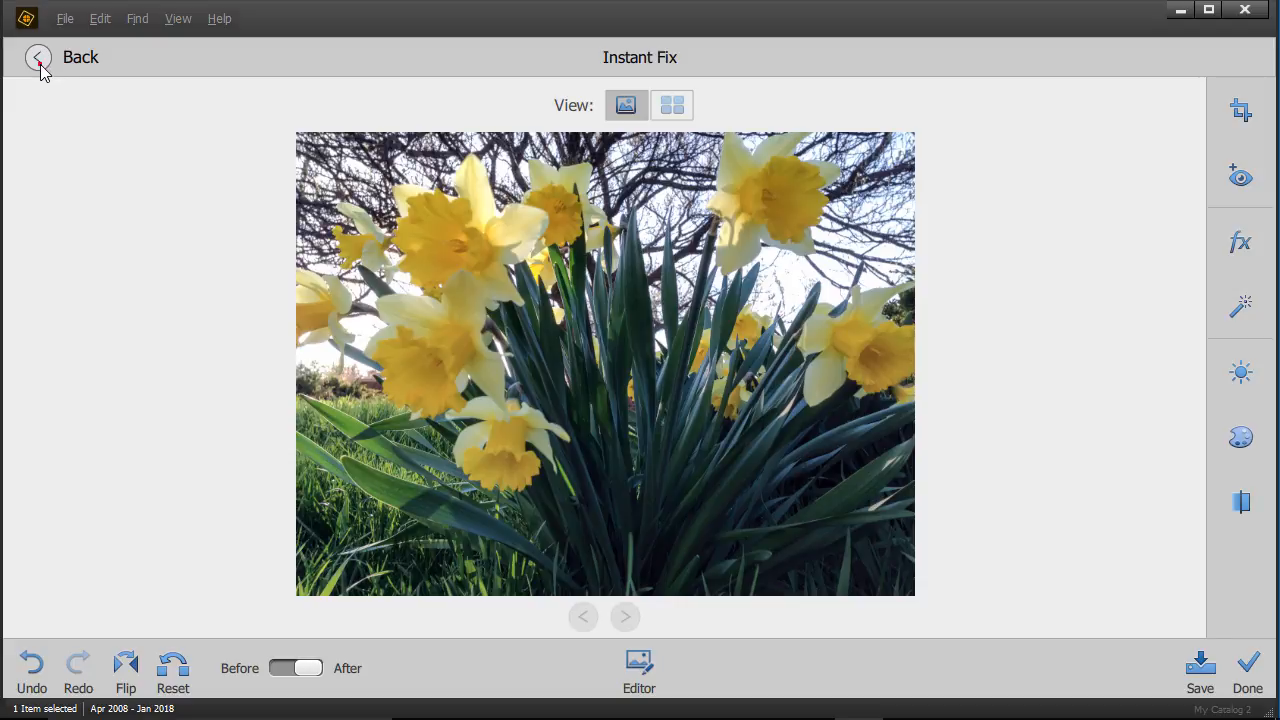
left_click(38, 57)
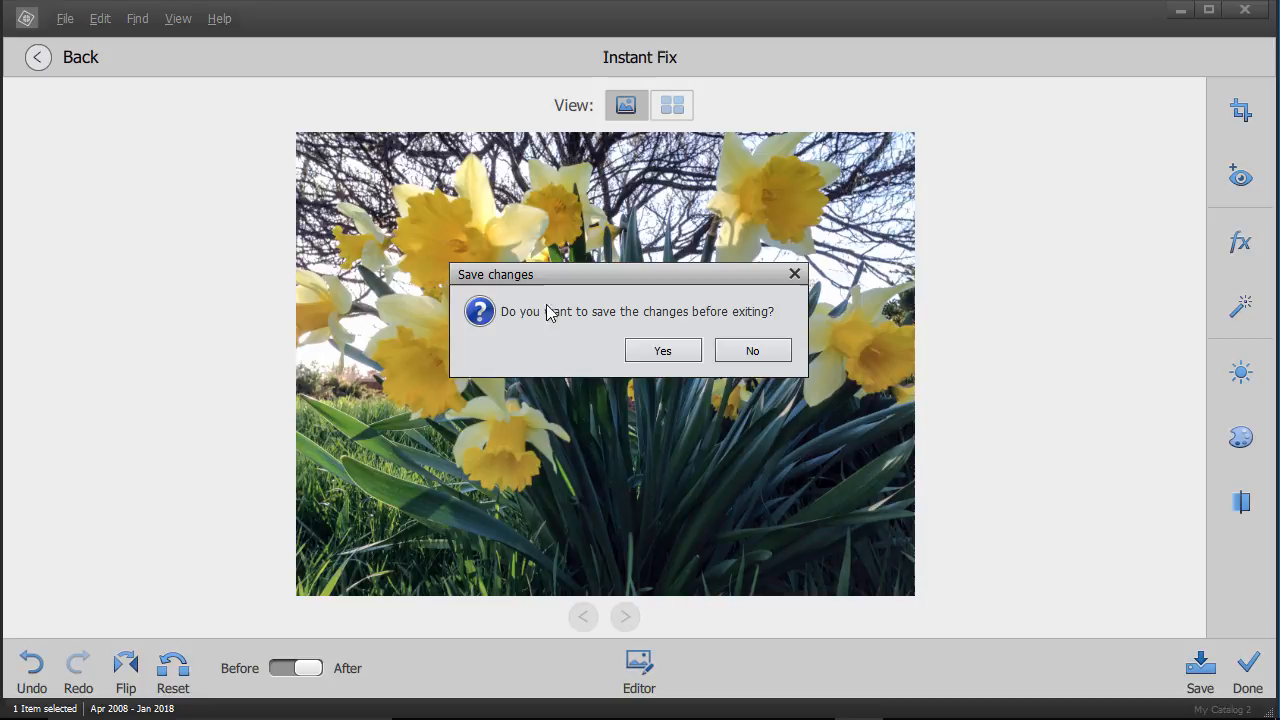
left_click(752, 350)
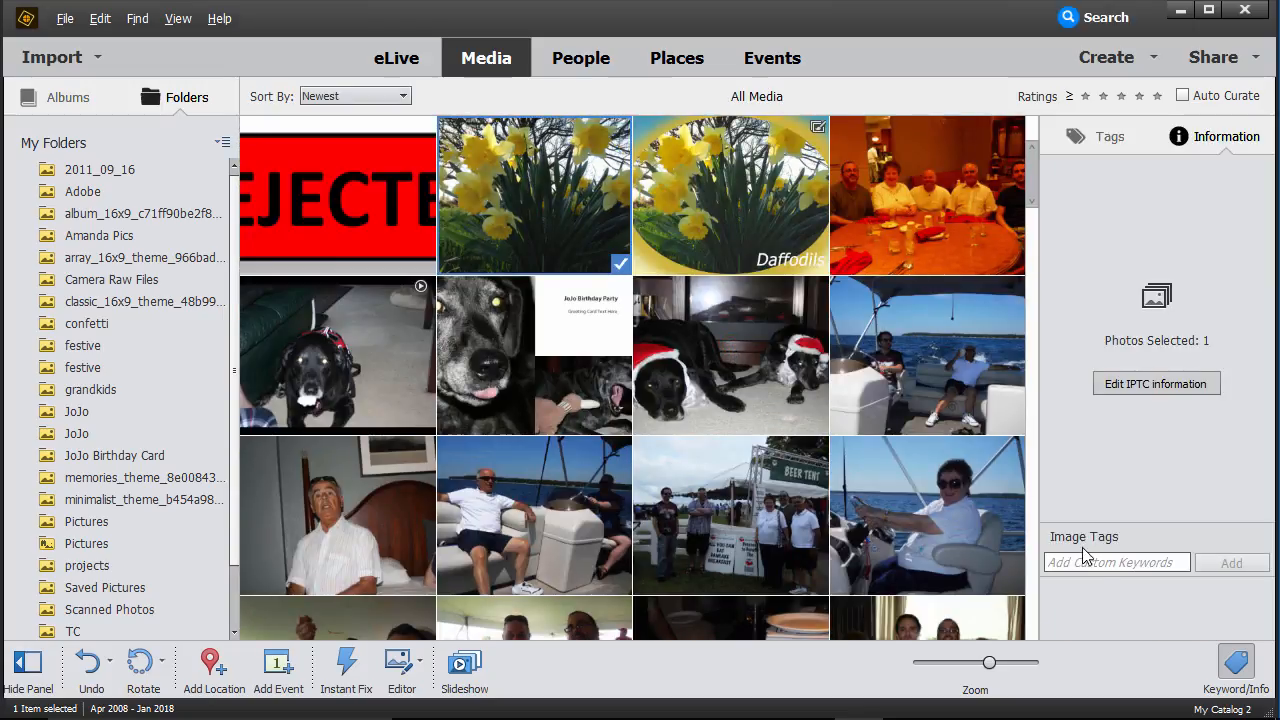
mouse_move(1236, 661)
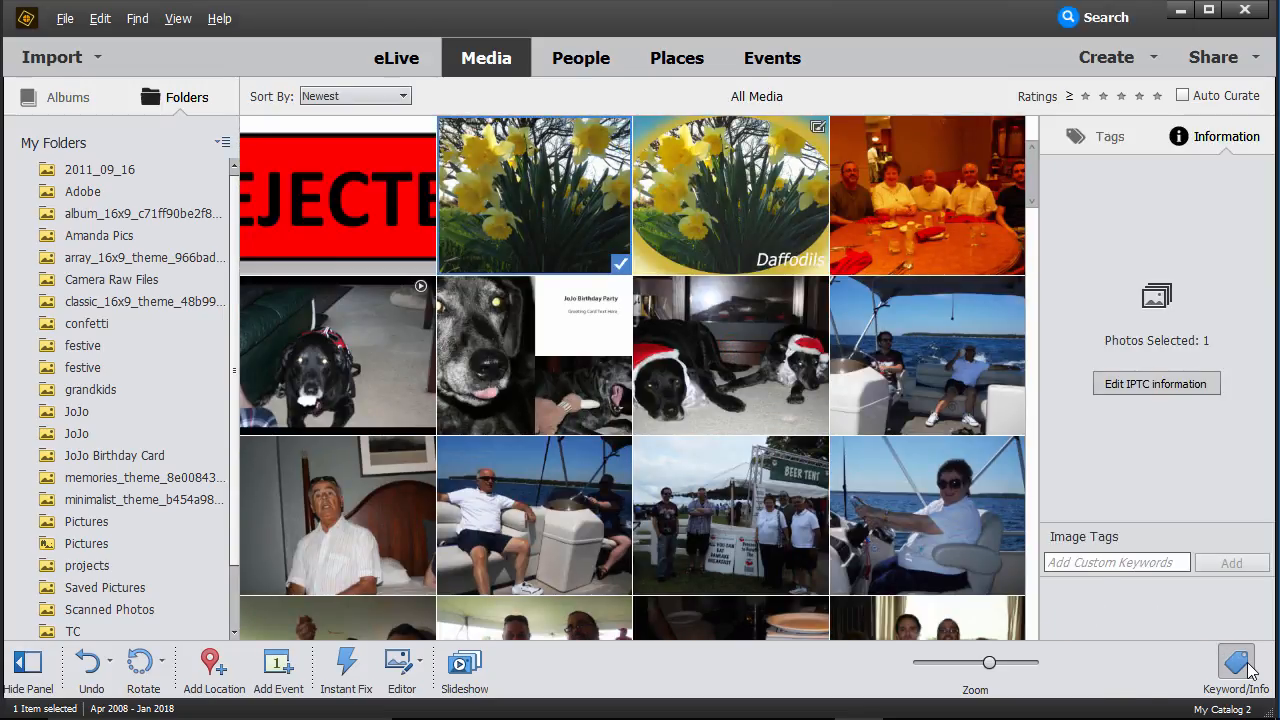
mouse_move(1235, 665)
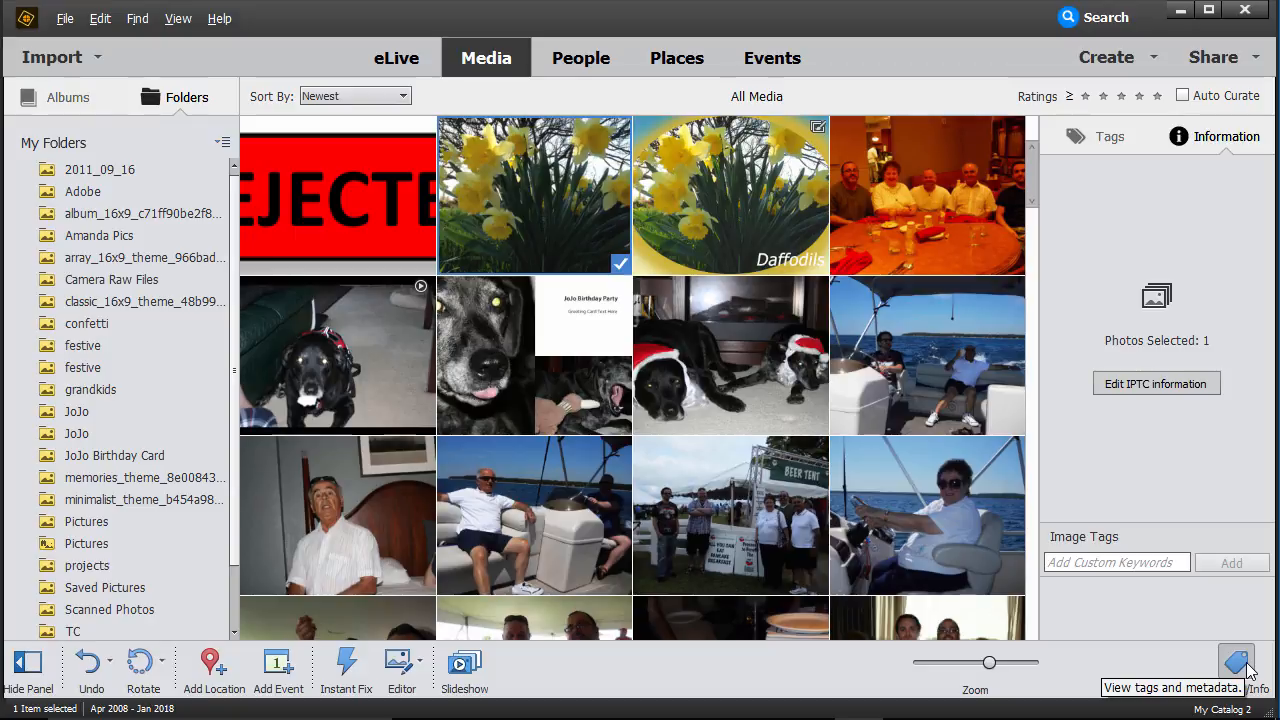
Toggle the Keyword/Info panel, view the photo's Information tab, then hide the panel.
left_click(1237, 662)
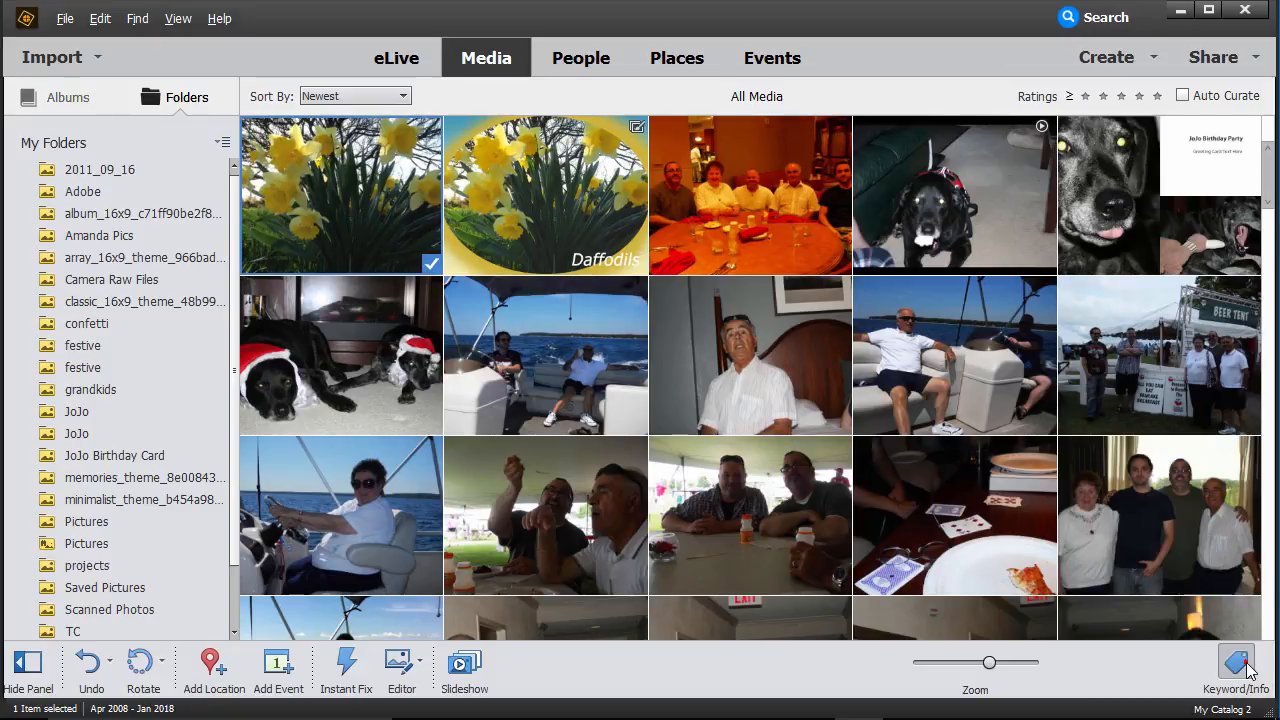
left_click(1236, 662)
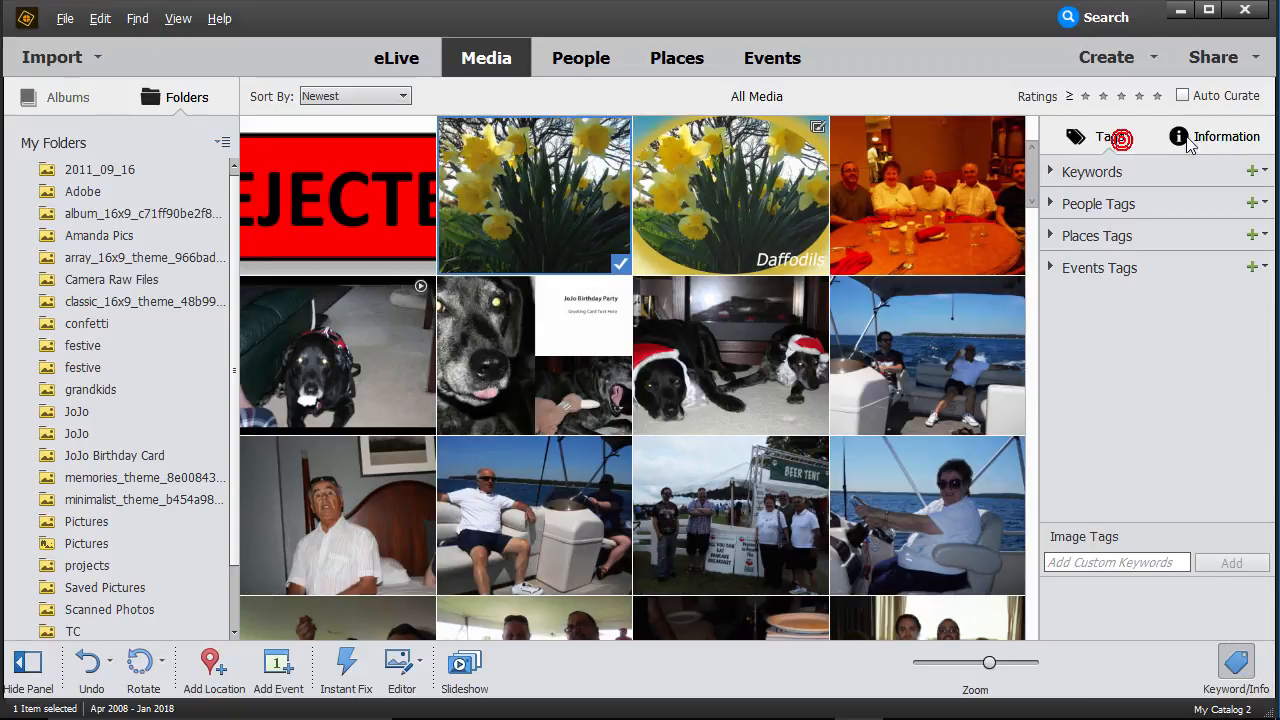
left_click(1215, 136)
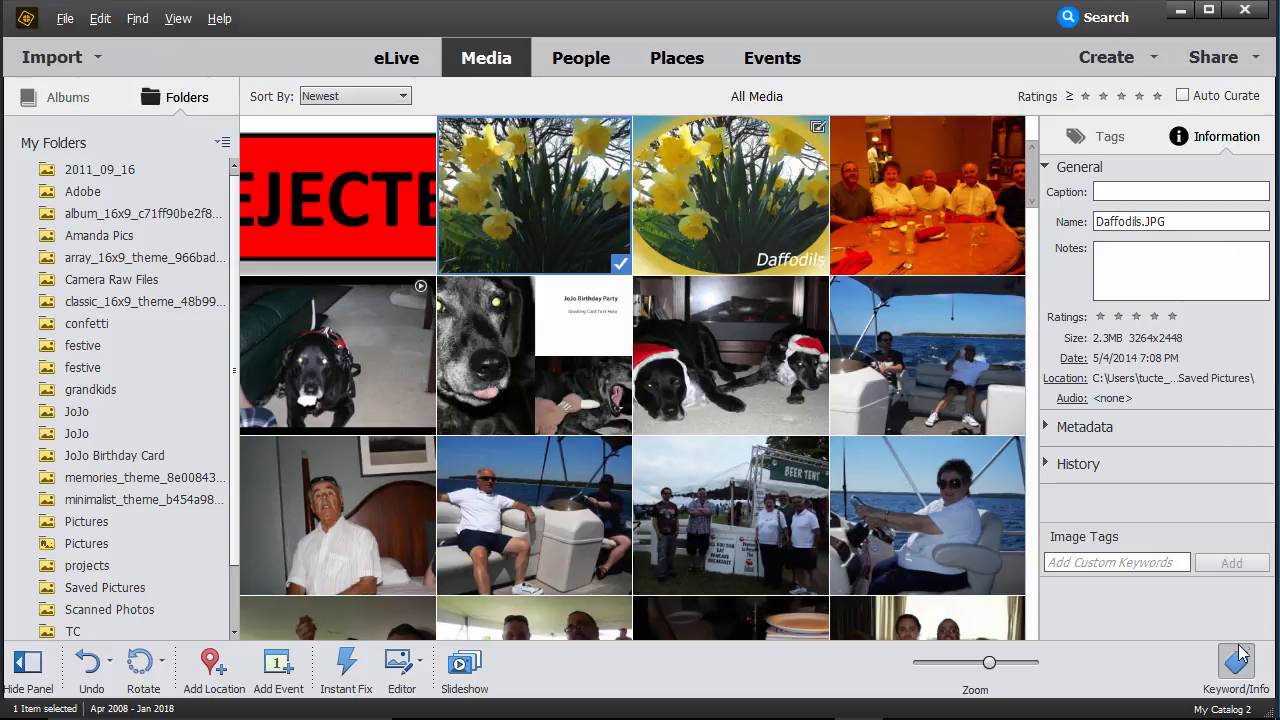
mouse_move(1236, 660)
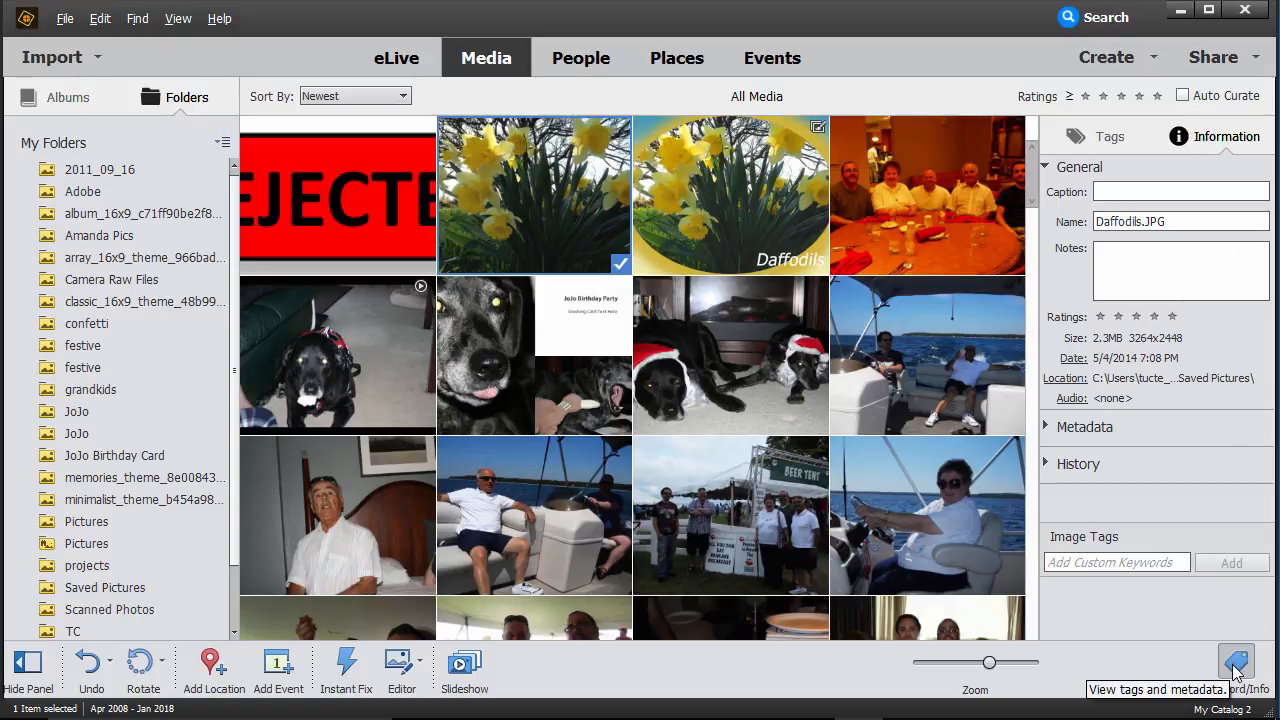
left_click(1237, 667)
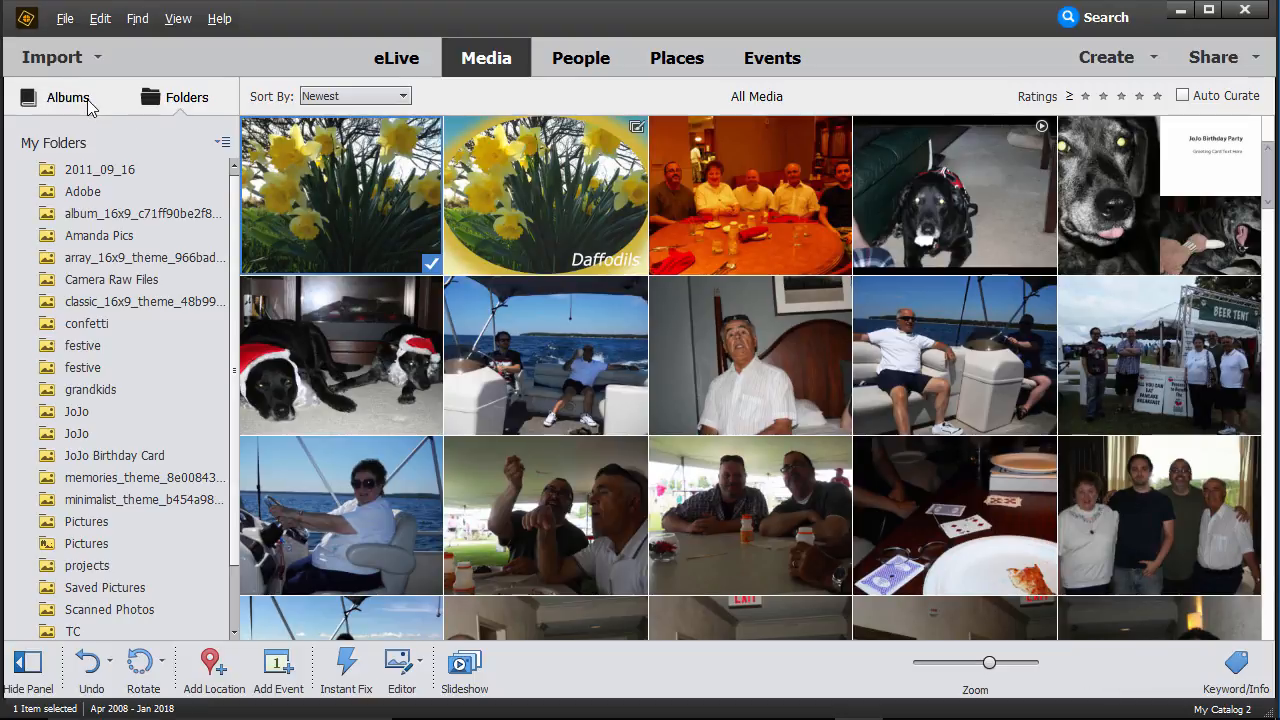
left_click(67, 97)
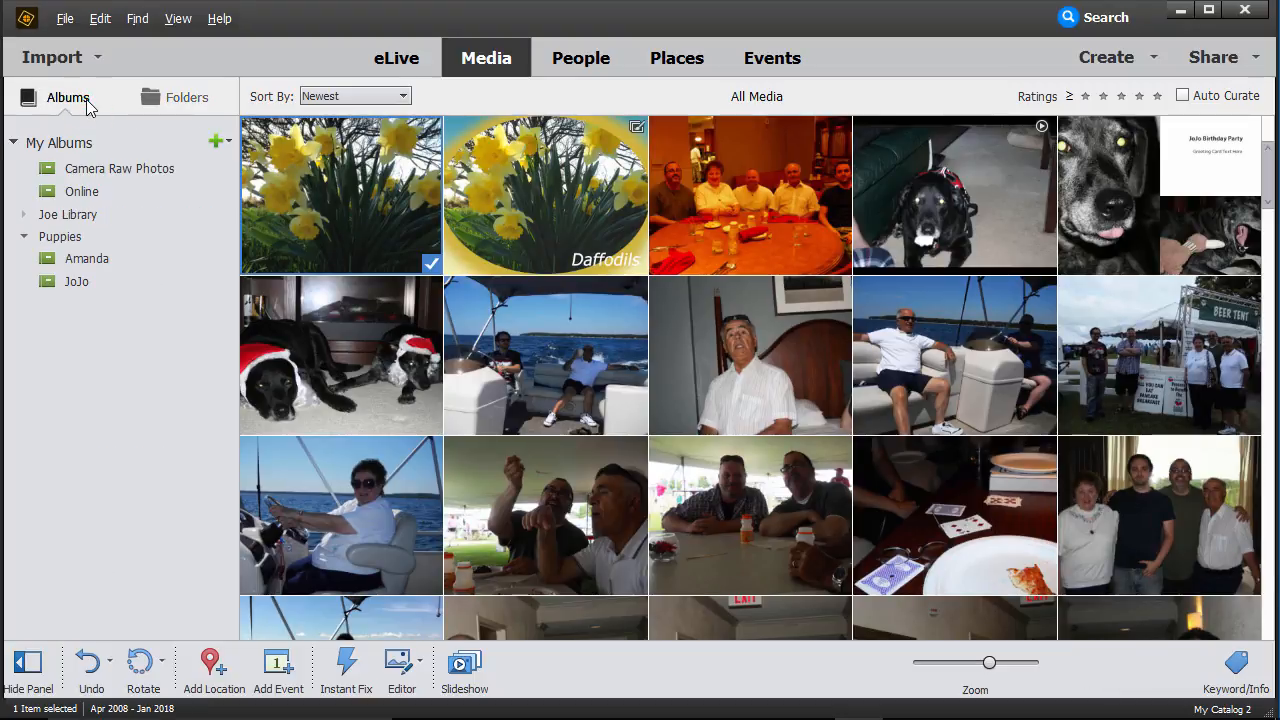
left_click(186, 97)
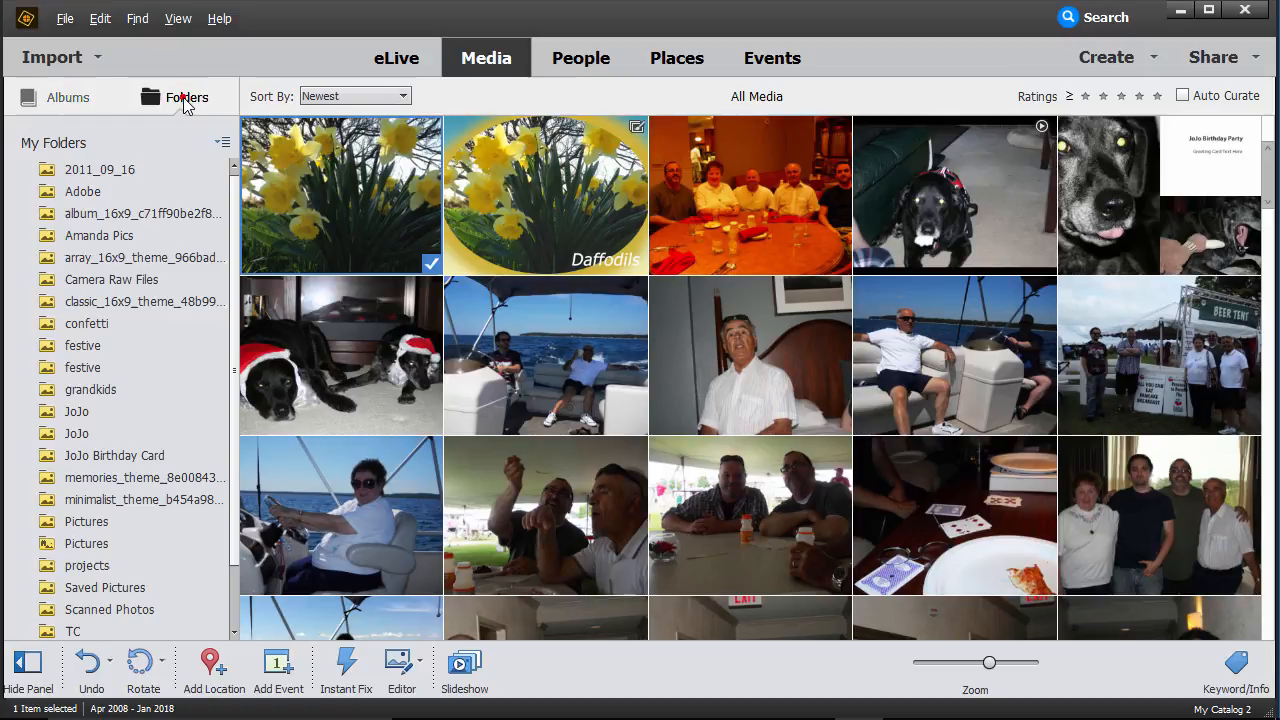
mouse_move(185, 105)
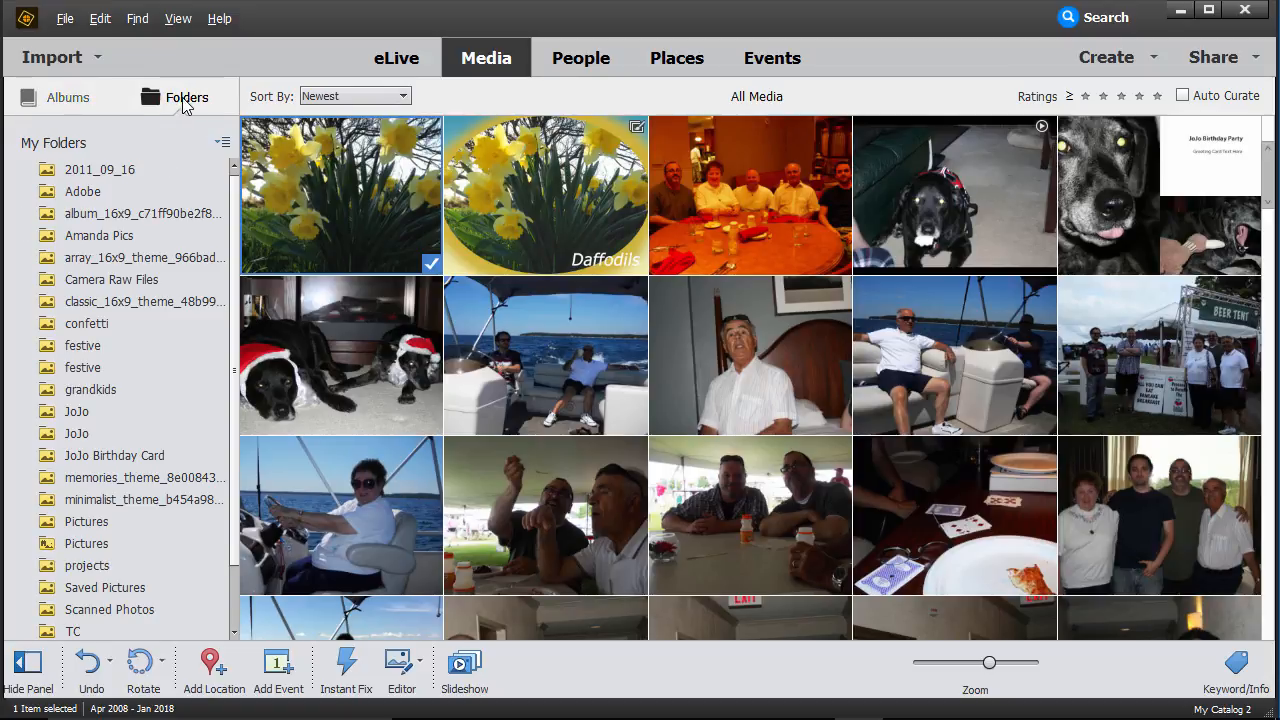
mouse_move(185, 107)
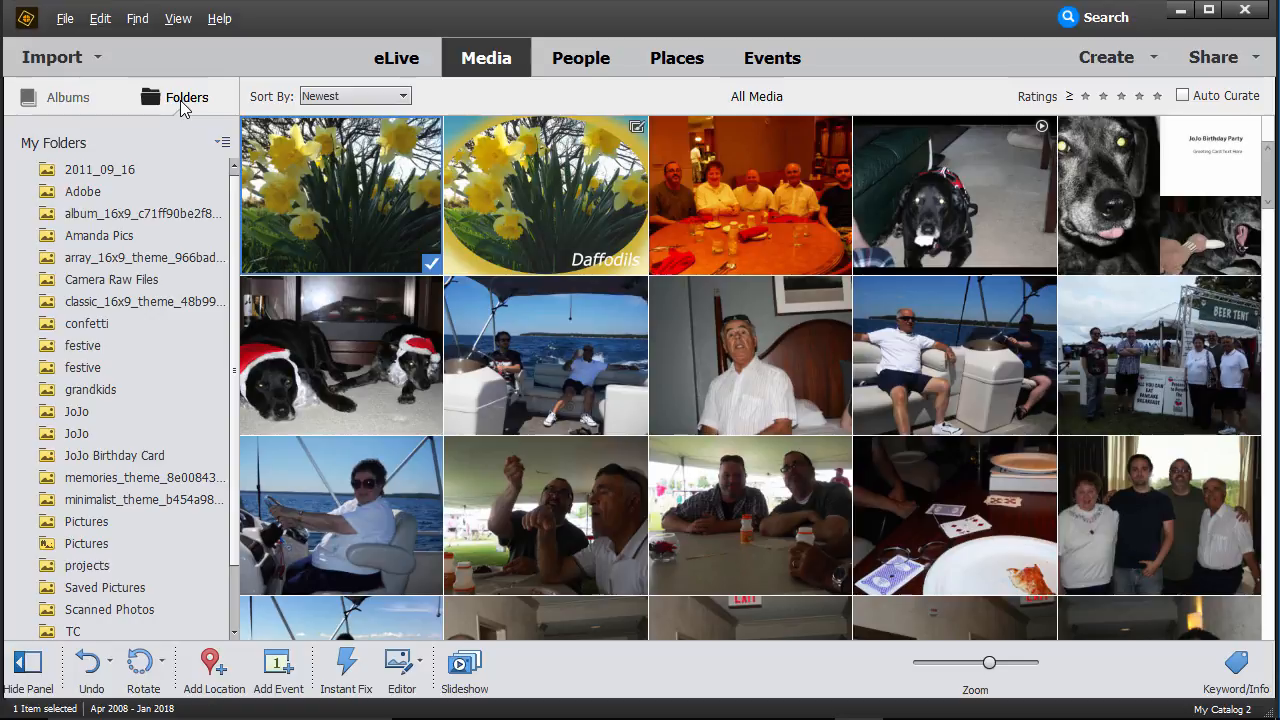
mouse_move(152, 104)
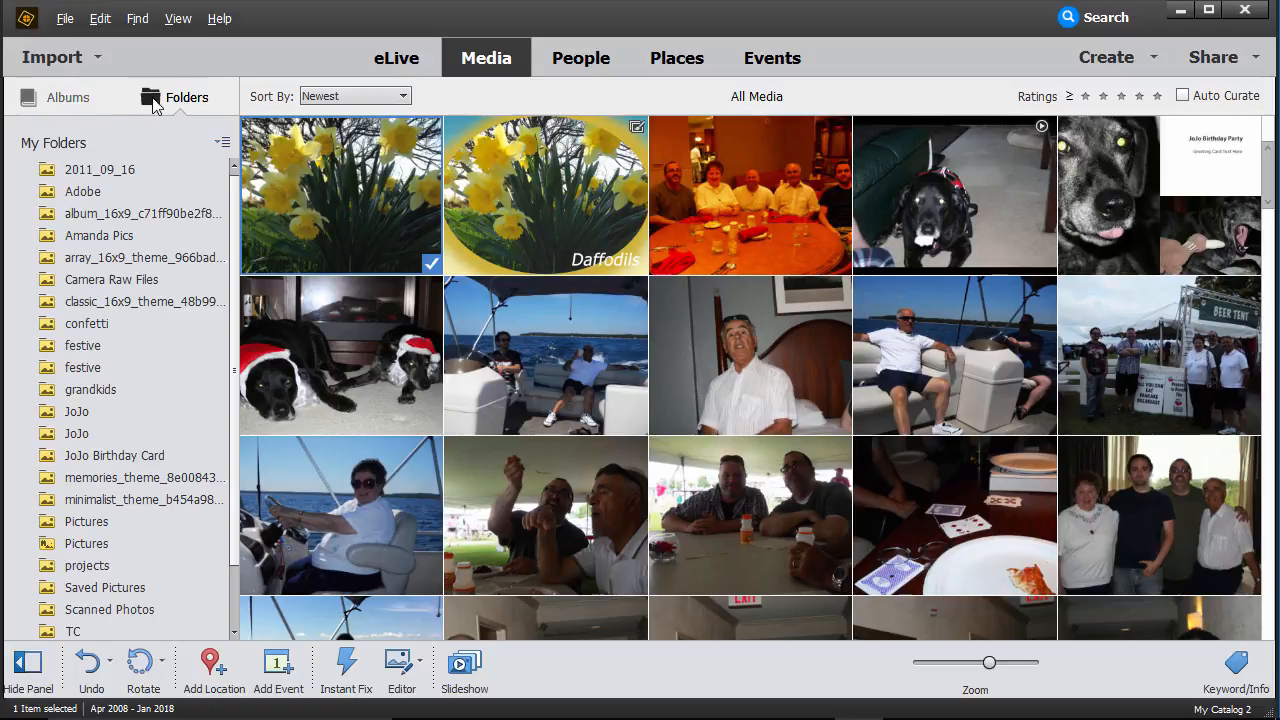
left_click(67, 97)
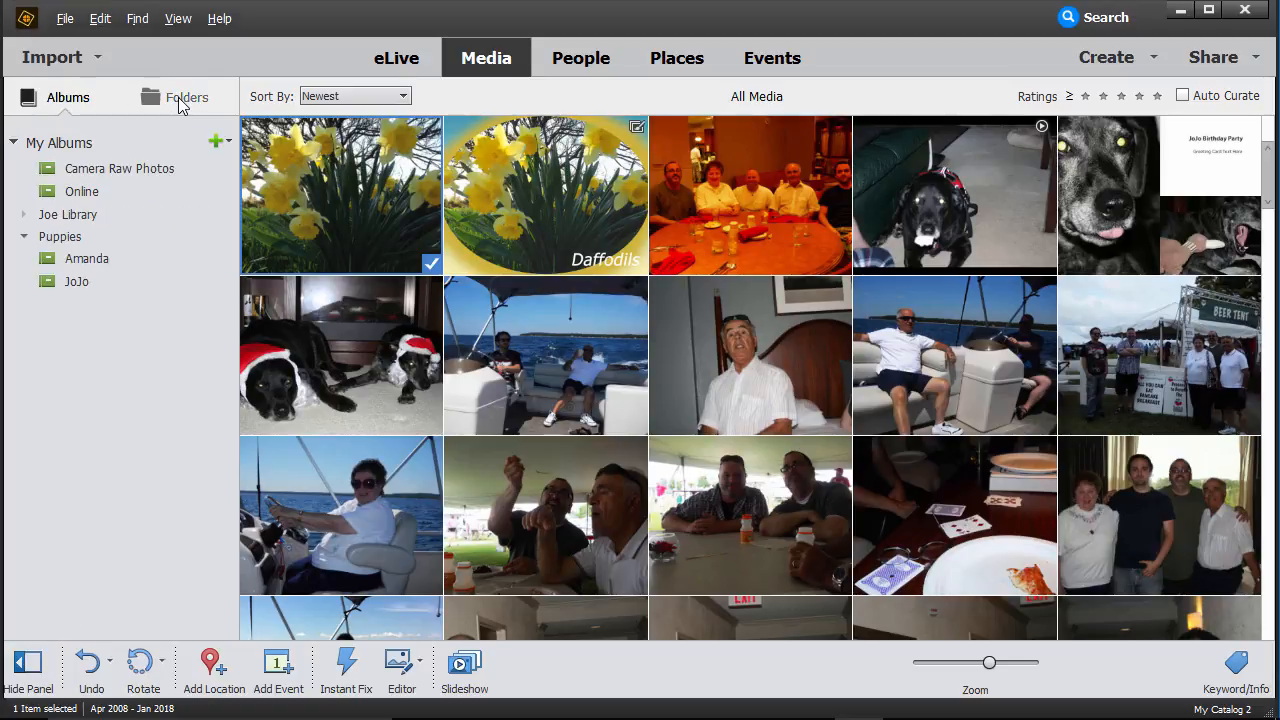
left_click(187, 96)
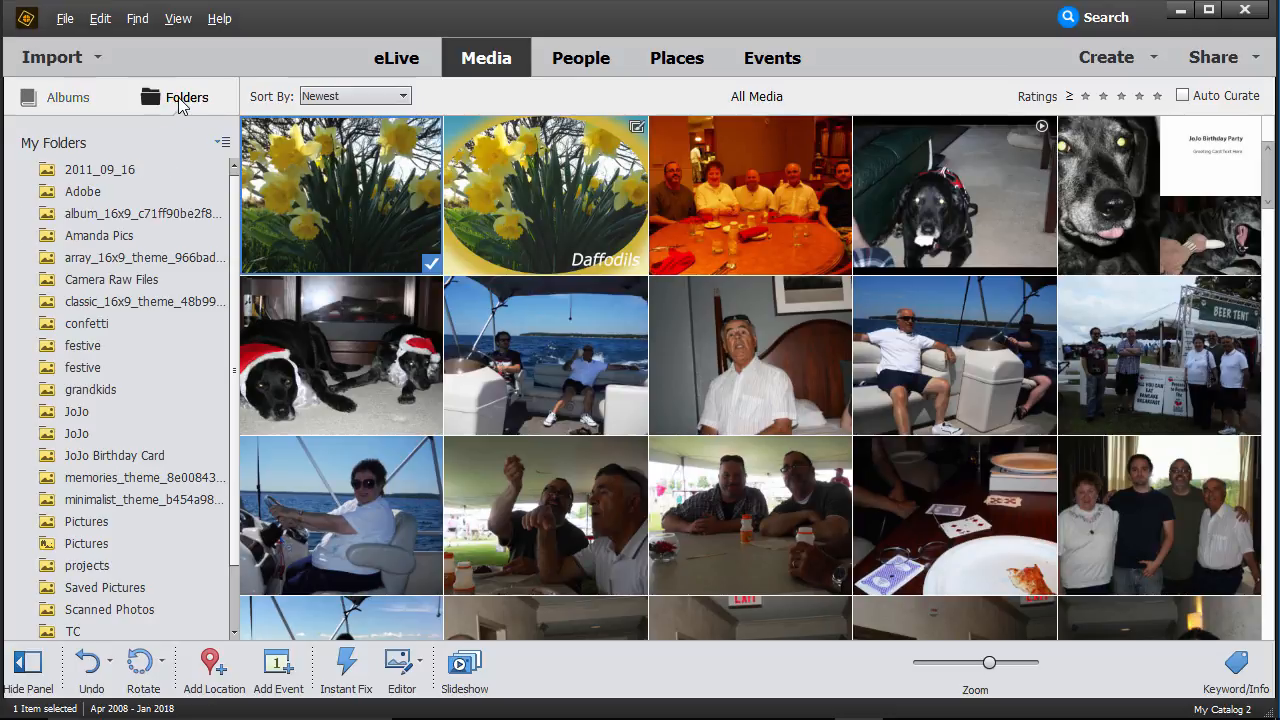